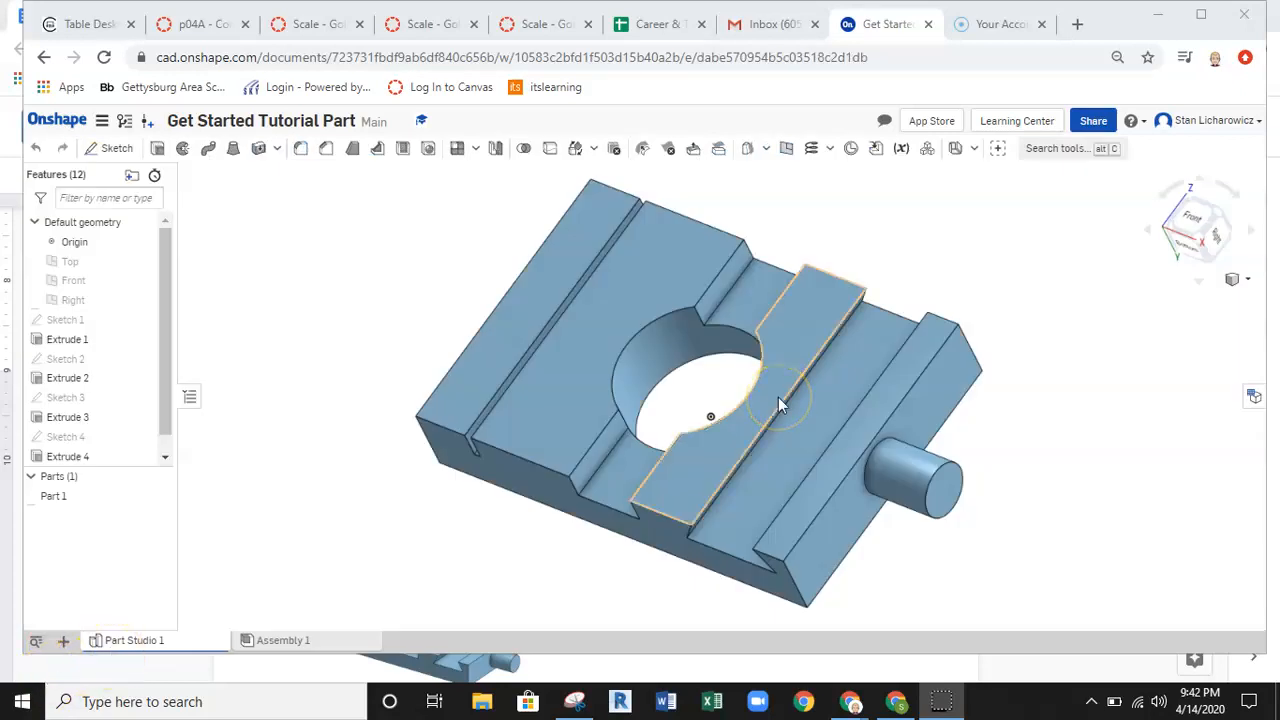
Step: Orbit the tutorial part to inspect its top and underside
{"action": "left_click_drag", "start_coordinate": [780, 405], "coordinate": [680, 410]}
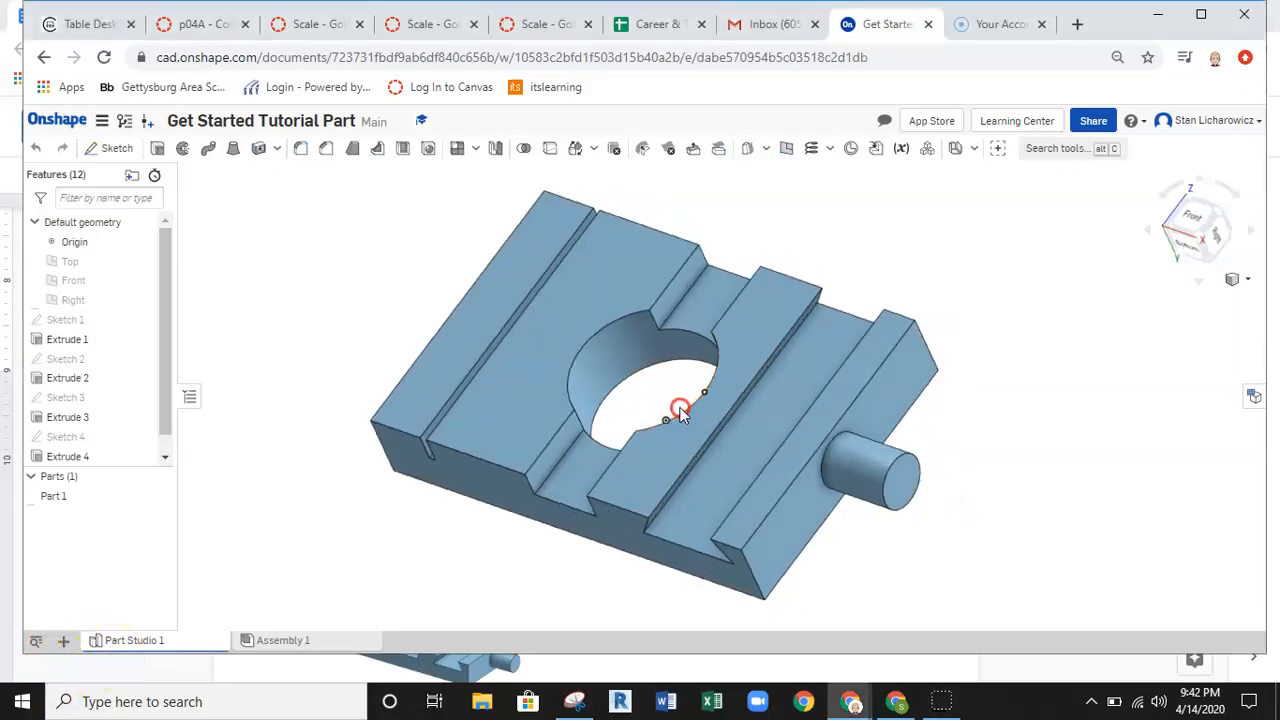
{"action": "left_click_drag", "start_coordinate": [680, 410], "coordinate": [767, 300]}
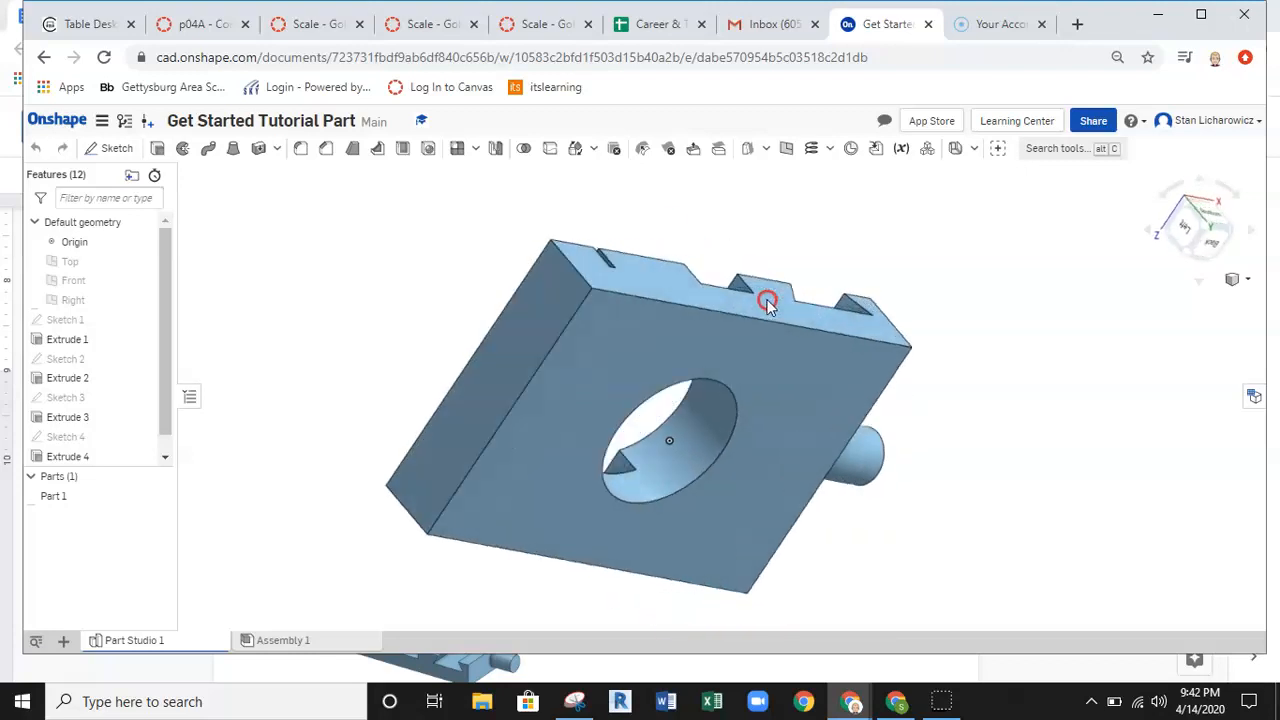
{"action": "left_click_drag", "start_coordinate": [767, 300], "coordinate": [670, 418]}
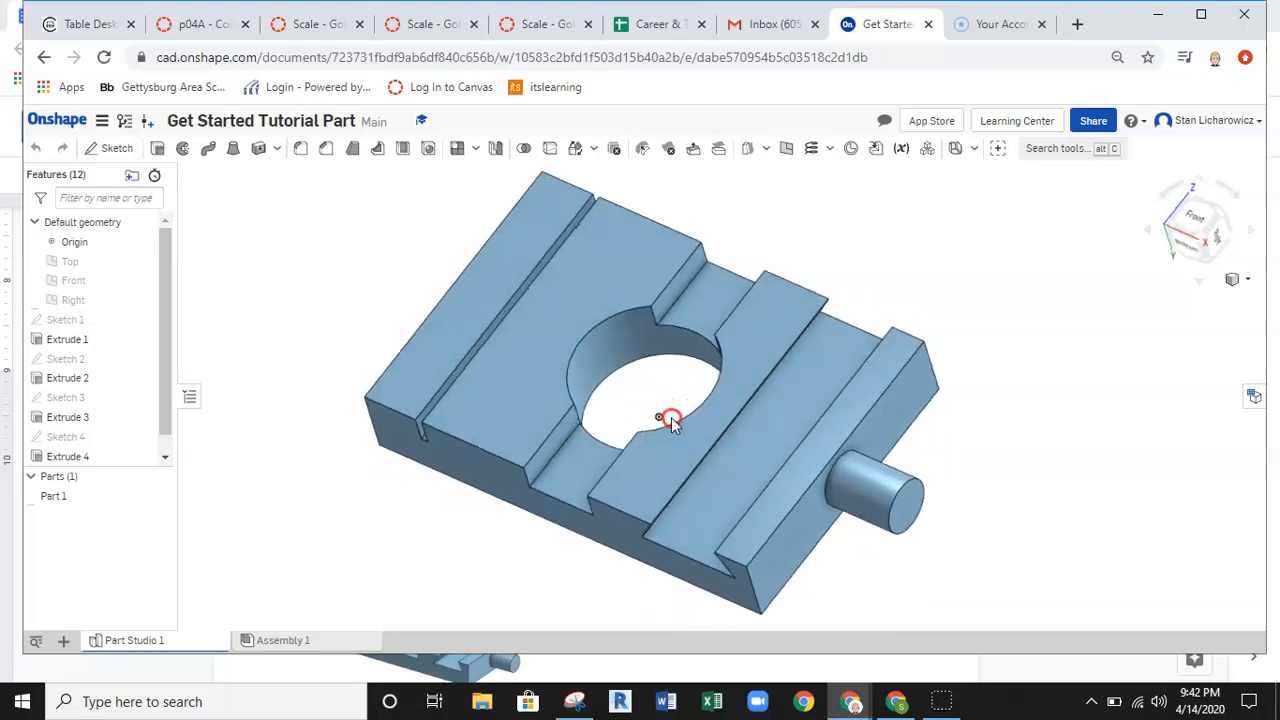
{"action": "left_click_drag", "start_coordinate": [671, 418], "coordinate": [680, 410]}
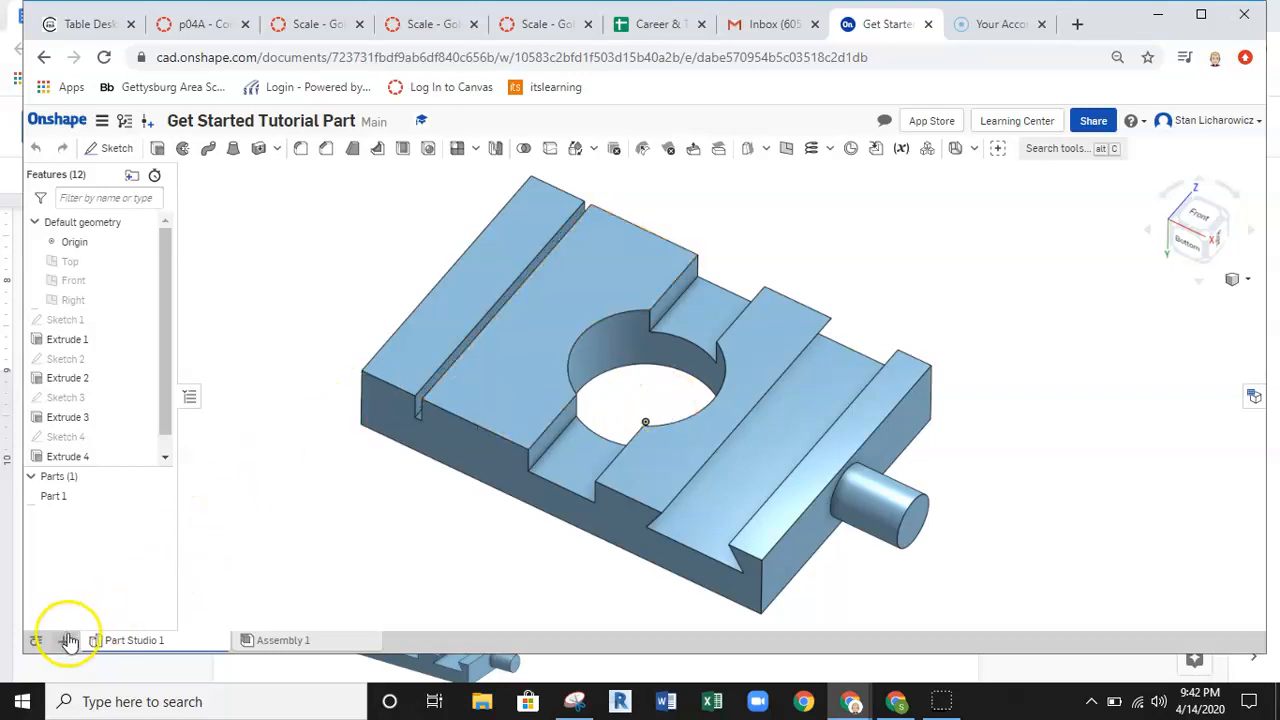
{"action": "mouse_move", "coordinate": [68, 640]}
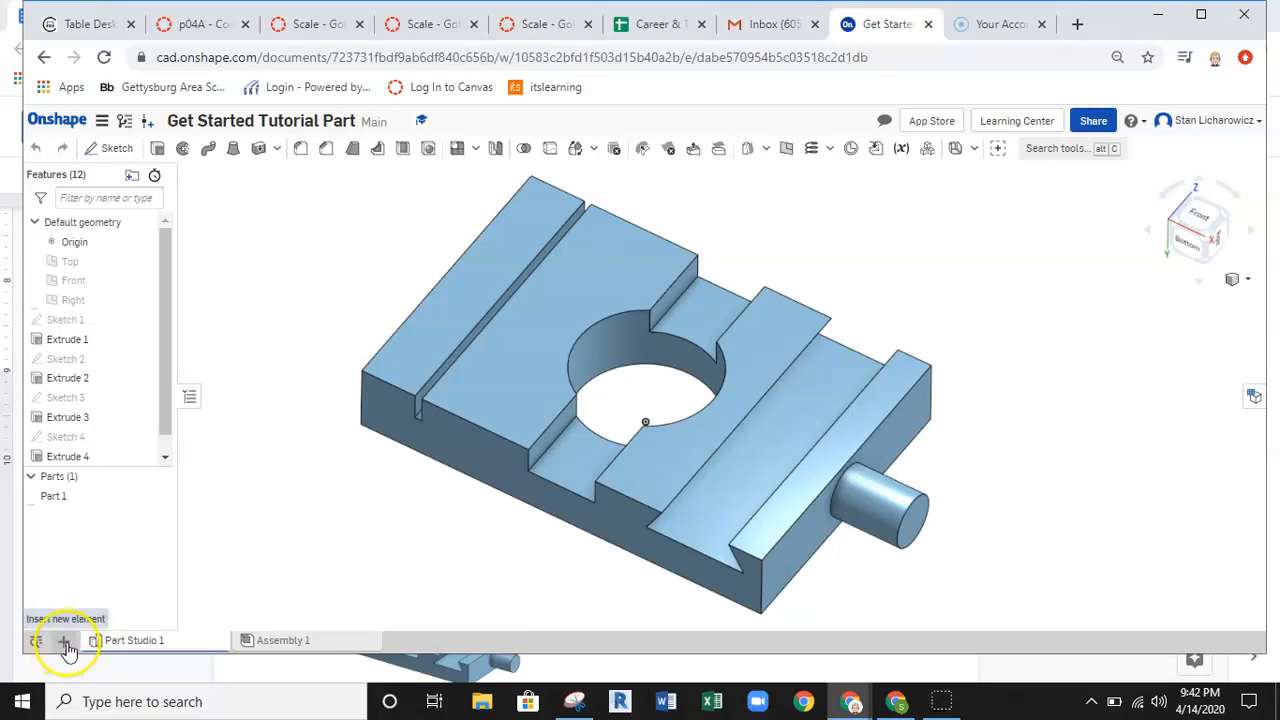
Step: Create a new drawing from the ANSI_A_INCH.dwt template with no views
{"action": "left_click", "coordinate": [64, 640]}
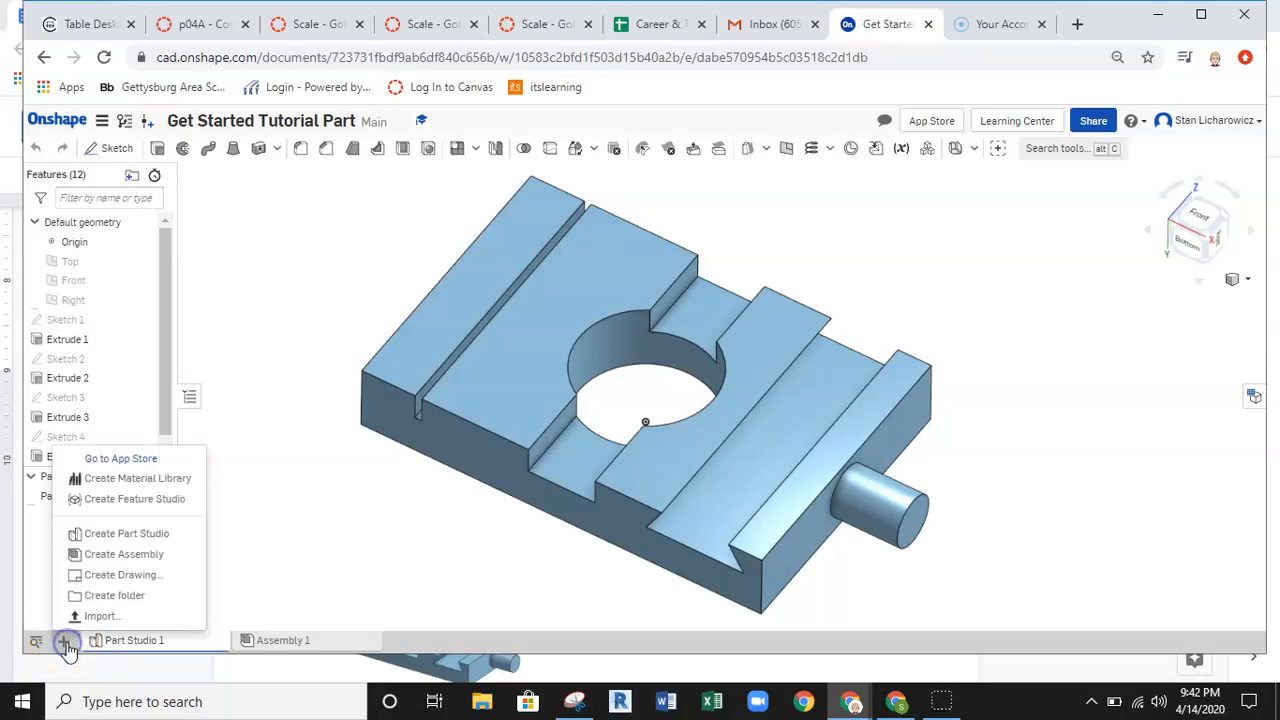
{"action": "mouse_move", "coordinate": [120, 574]}
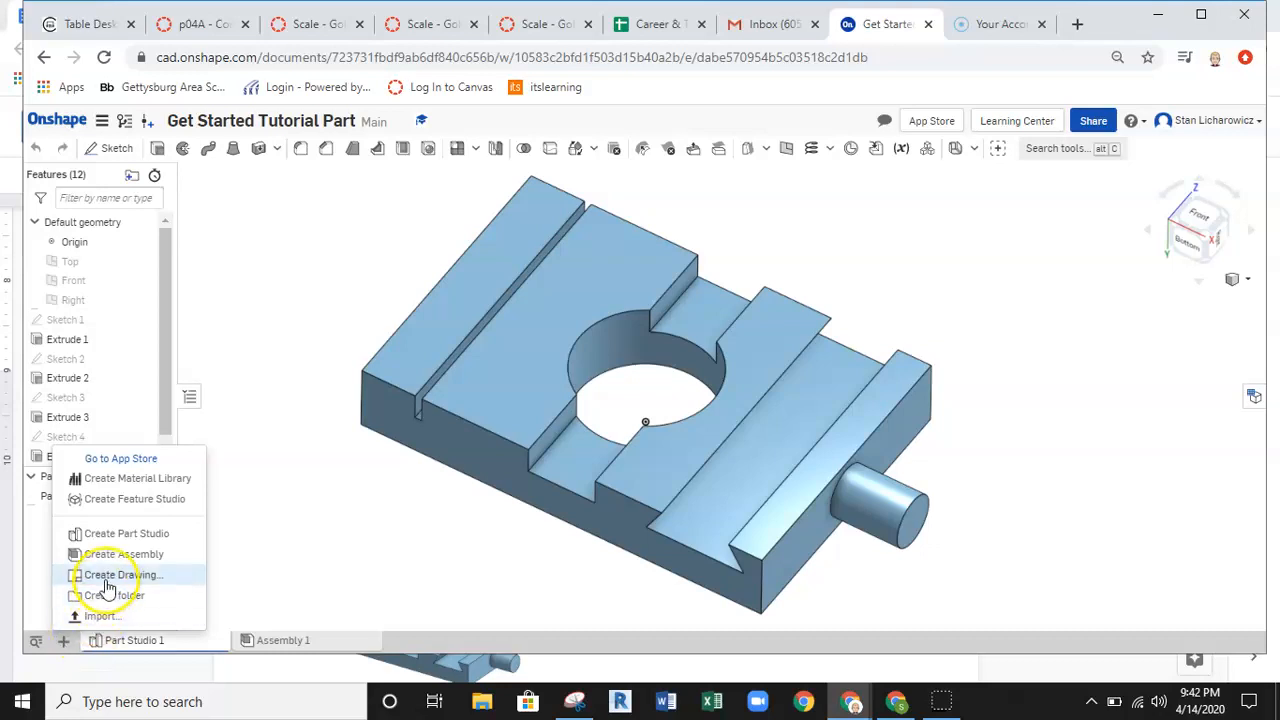
{"action": "left_click", "coordinate": [121, 574]}
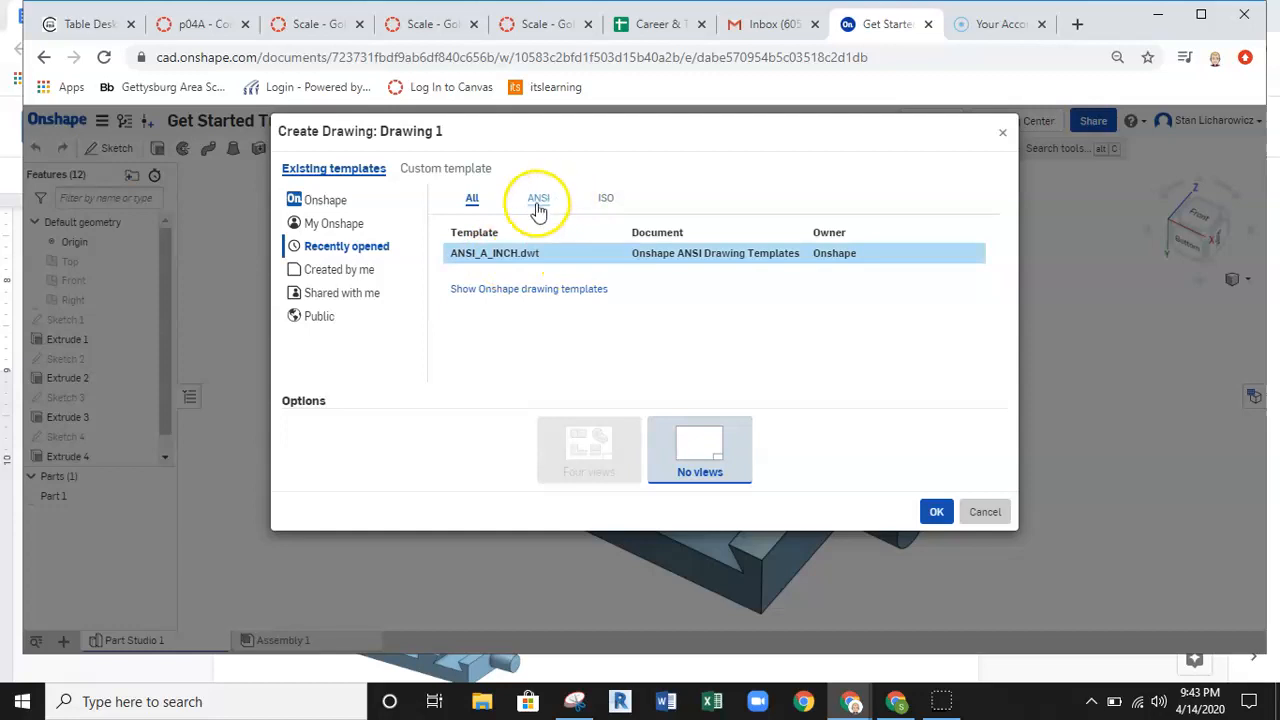
{"action": "left_click", "coordinate": [538, 197]}
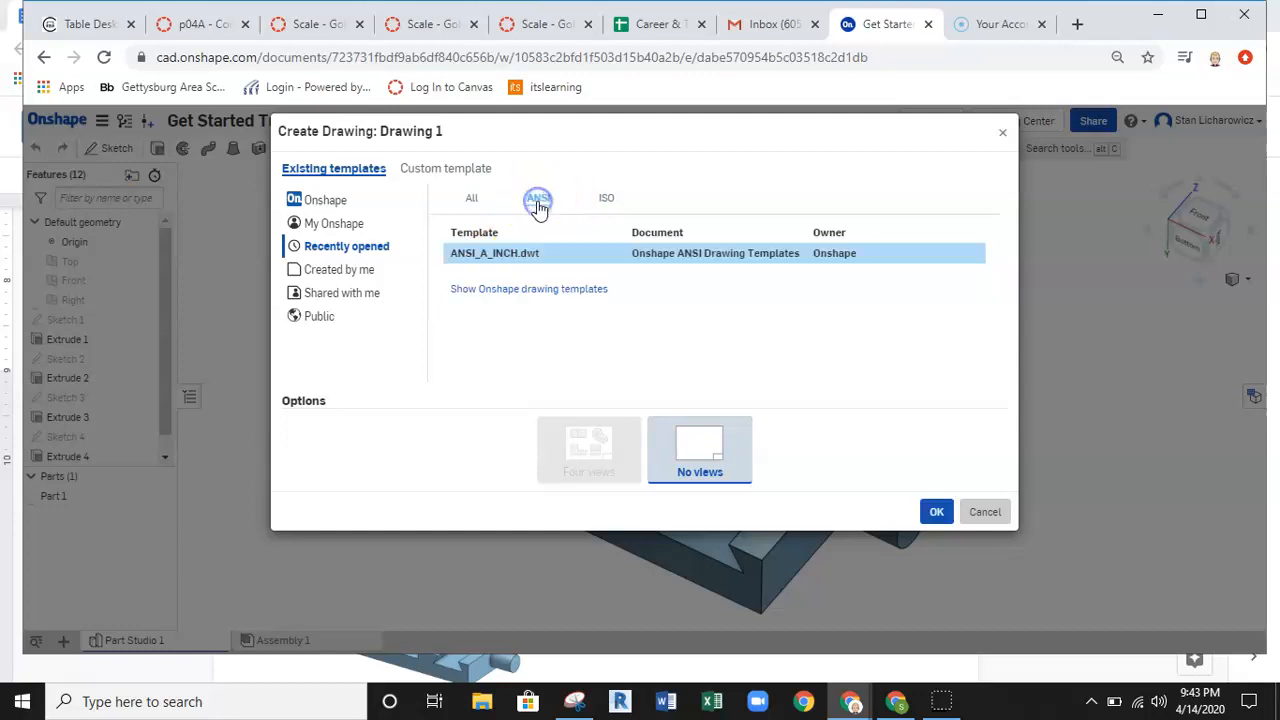
{"action": "left_click", "coordinate": [538, 197]}
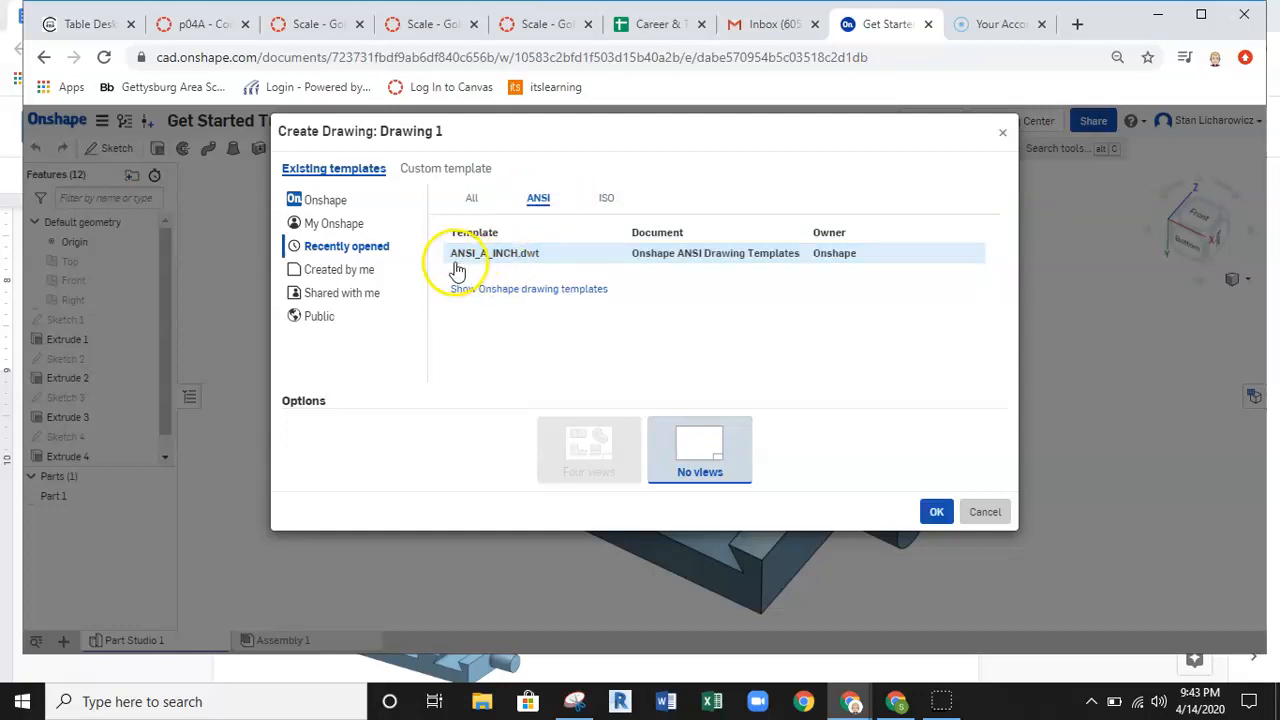
{"action": "mouse_move", "coordinate": [740, 265]}
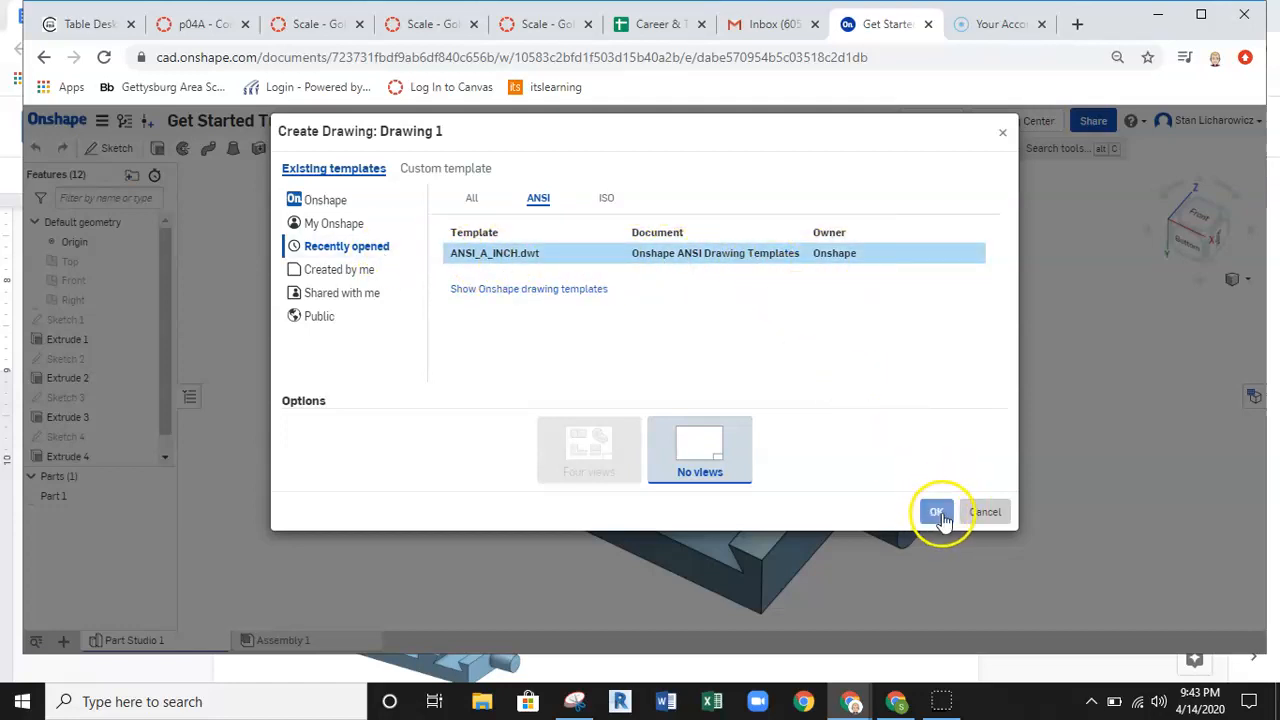
{"action": "left_click", "coordinate": [936, 511]}
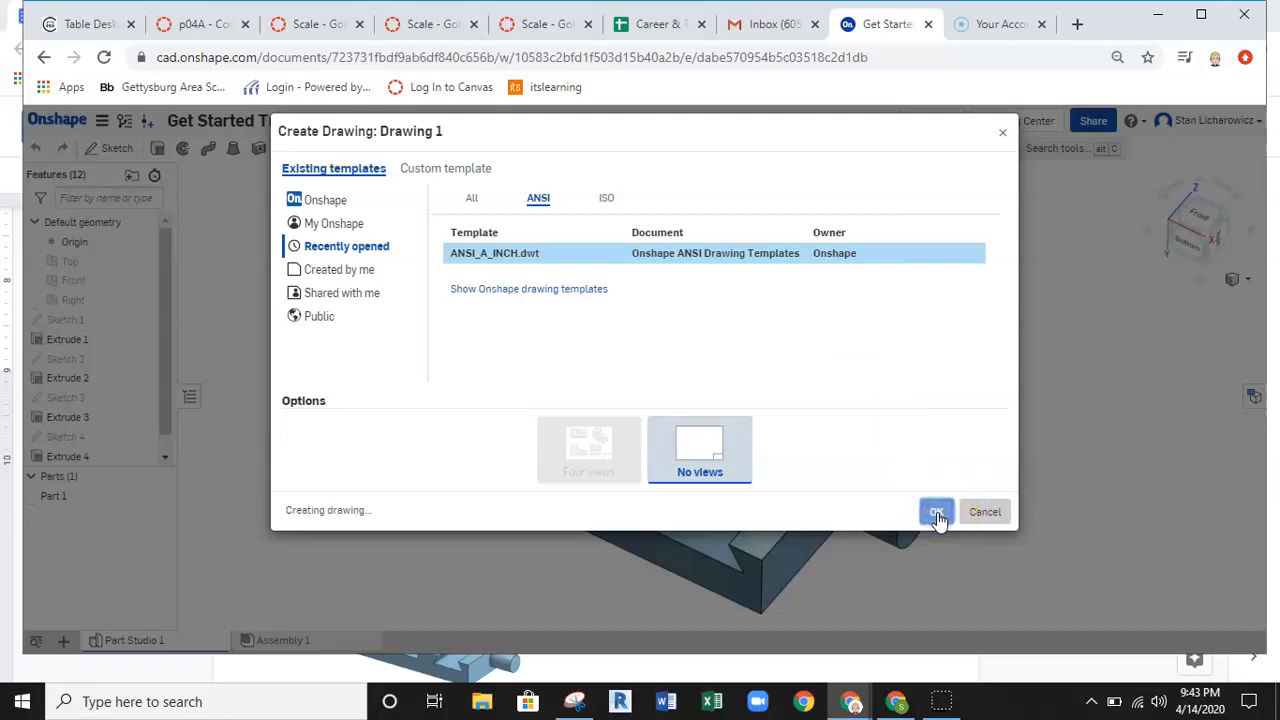
Step: Confirm Drawing 1, restart Insert view, and choose Part 1 from Part Studio 1
{"action": "left_click", "coordinate": [936, 511]}
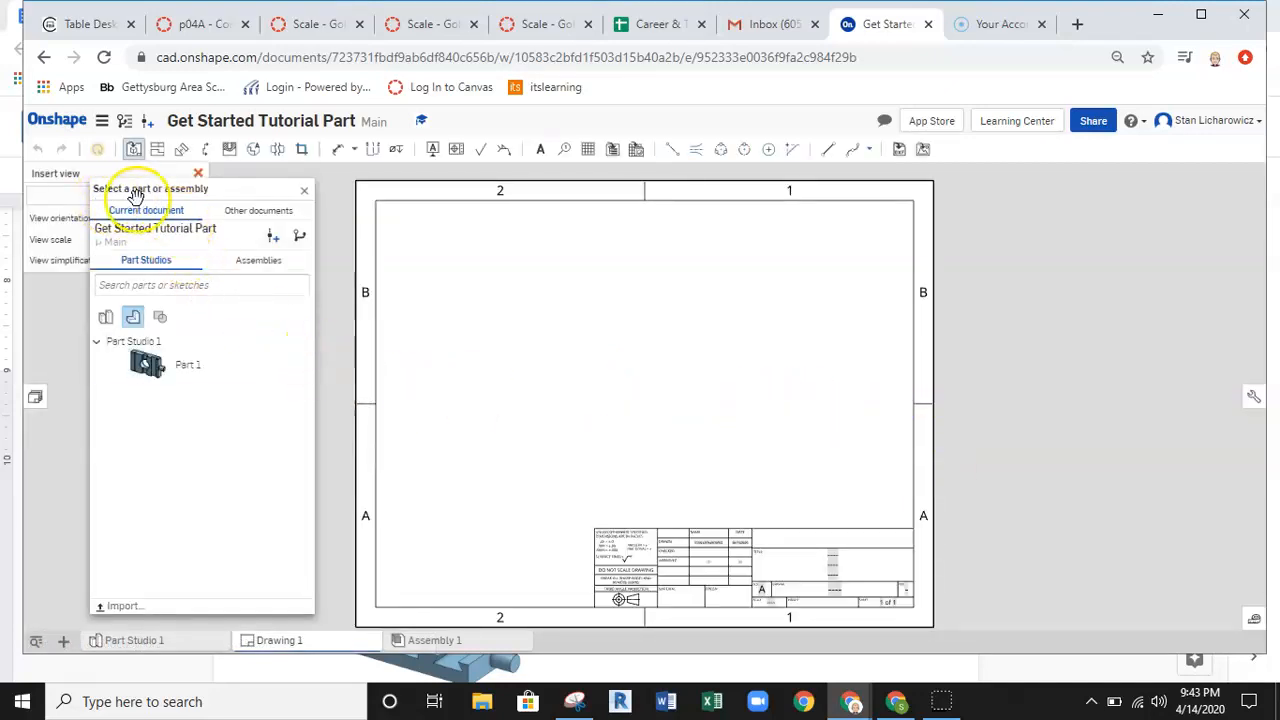
{"action": "mouse_move", "coordinate": [200, 215]}
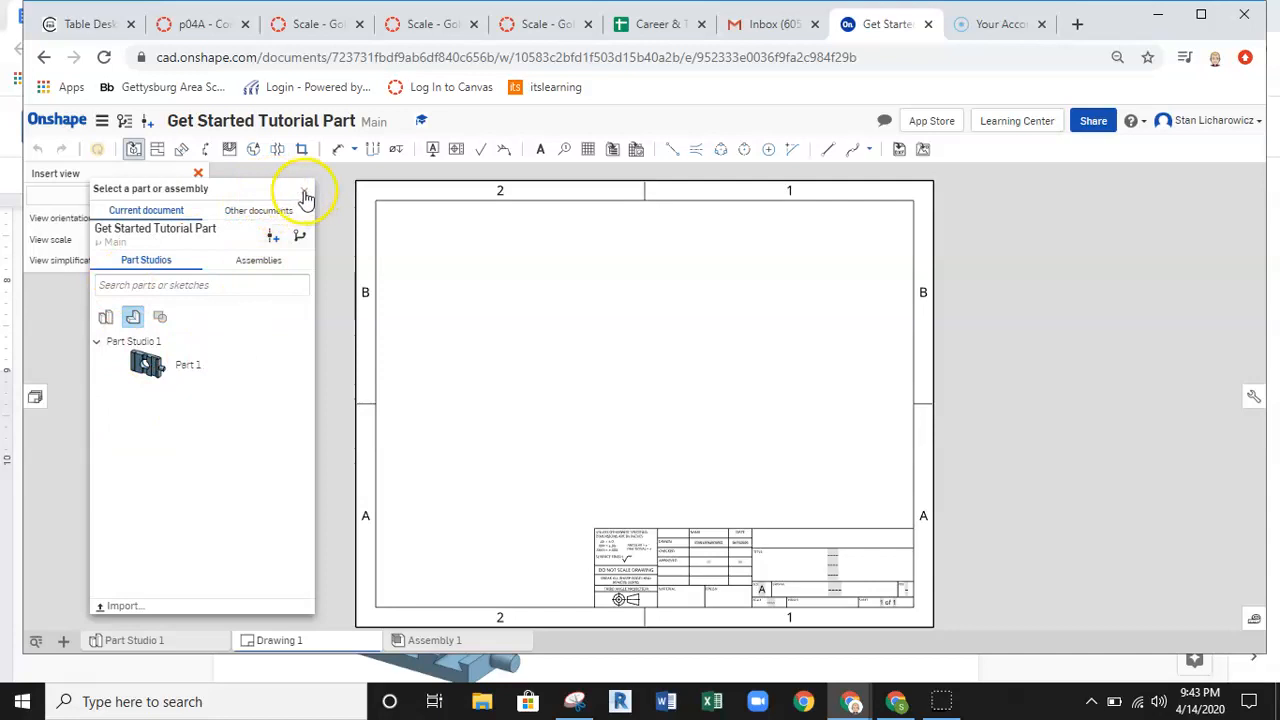
{"action": "left_click", "coordinate": [198, 173]}
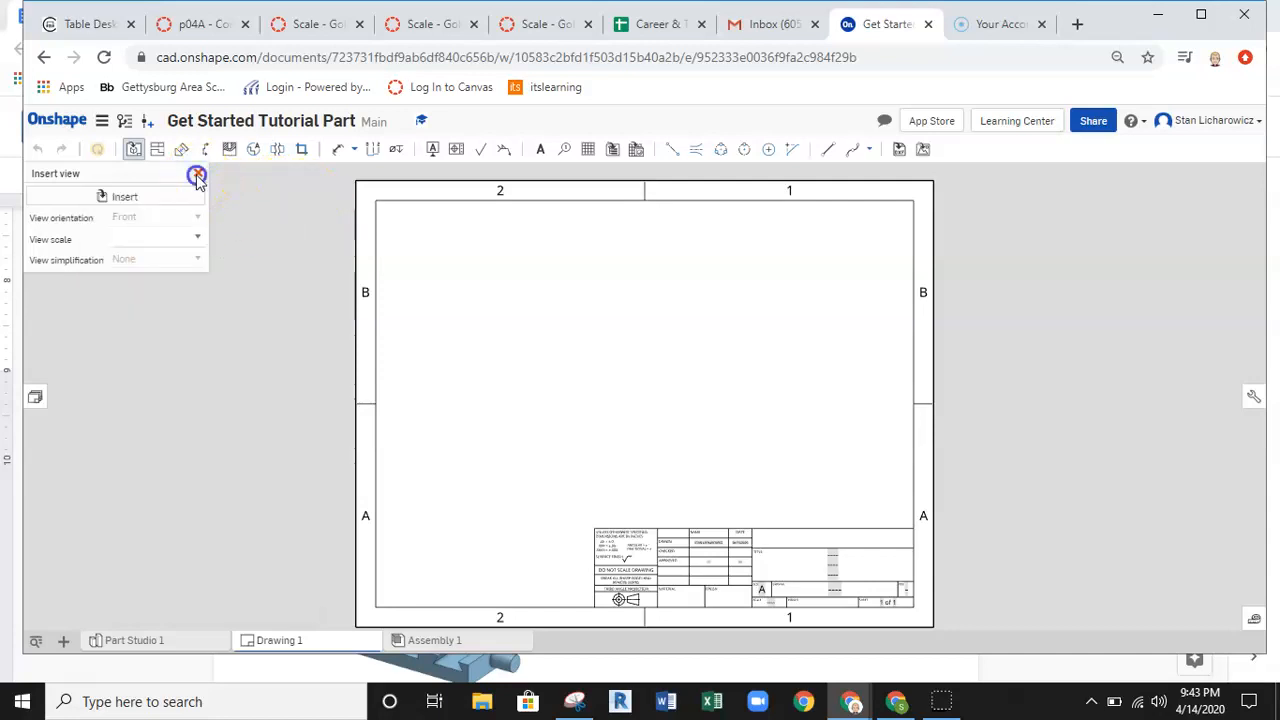
{"action": "left_click", "coordinate": [197, 175]}
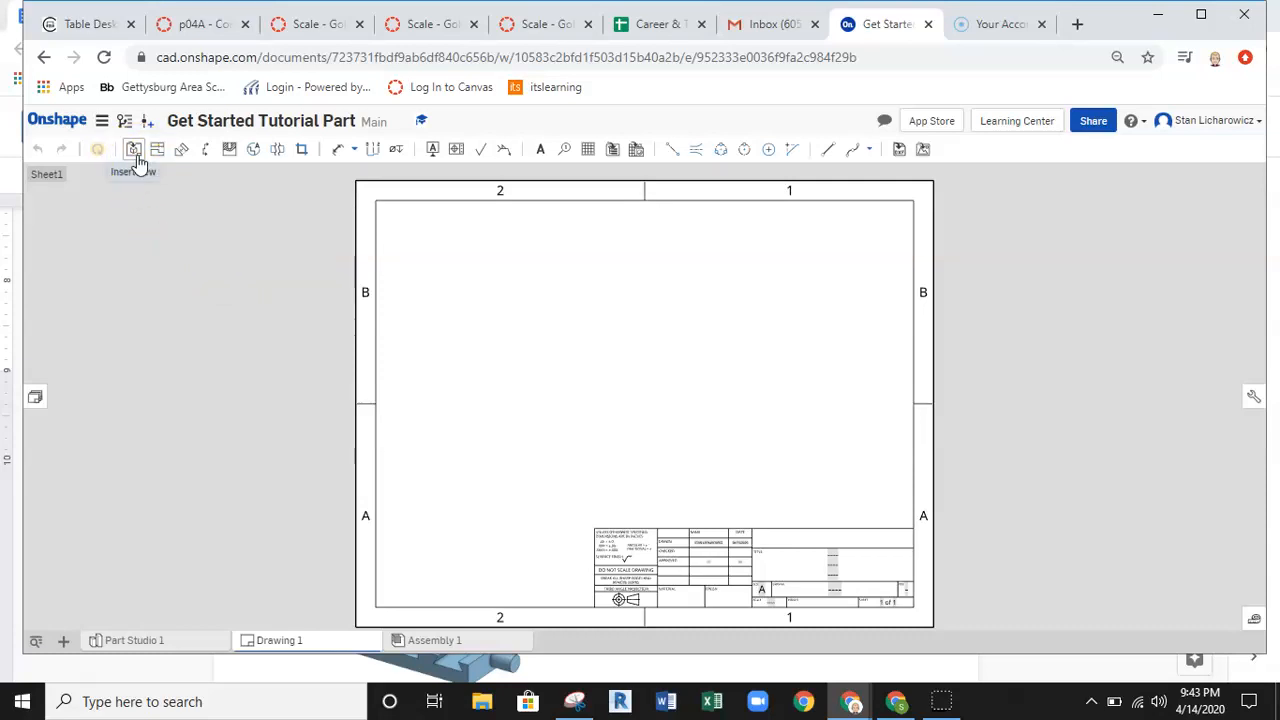
{"action": "left_click", "coordinate": [133, 149]}
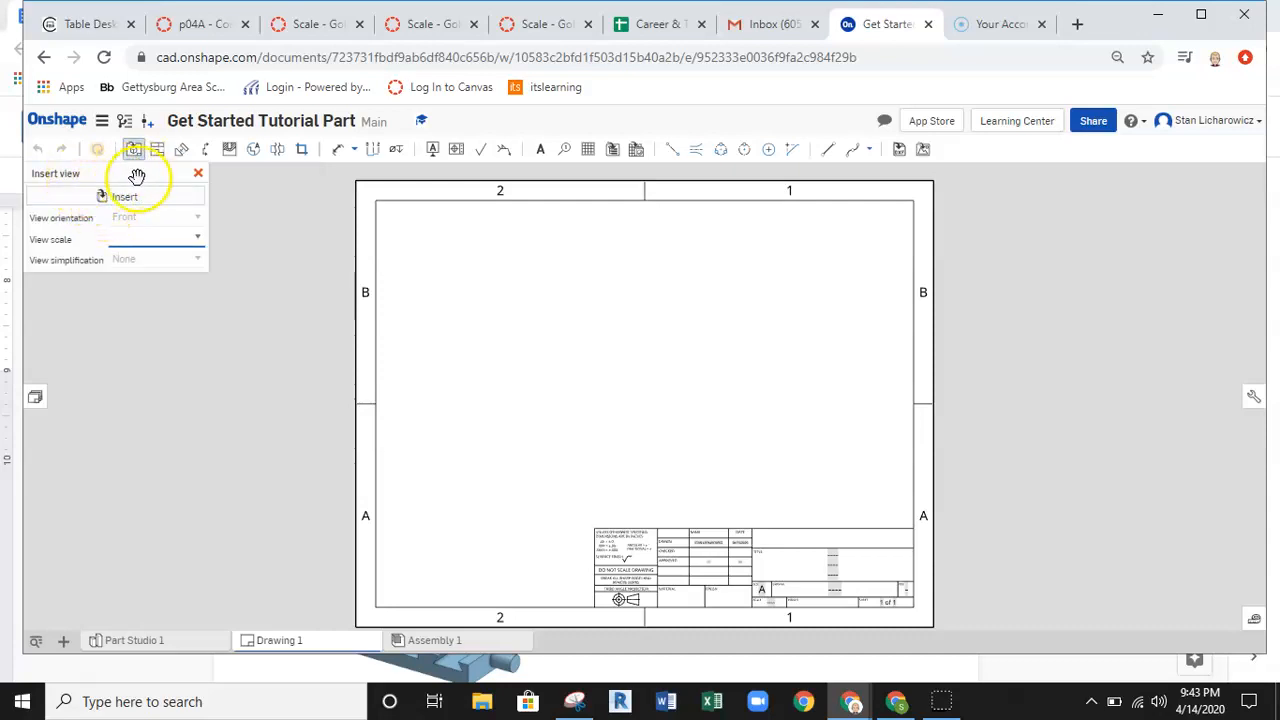
{"action": "mouse_move", "coordinate": [128, 197]}
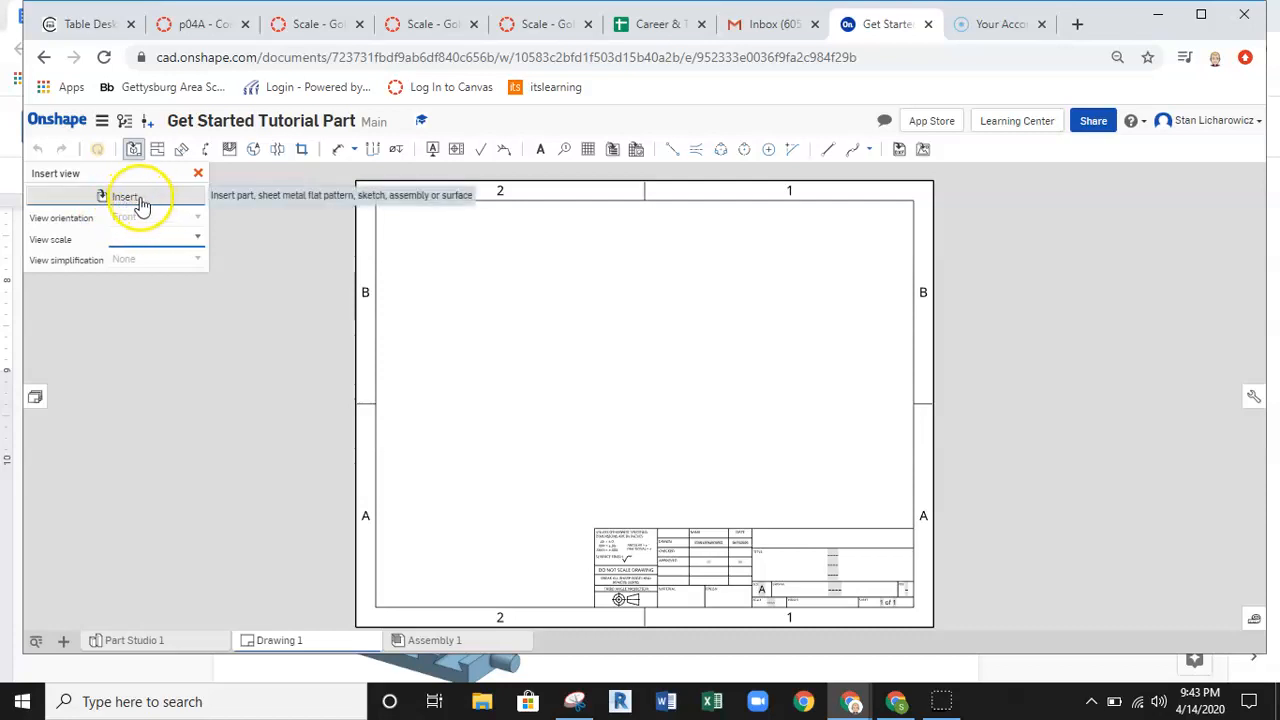
{"action": "left_click", "coordinate": [124, 197]}
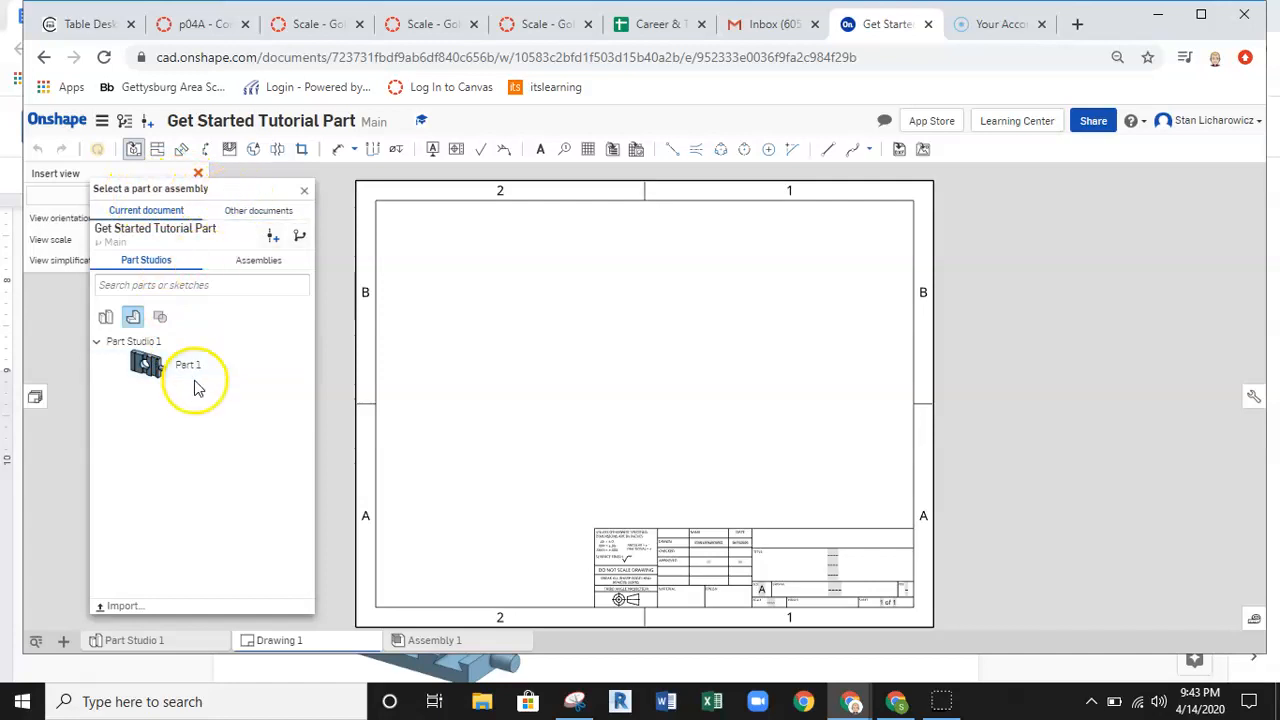
{"action": "left_click", "coordinate": [185, 364]}
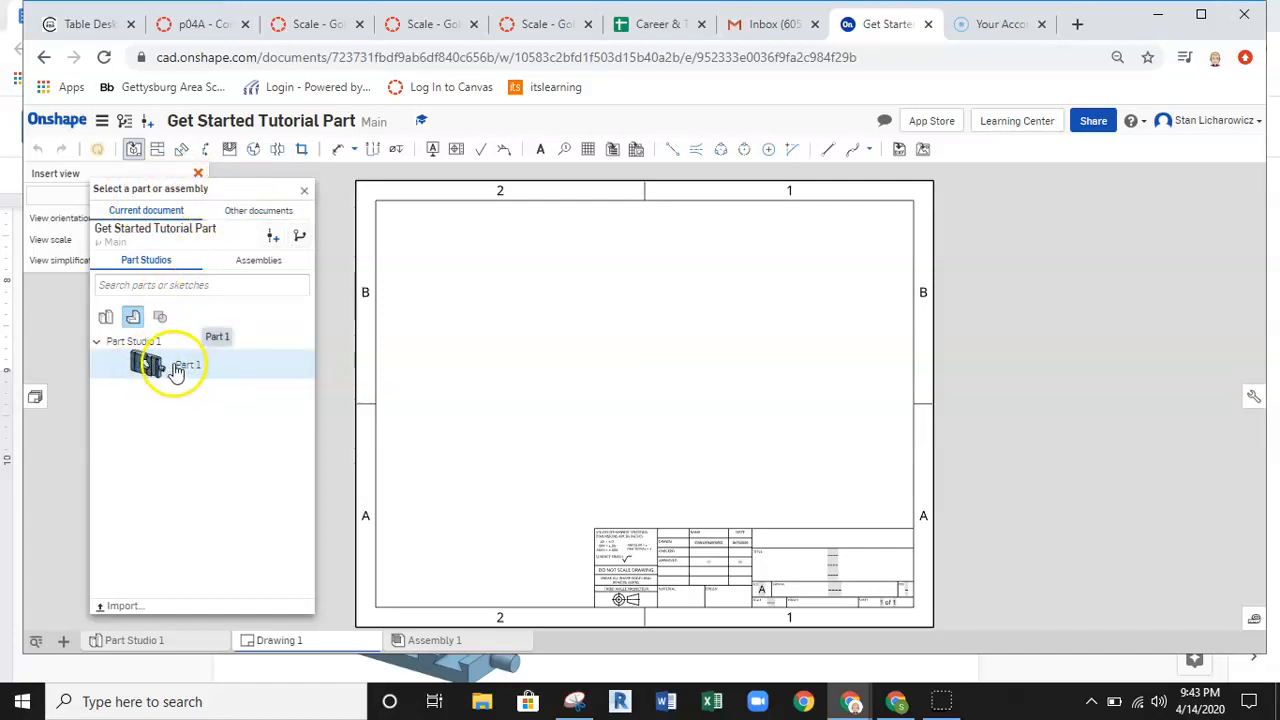
Step: Place Part 1's front view, then a Bottom-oriented view positioned beneath it
{"action": "left_click", "coordinate": [175, 363]}
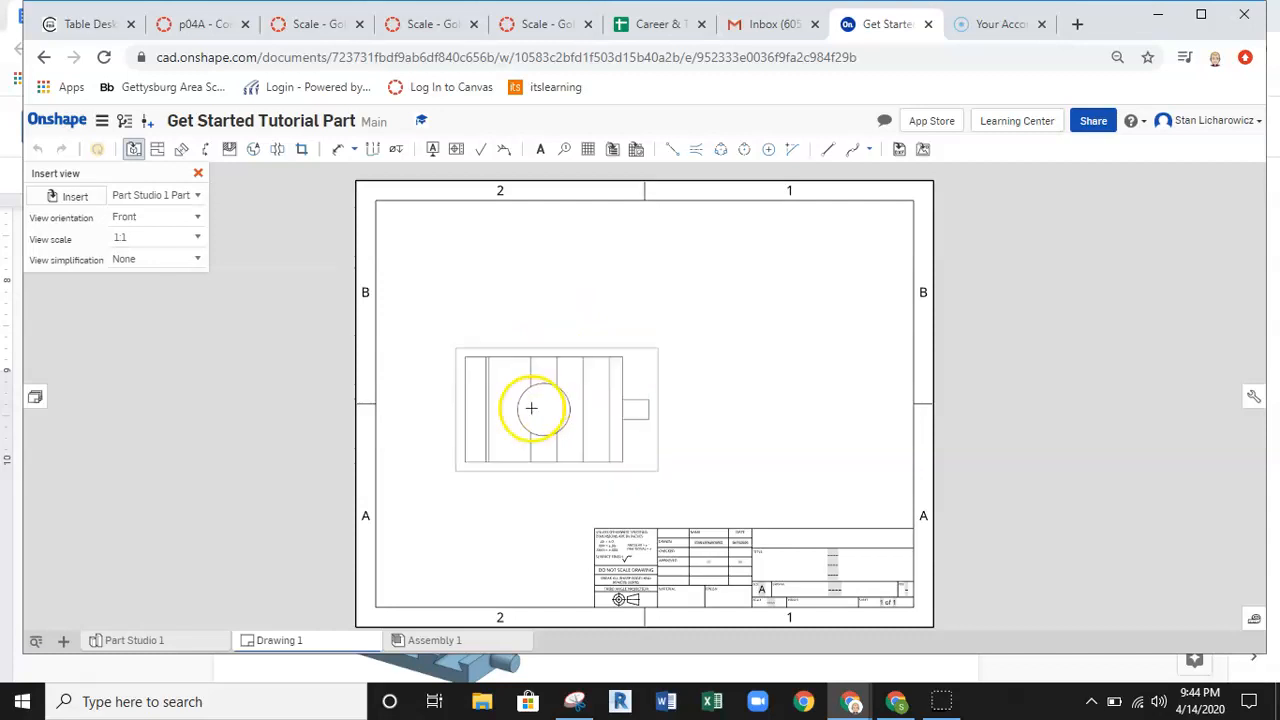
{"action": "left_click_drag", "start_coordinate": [531, 408], "coordinate": [548, 419]}
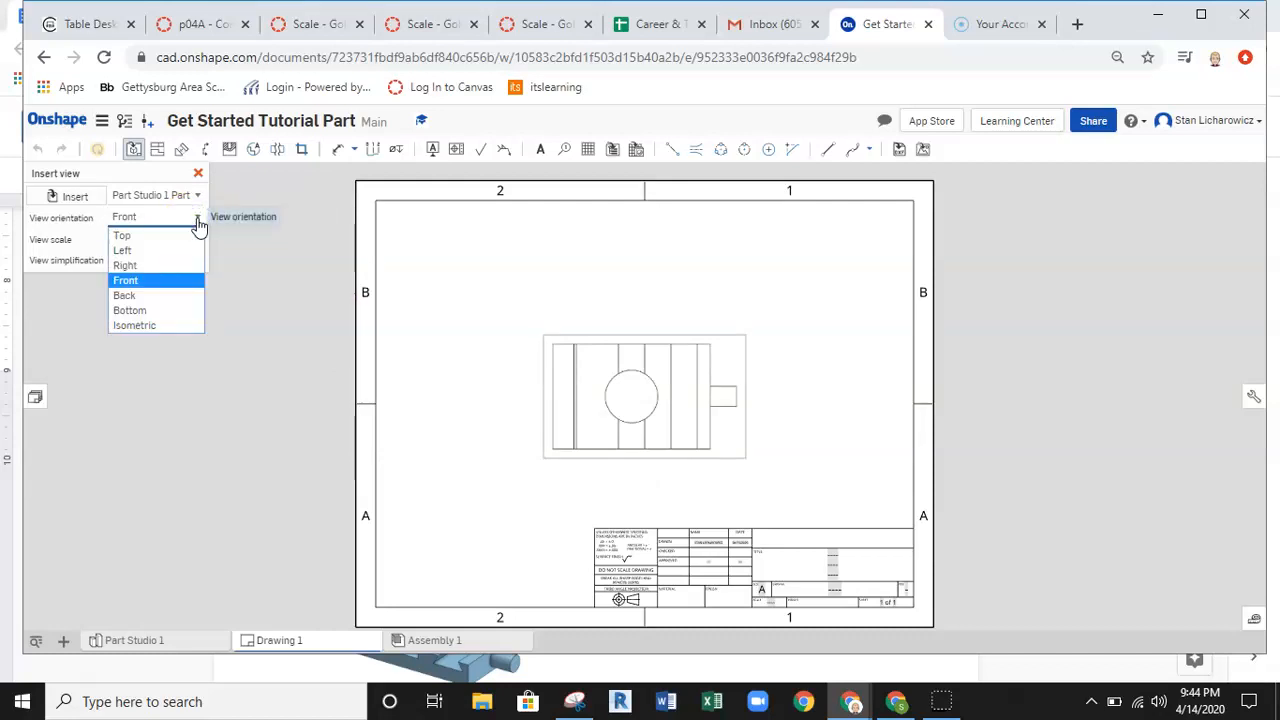
{"action": "left_click", "coordinate": [124, 295]}
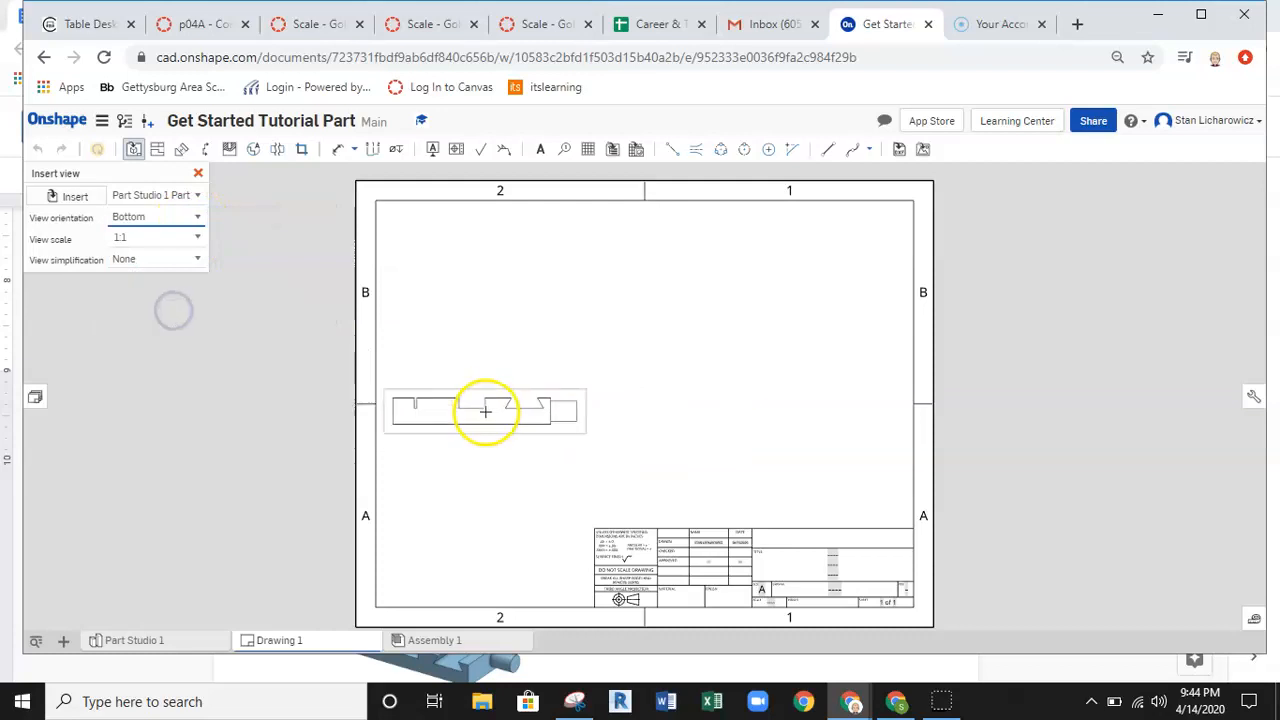
{"action": "left_click_drag", "start_coordinate": [485, 410], "coordinate": [580, 440]}
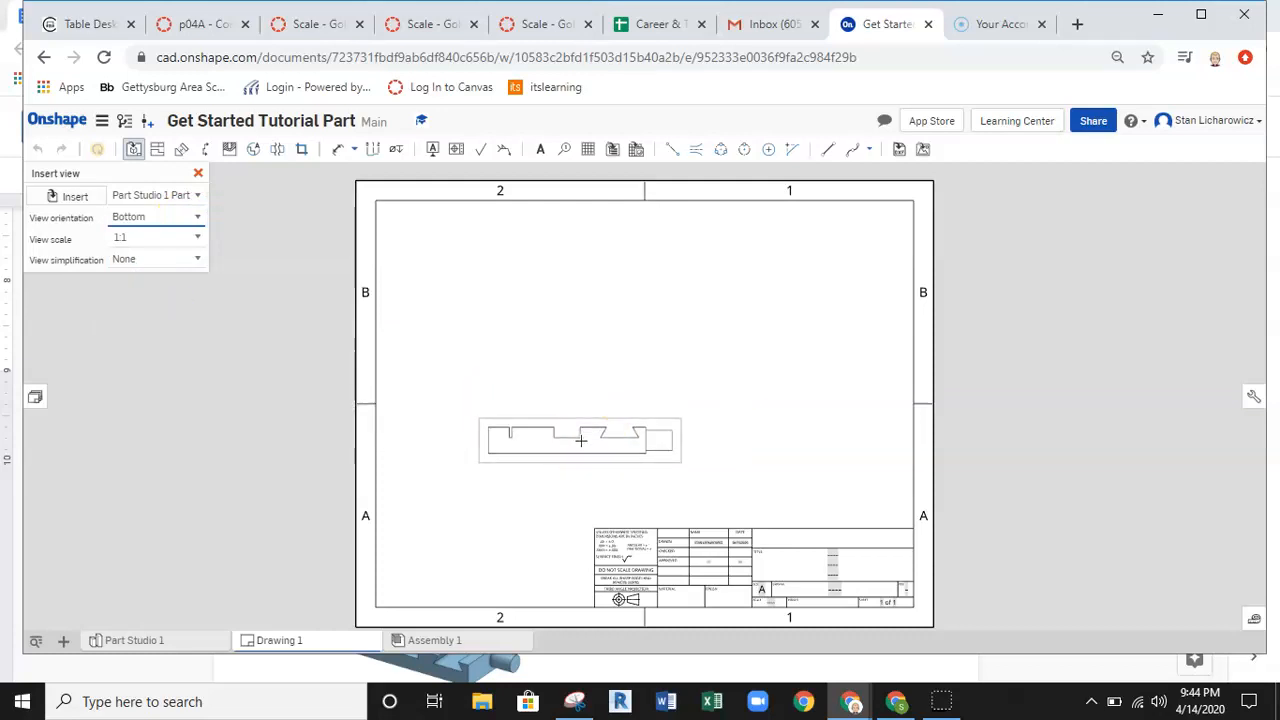
{"action": "left_click_drag", "start_coordinate": [580, 440], "coordinate": [645, 421]}
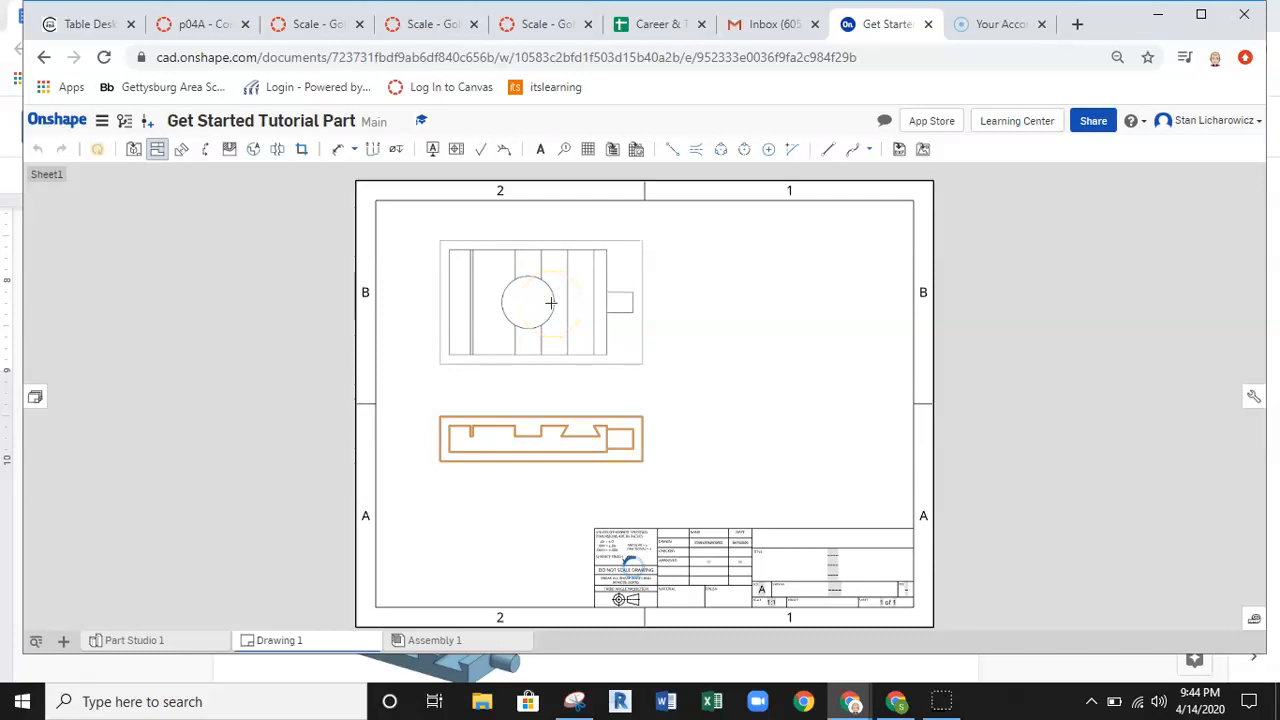
Step: Select the bottom view and position a projected side view to its right
{"action": "left_click", "coordinate": [548, 320]}
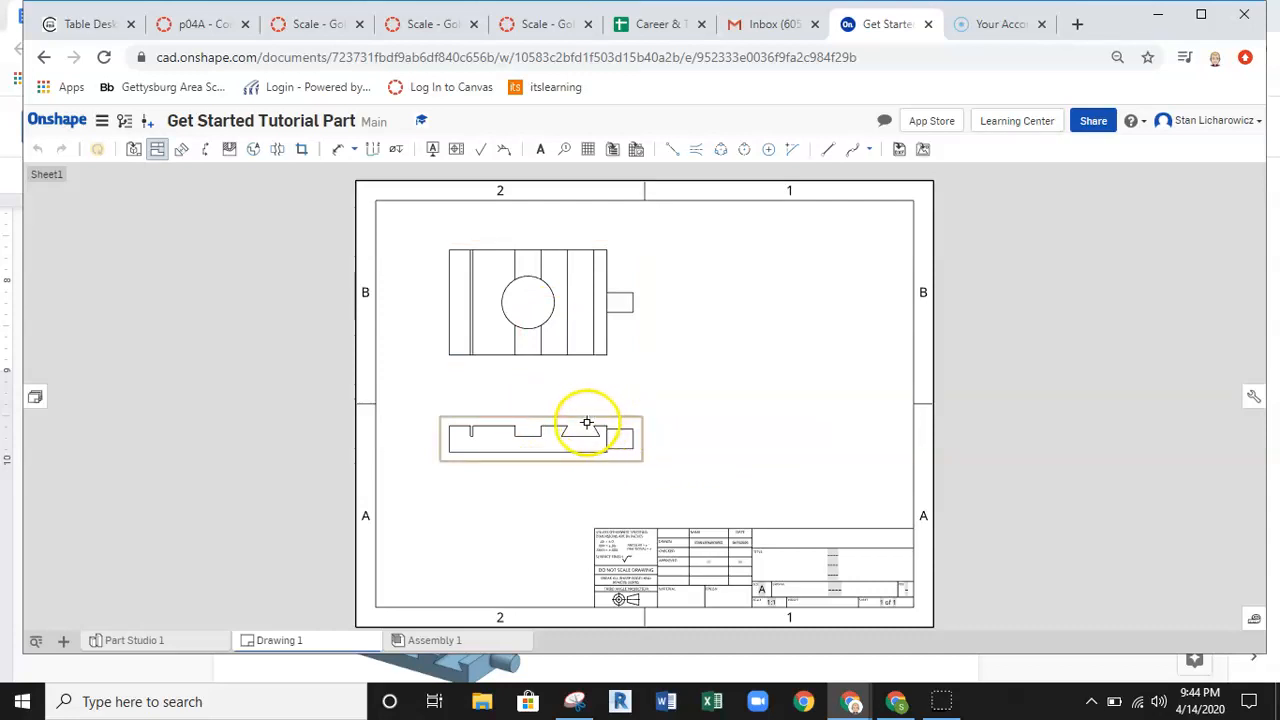
{"action": "left_click", "coordinate": [585, 438]}
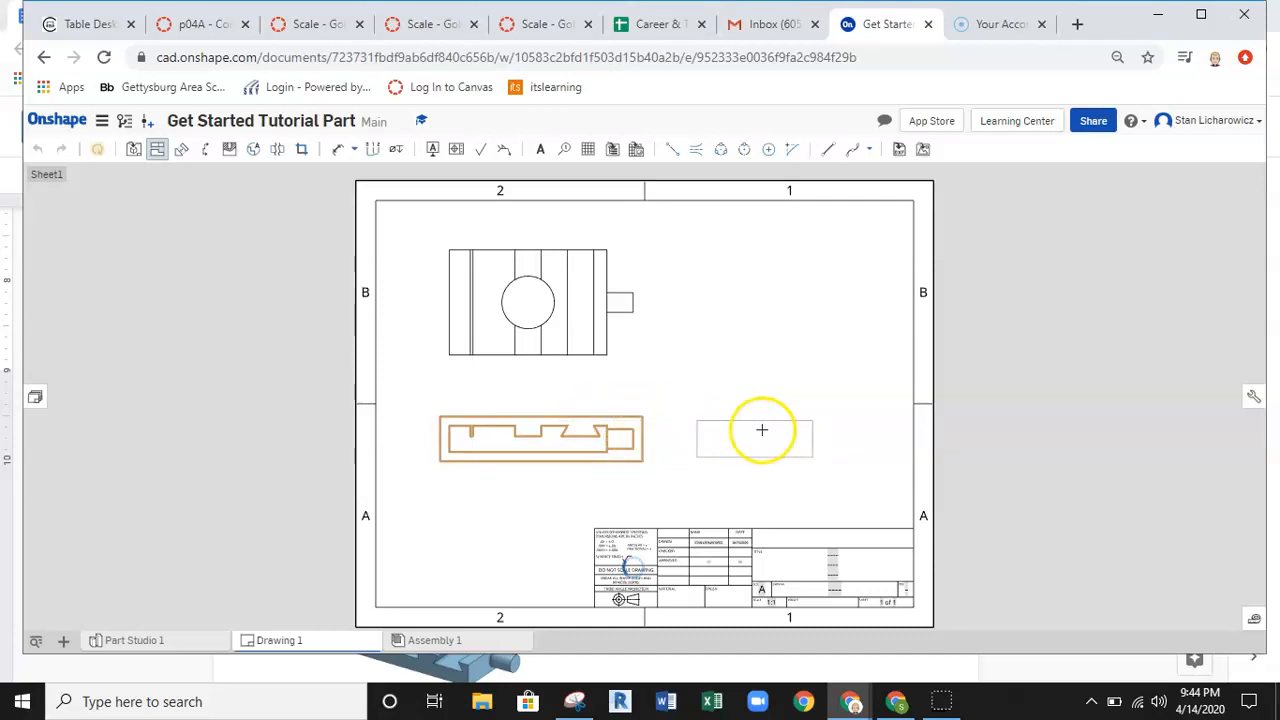
{"action": "mouse_move", "coordinate": [772, 435]}
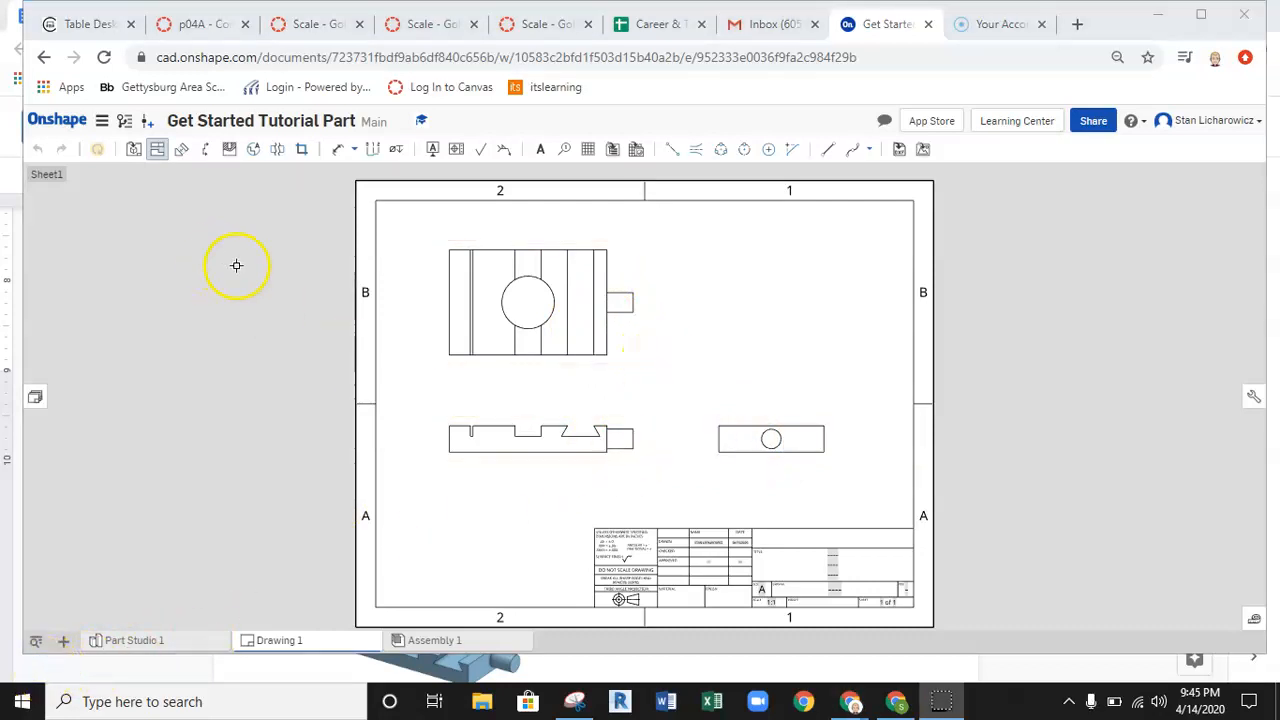
{"action": "mouse_move", "coordinate": [649, 411]}
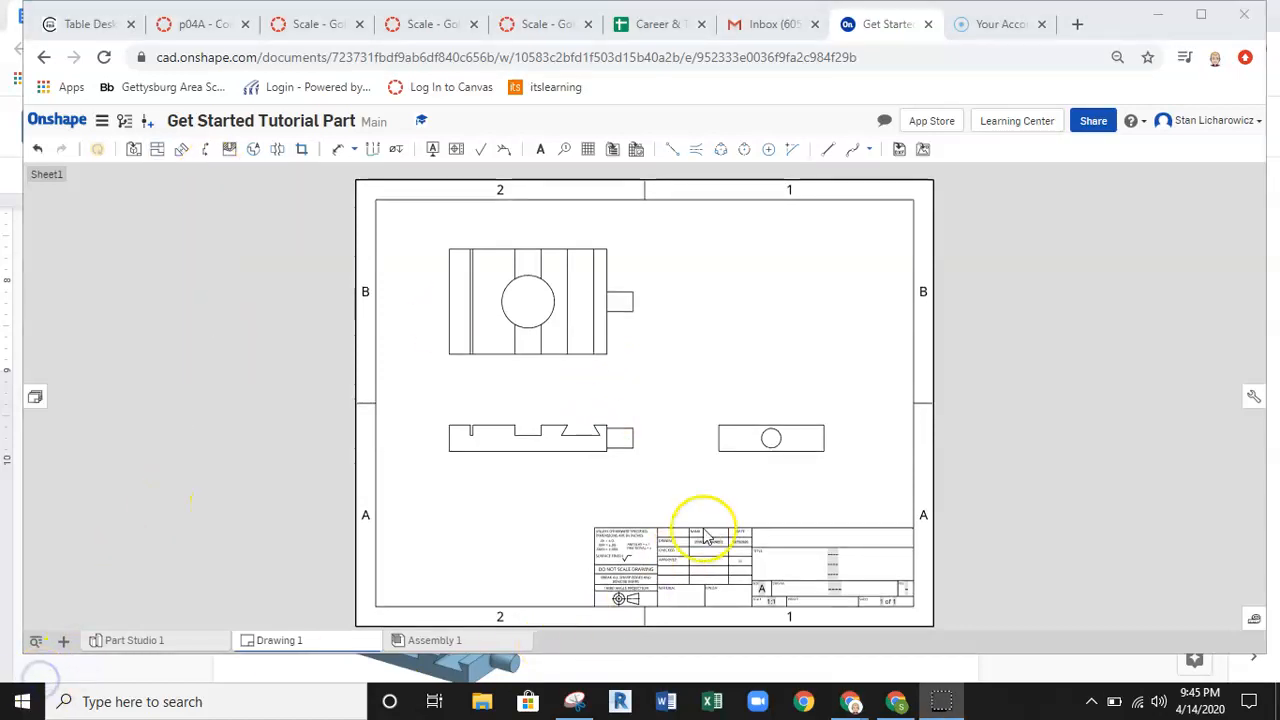
Step: Delete the old side view and project a new one right of the front view
{"action": "left_click", "coordinate": [750, 420]}
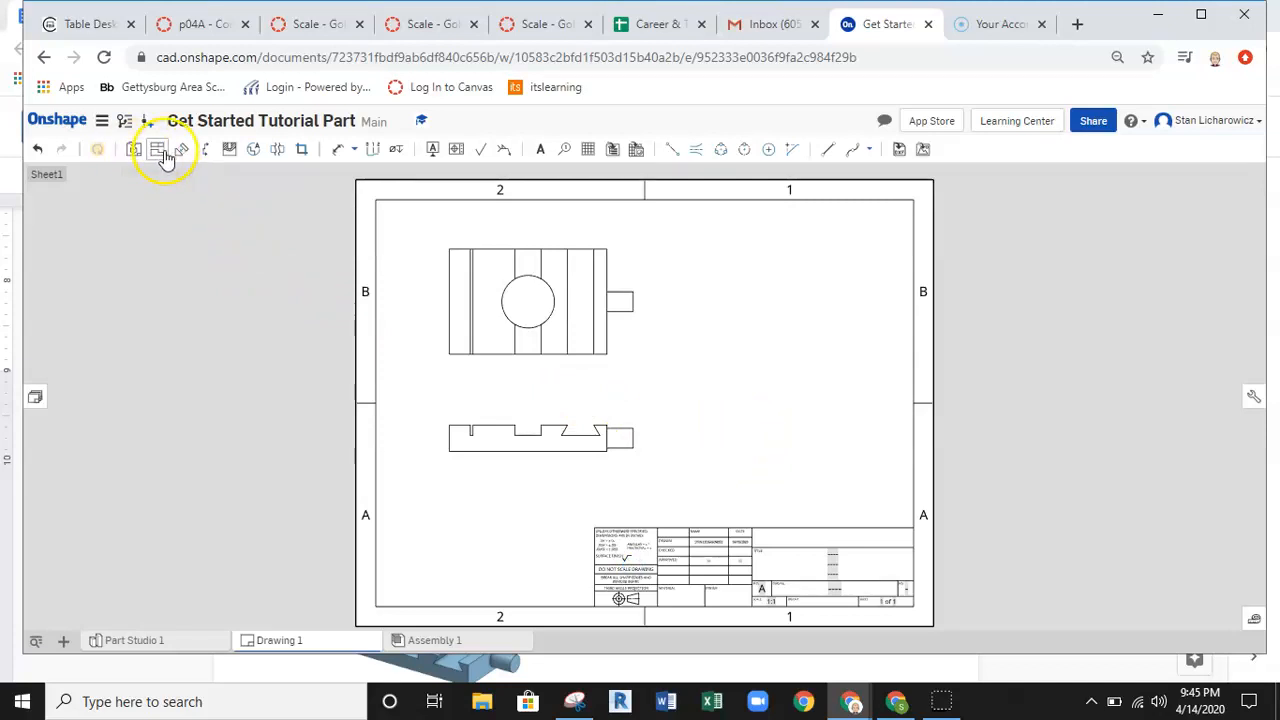
{"action": "mouse_move", "coordinate": [229, 149]}
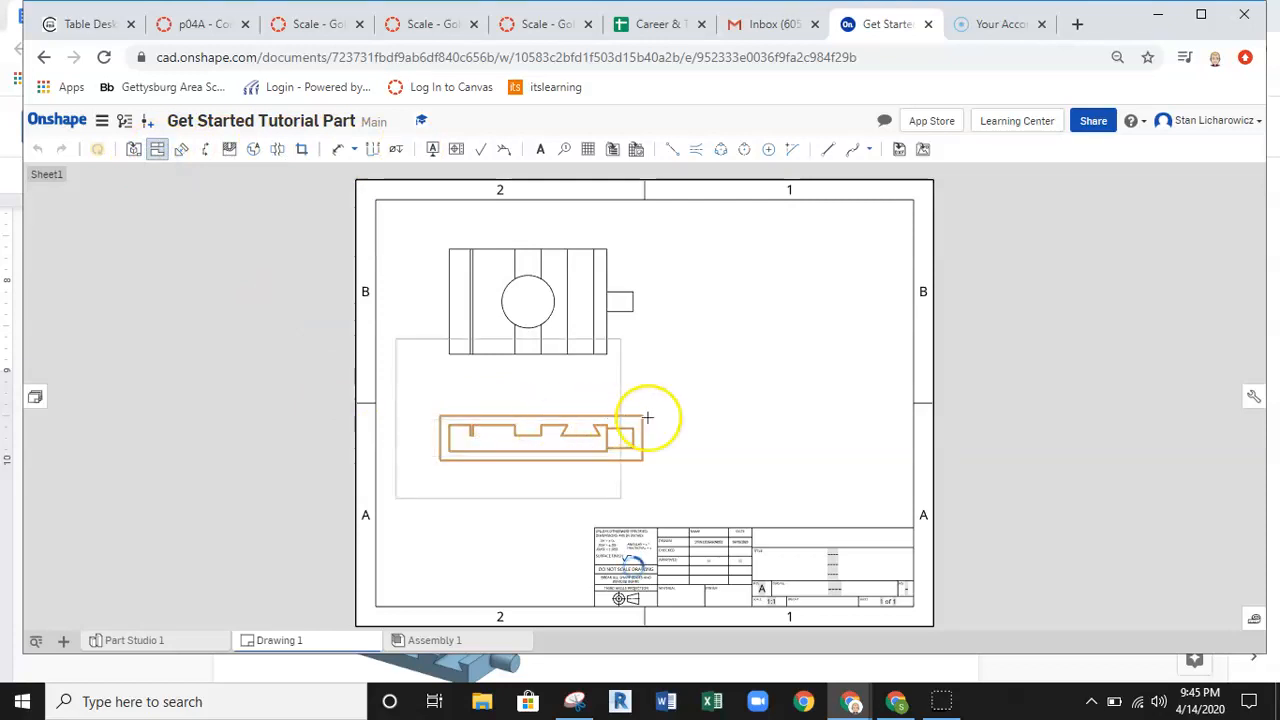
{"action": "left_click_drag", "start_coordinate": [647, 417], "coordinate": [778, 442]}
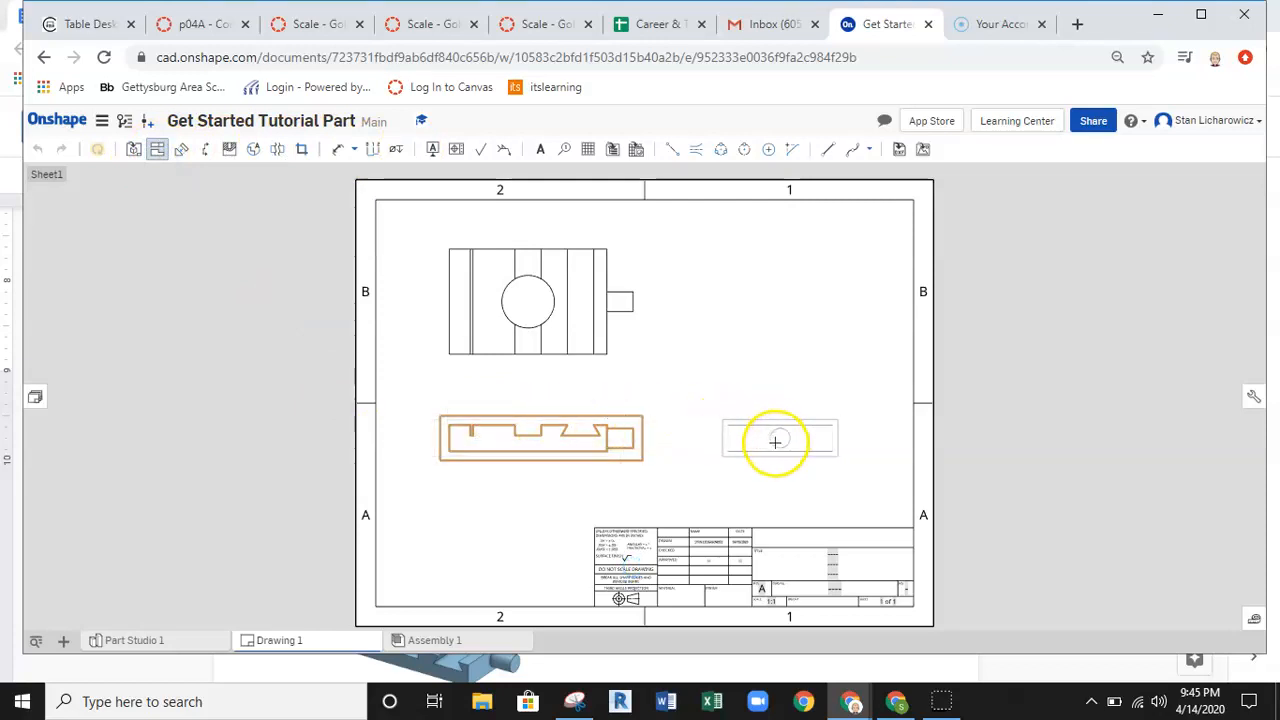
{"action": "left_click", "coordinate": [777, 442]}
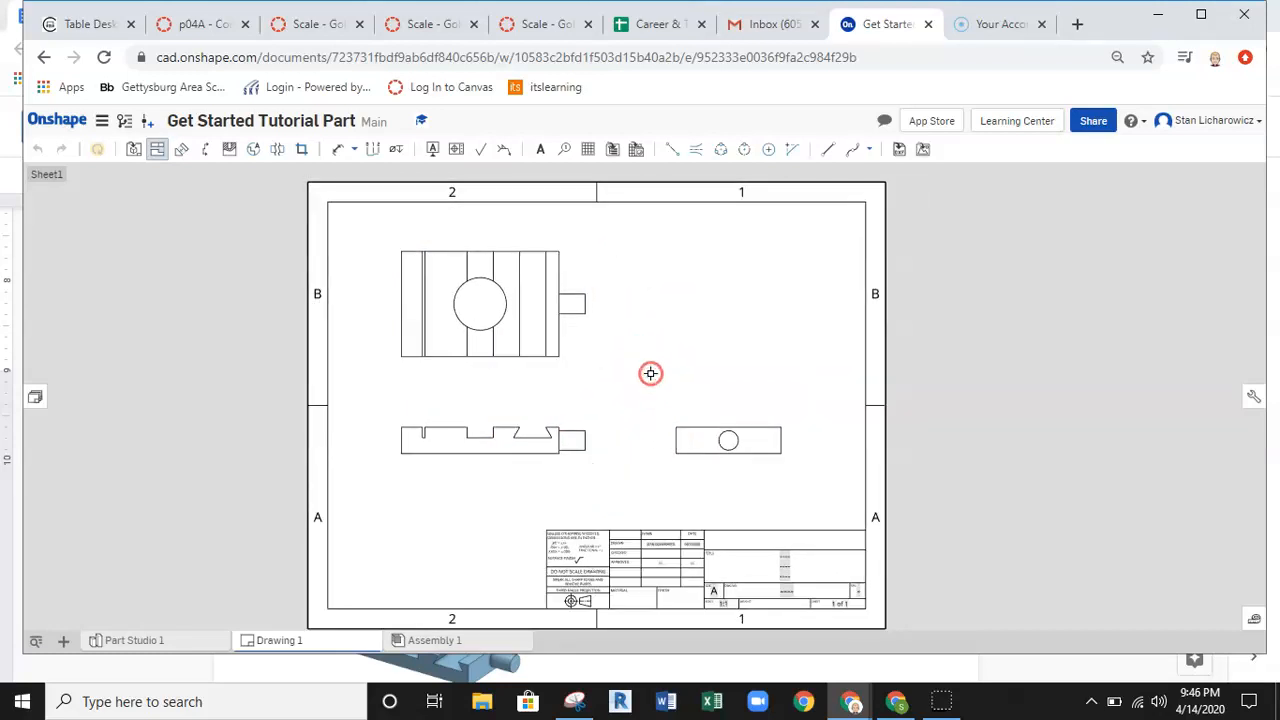
{"action": "mouse_move", "coordinate": [550, 381]}
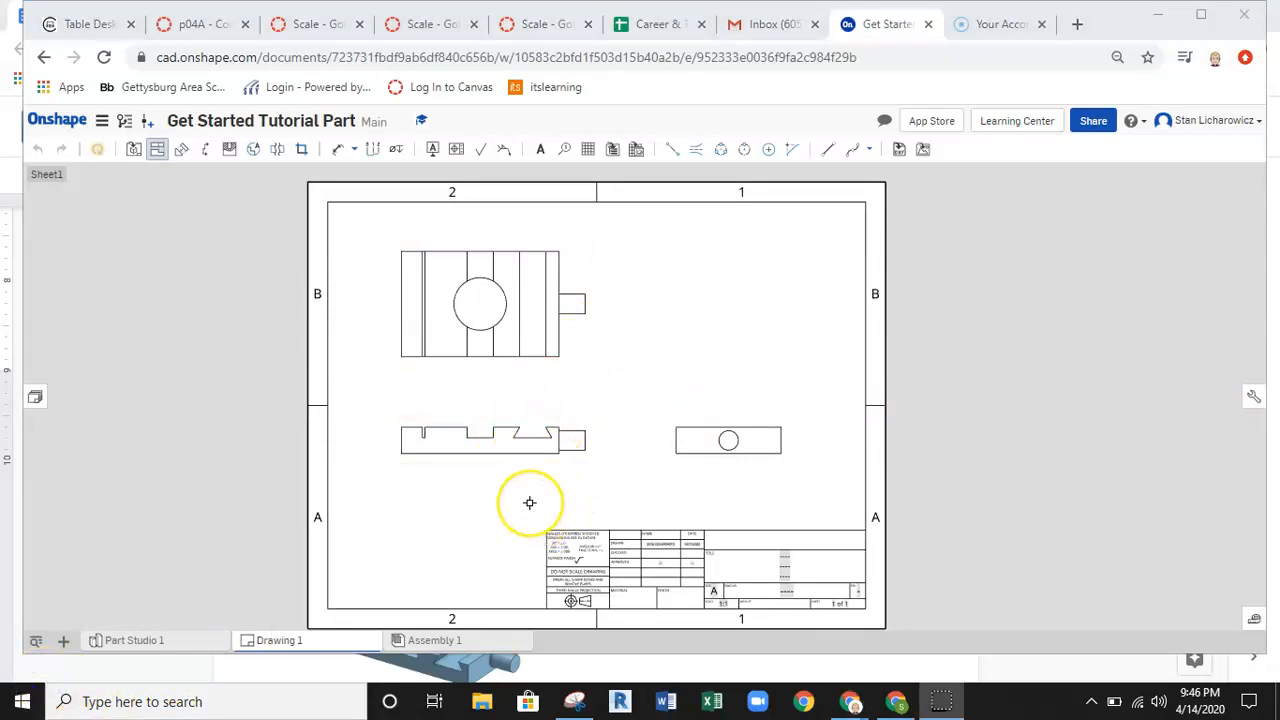
{"action": "mouse_move", "coordinate": [533, 483]}
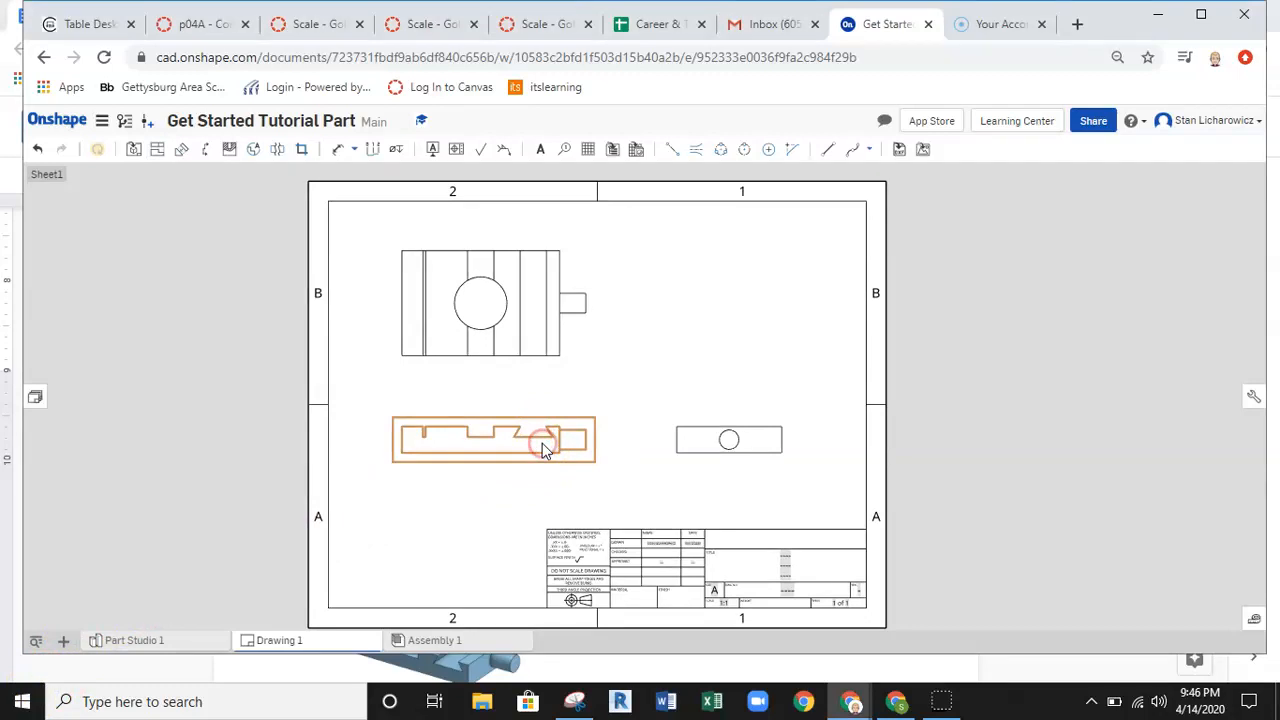
Step: Turn on Show hidden lines for the front, top and side views, fixing the accidental shaded display
{"action": "right_click", "coordinate": [545, 440]}
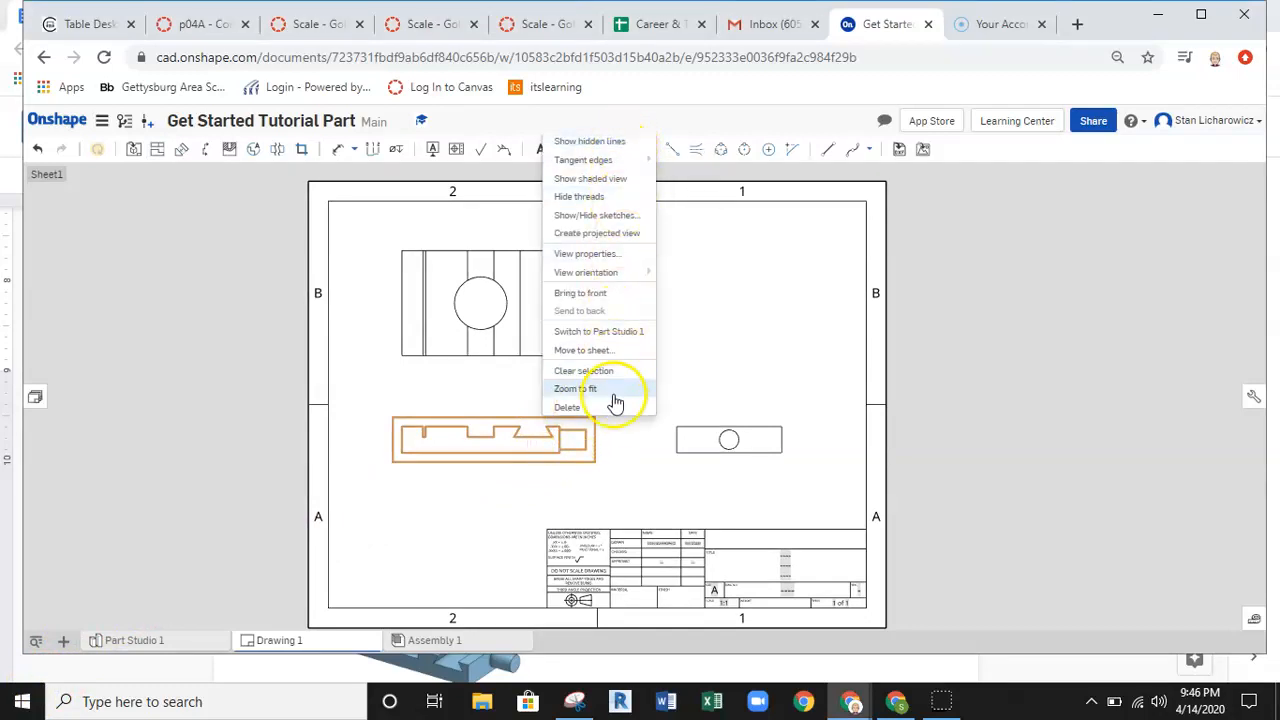
{"action": "mouse_move", "coordinate": [629, 196]}
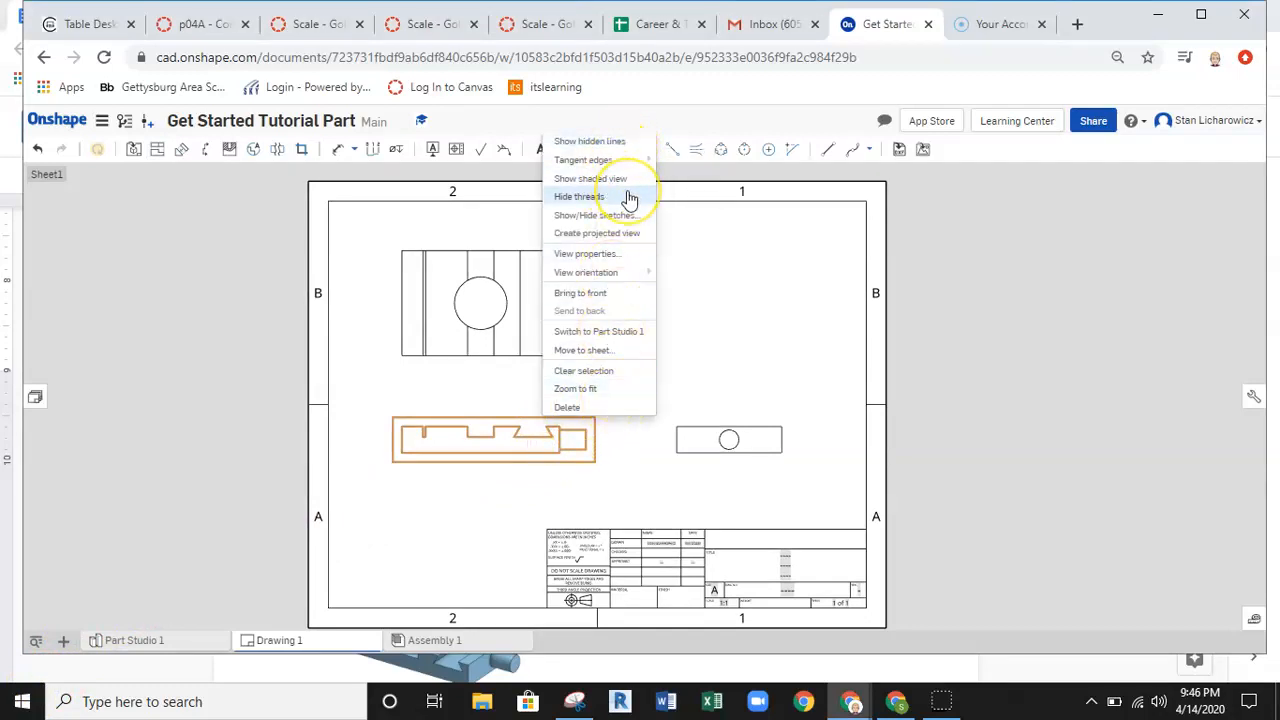
{"action": "mouse_move", "coordinate": [588, 141]}
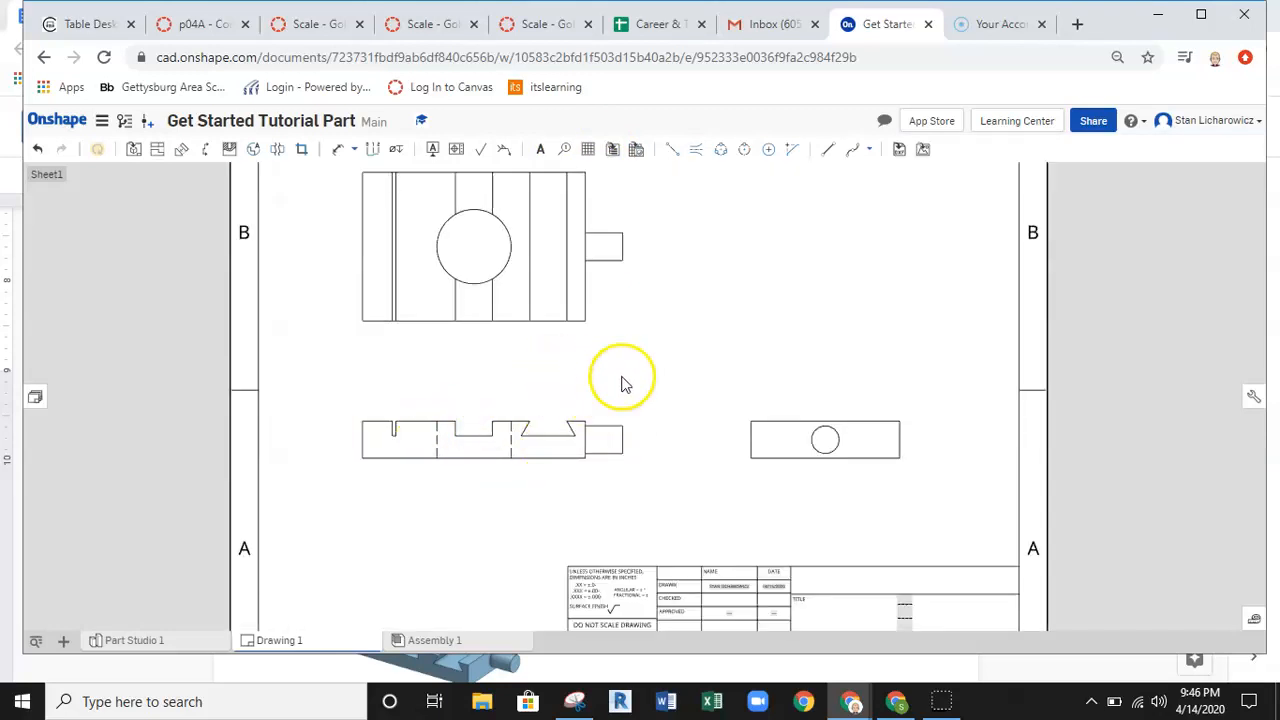
{"action": "right_click", "coordinate": [620, 382]}
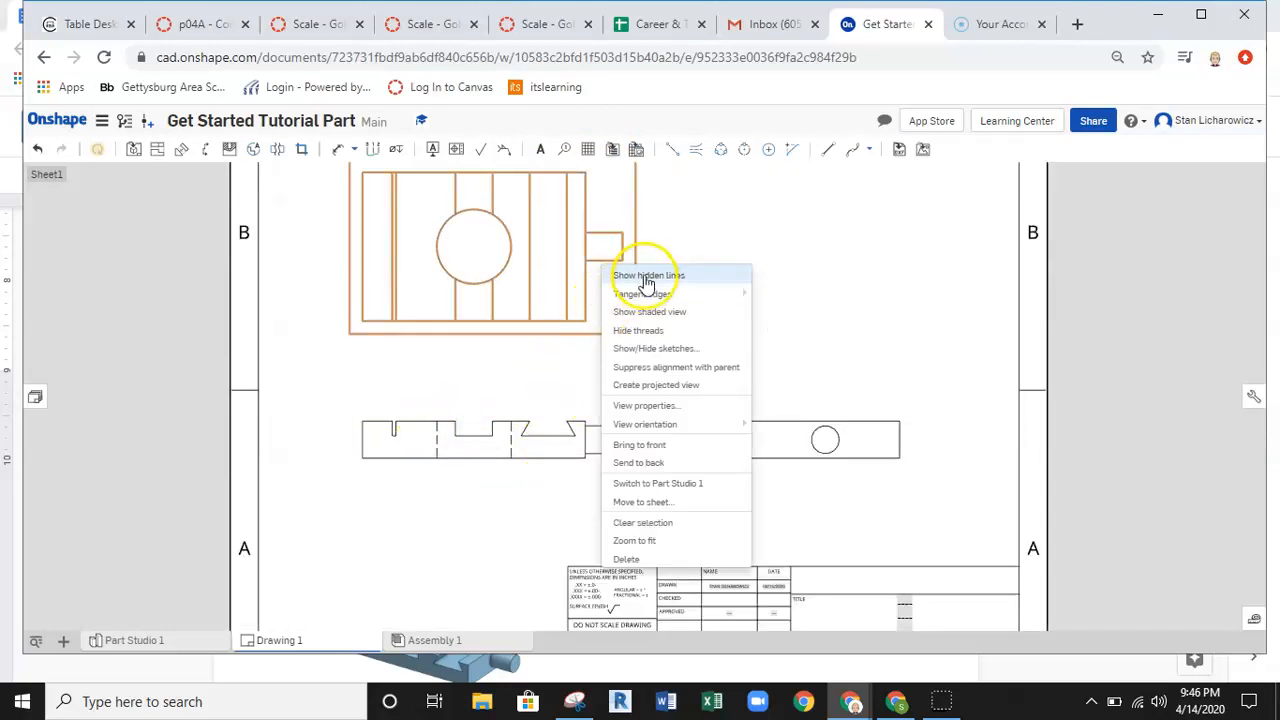
{"action": "mouse_move", "coordinate": [642, 317]}
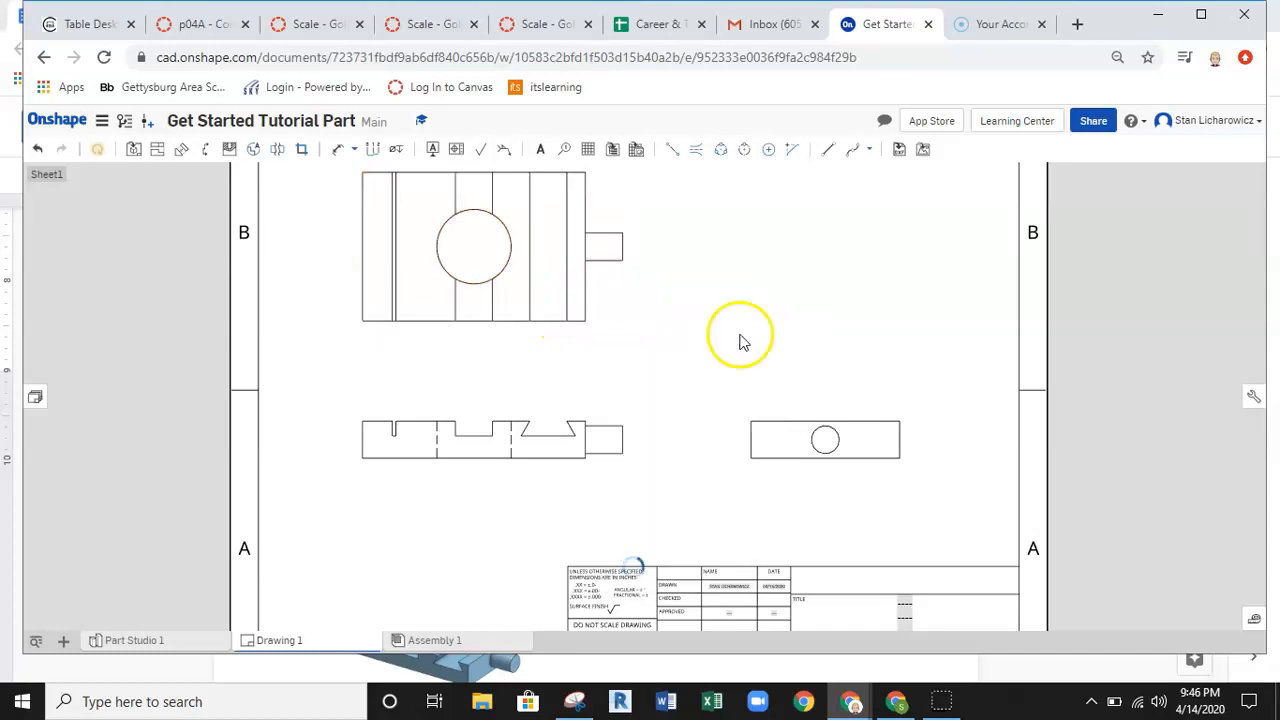
{"action": "left_click", "coordinate": [823, 438]}
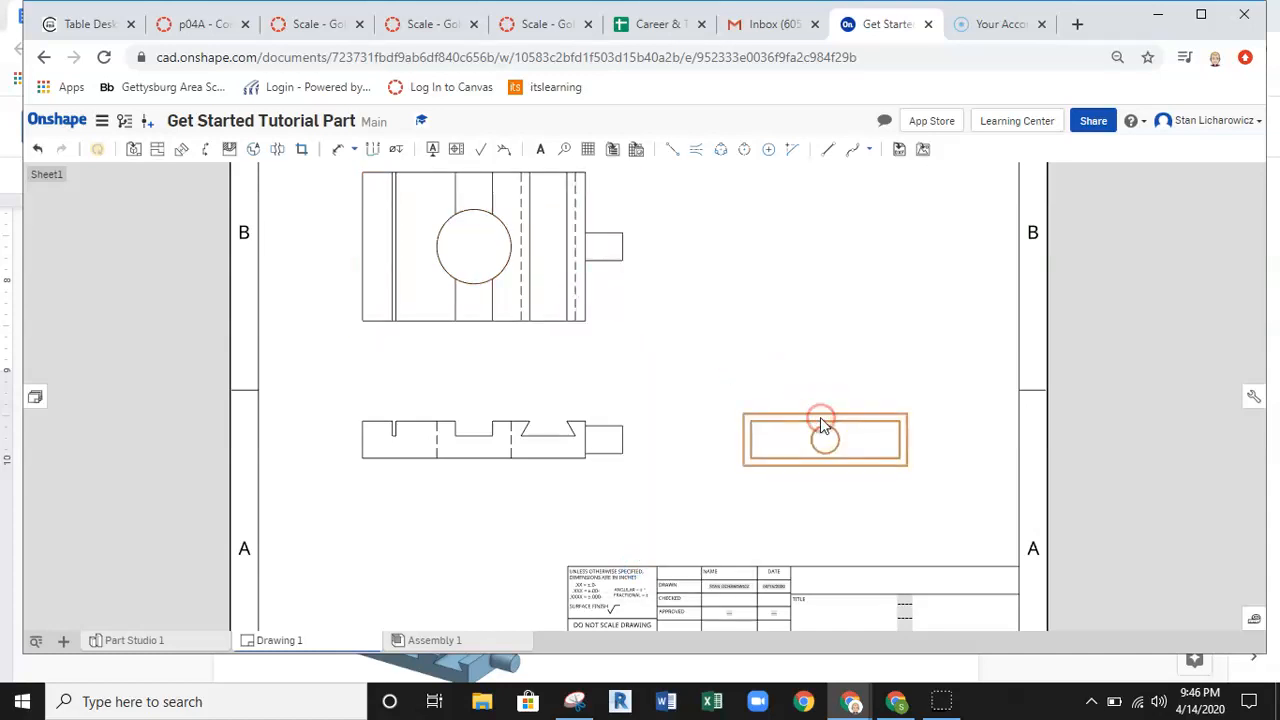
{"action": "right_click", "coordinate": [825, 440]}
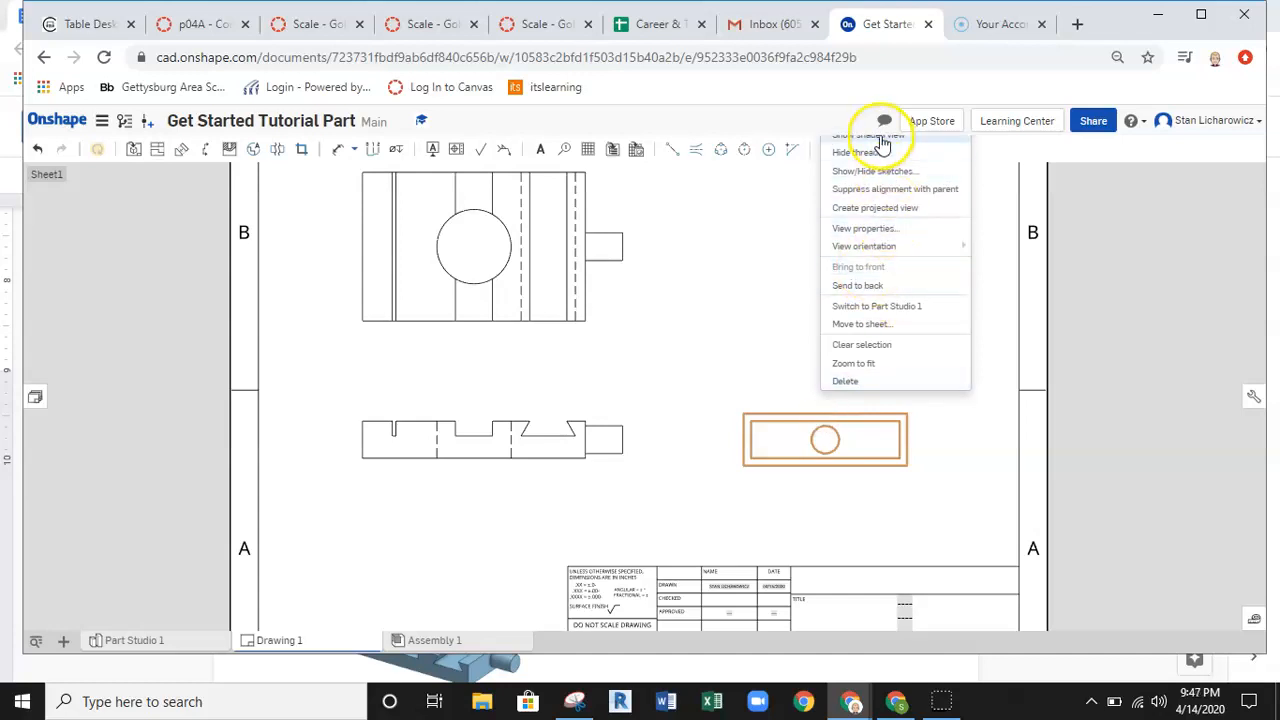
{"action": "left_click", "coordinate": [825, 440]}
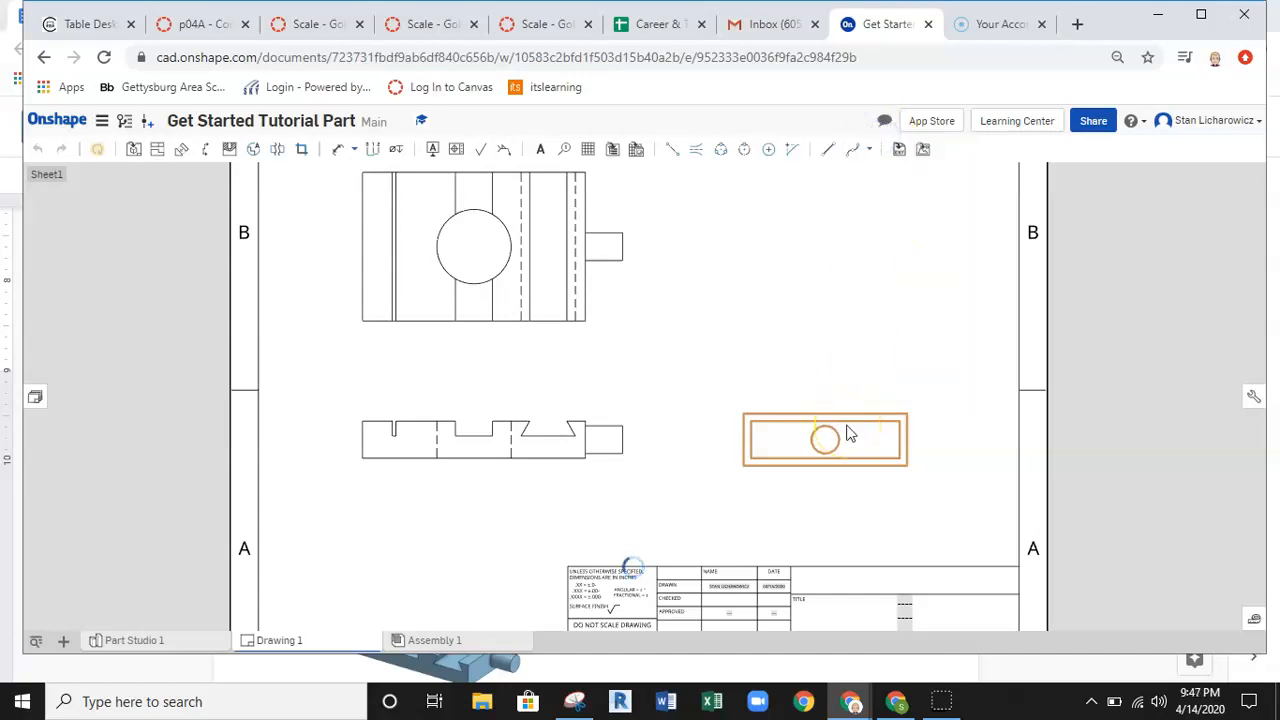
{"action": "left_click", "coordinate": [824, 440]}
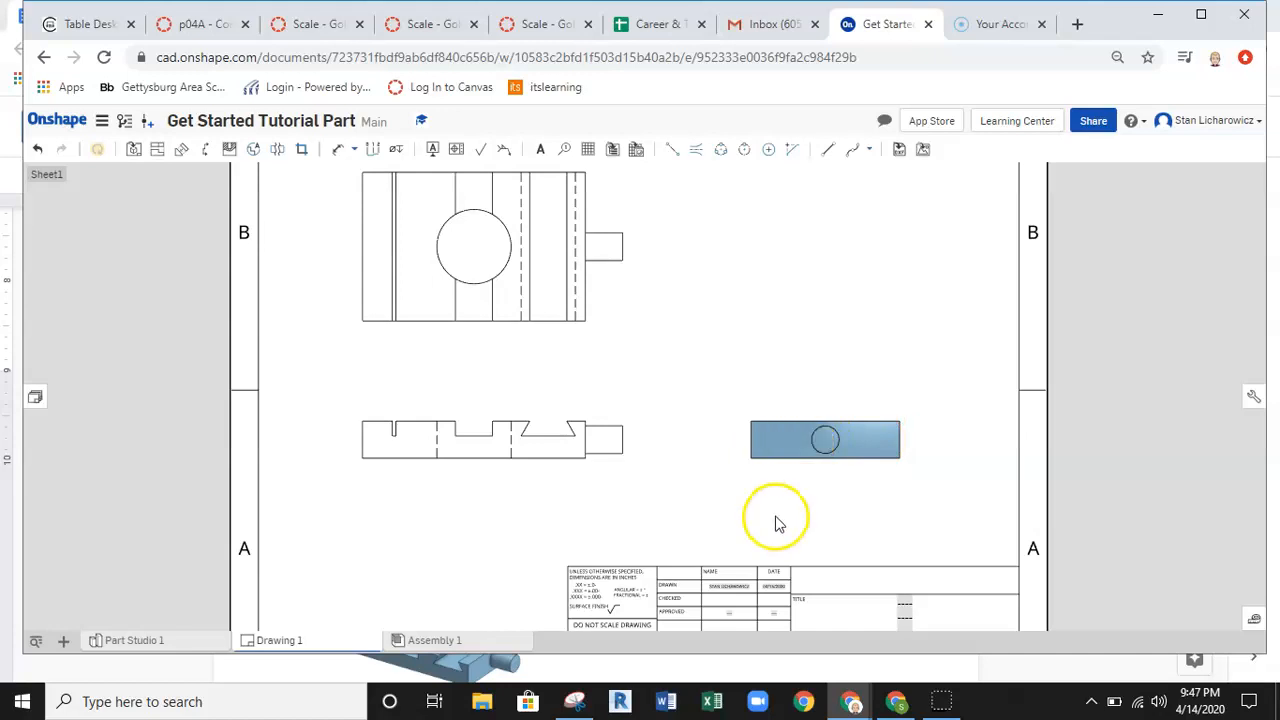
{"action": "mouse_move", "coordinate": [790, 500]}
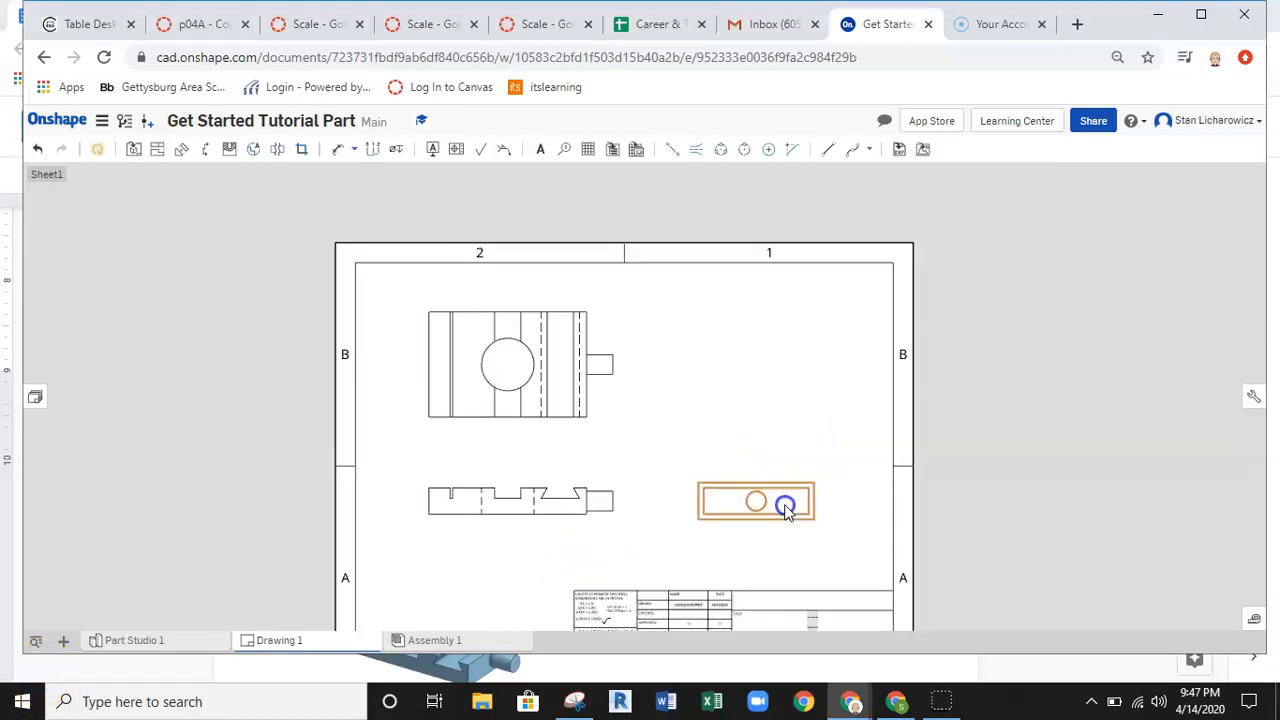
{"action": "right_click", "coordinate": [785, 507]}
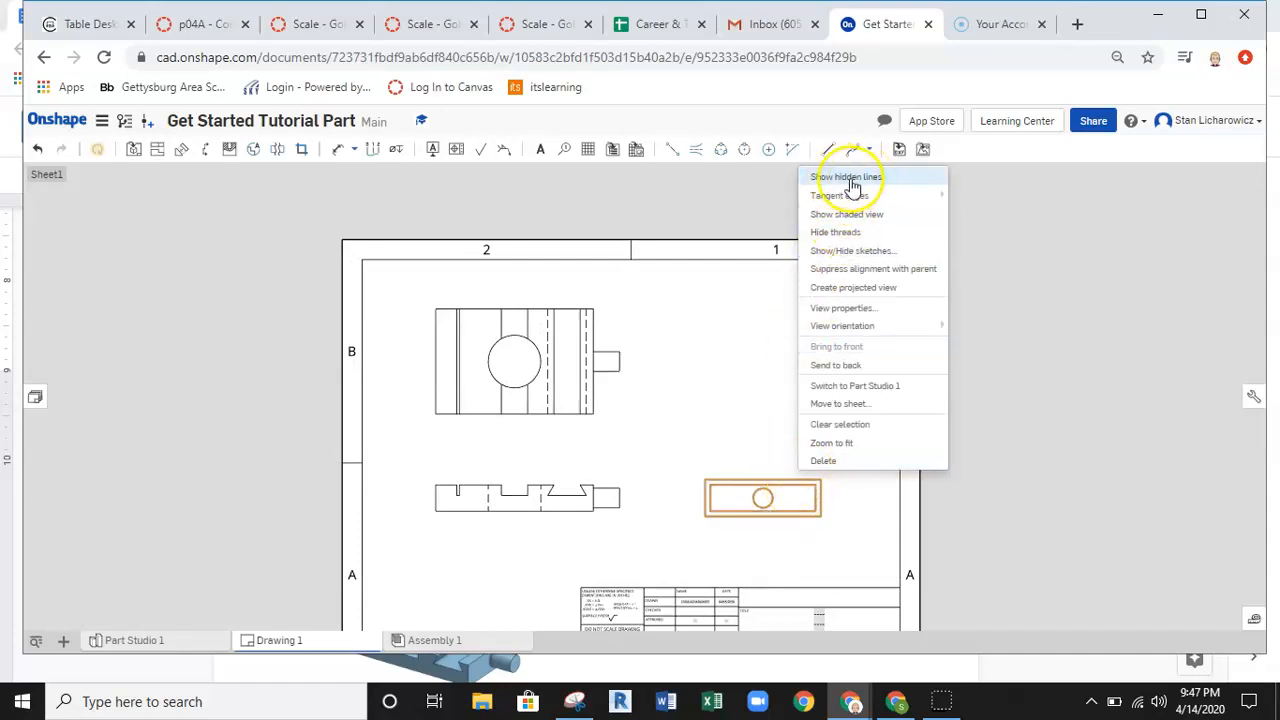
{"action": "left_click", "coordinate": [846, 177]}
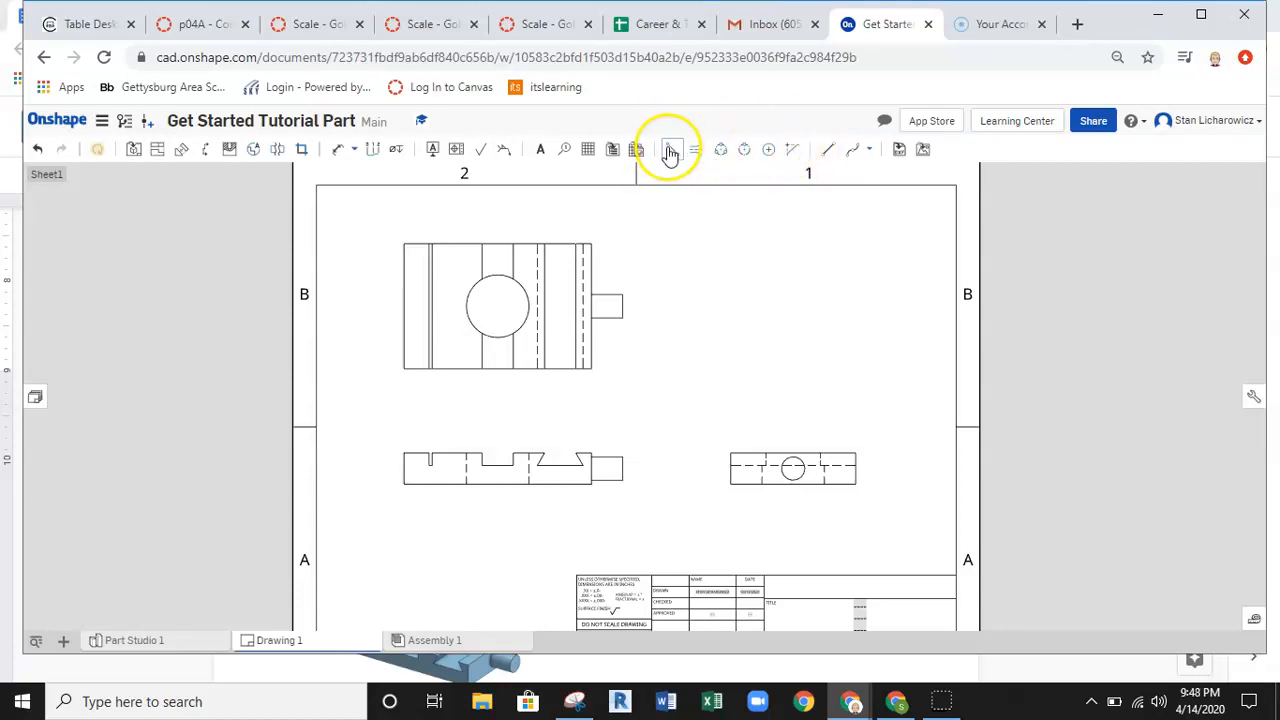
{"action": "mouse_move", "coordinate": [671, 149]}
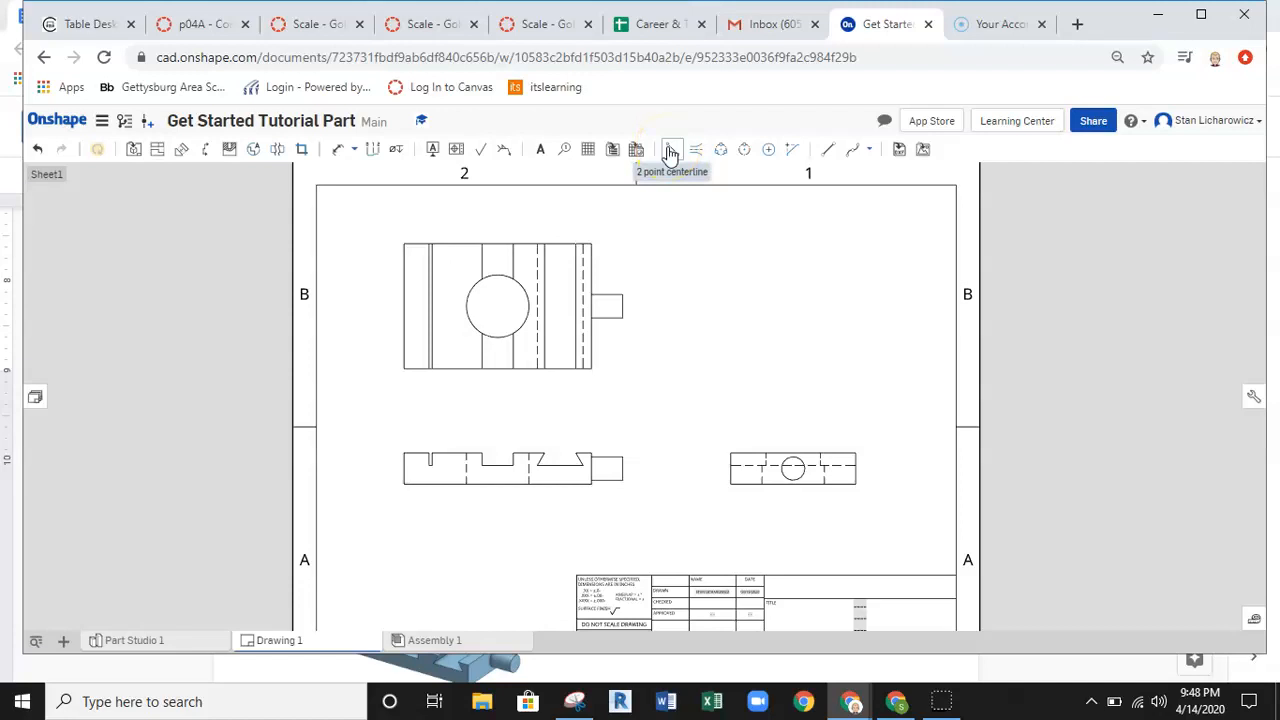
{"action": "mouse_move", "coordinate": [696, 149]}
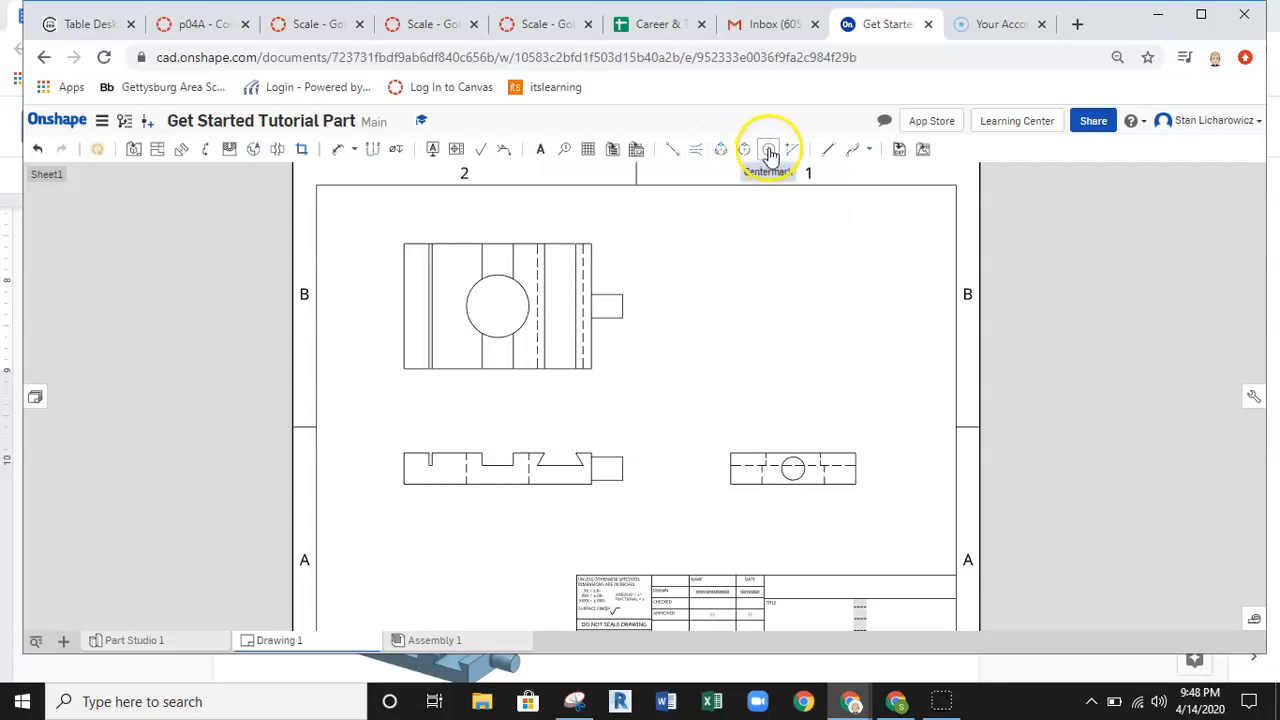
Step: Add center marks on both holes and a 2-point centerline across the top view
{"action": "left_click", "coordinate": [768, 149]}
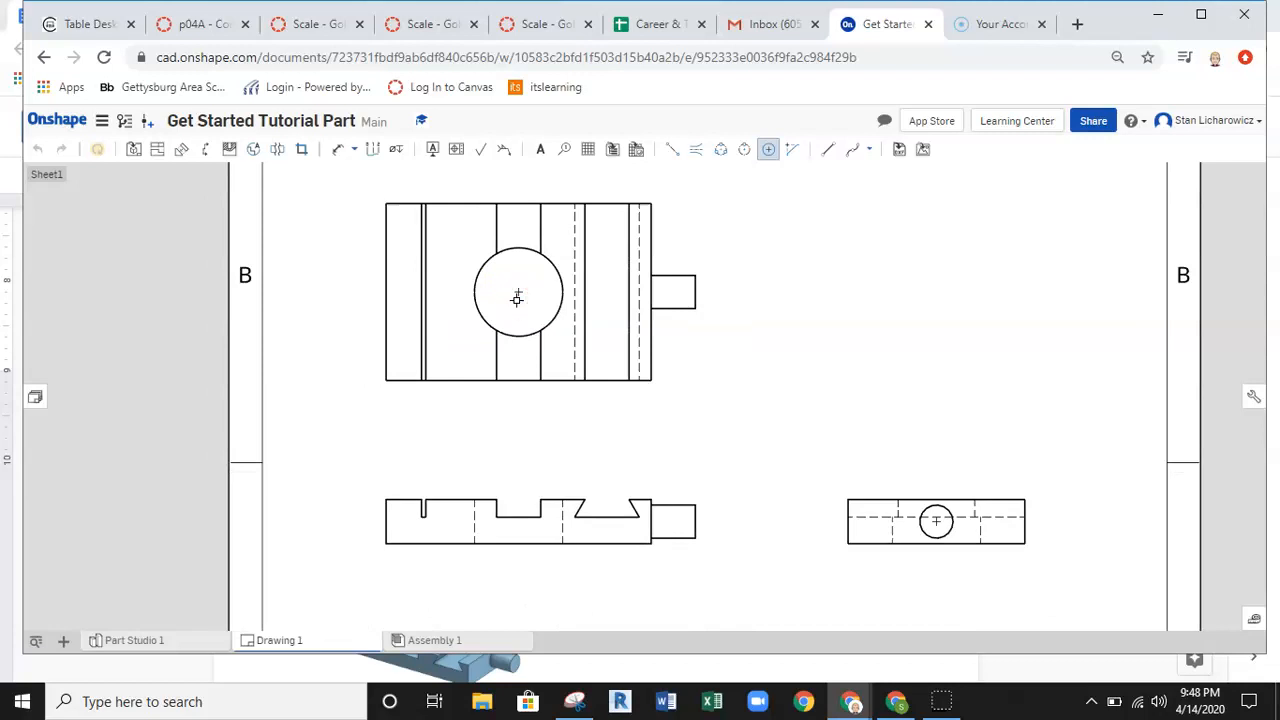
{"action": "mouse_move", "coordinate": [673, 149]}
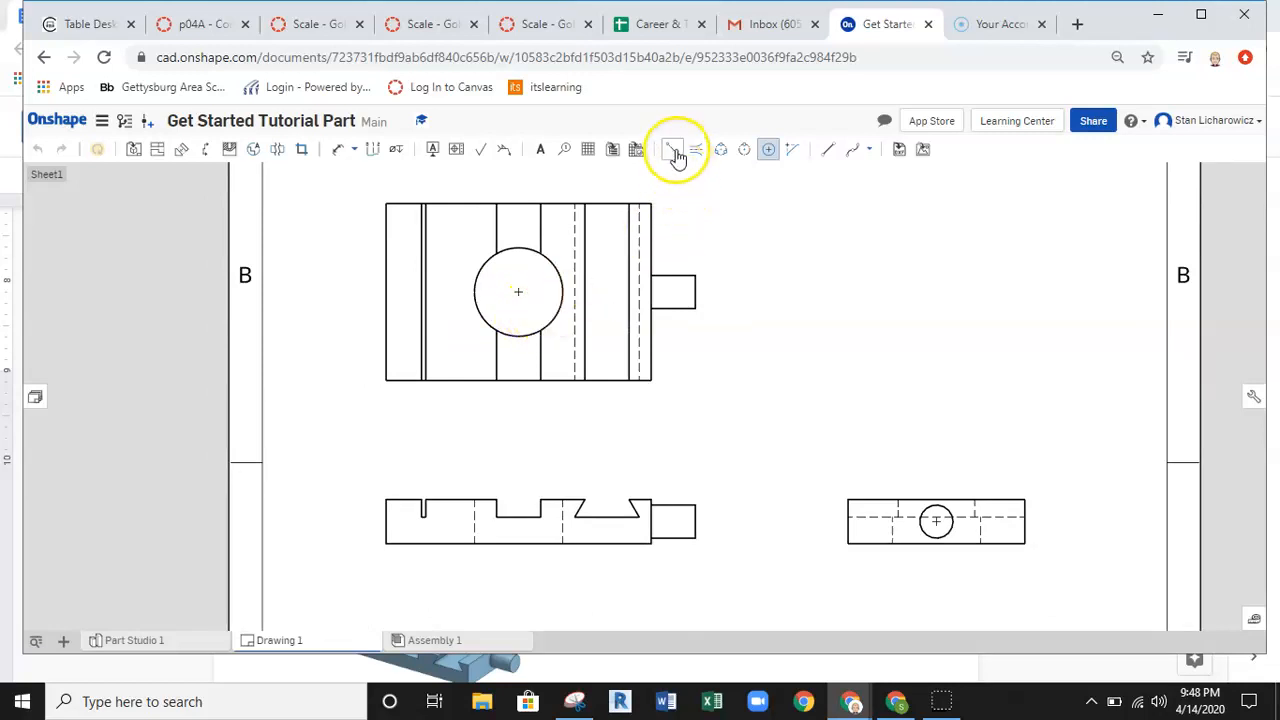
{"action": "mouse_move", "coordinate": [672, 149]}
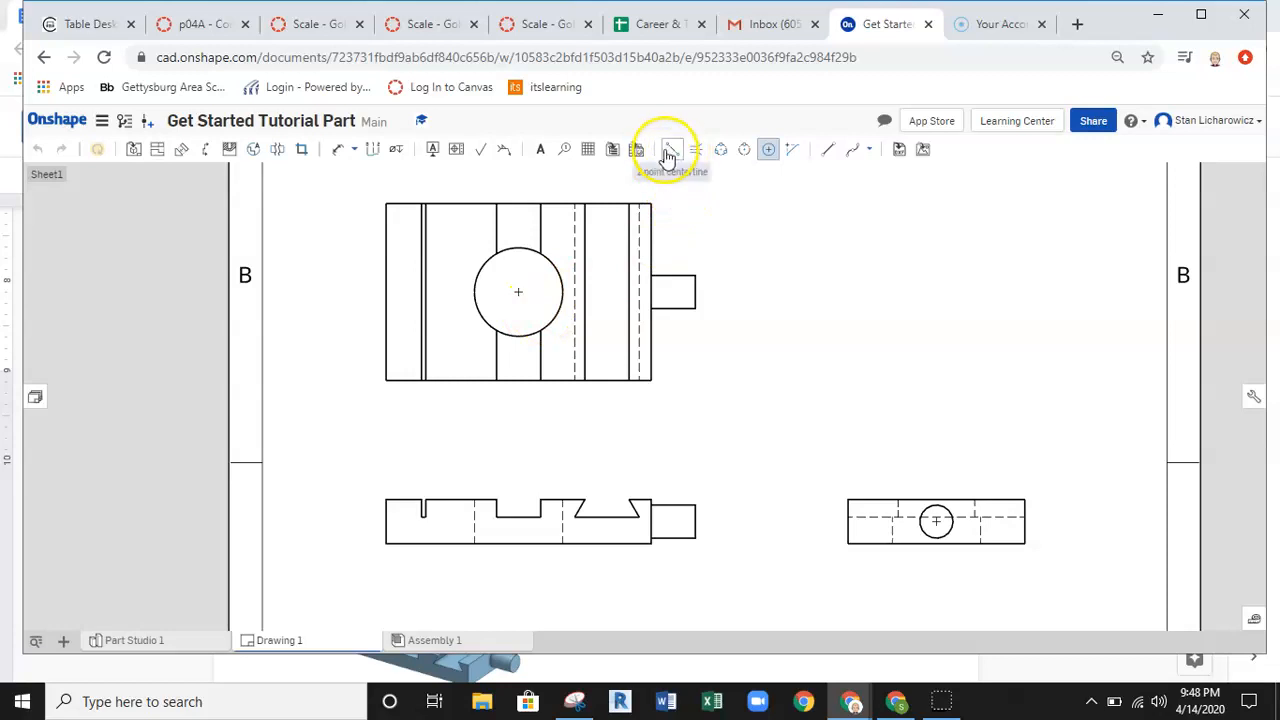
{"action": "left_click", "coordinate": [672, 149]}
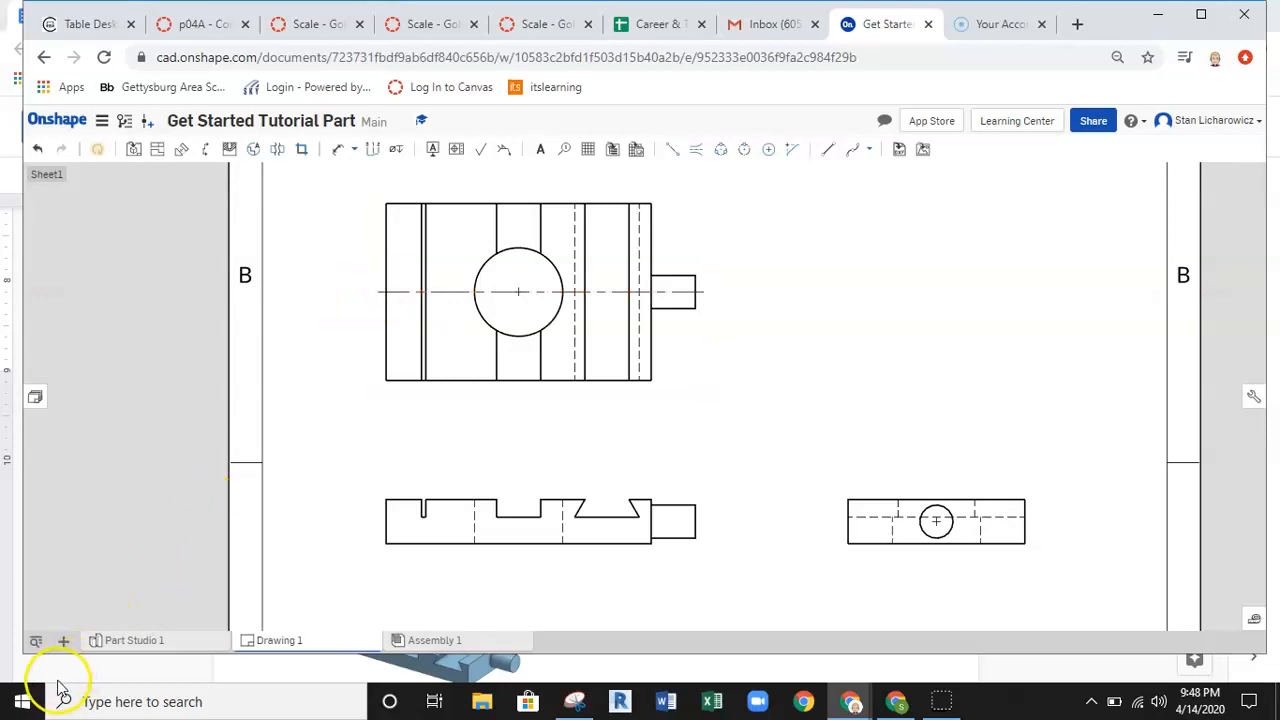
{"action": "mouse_move", "coordinate": [563, 149]}
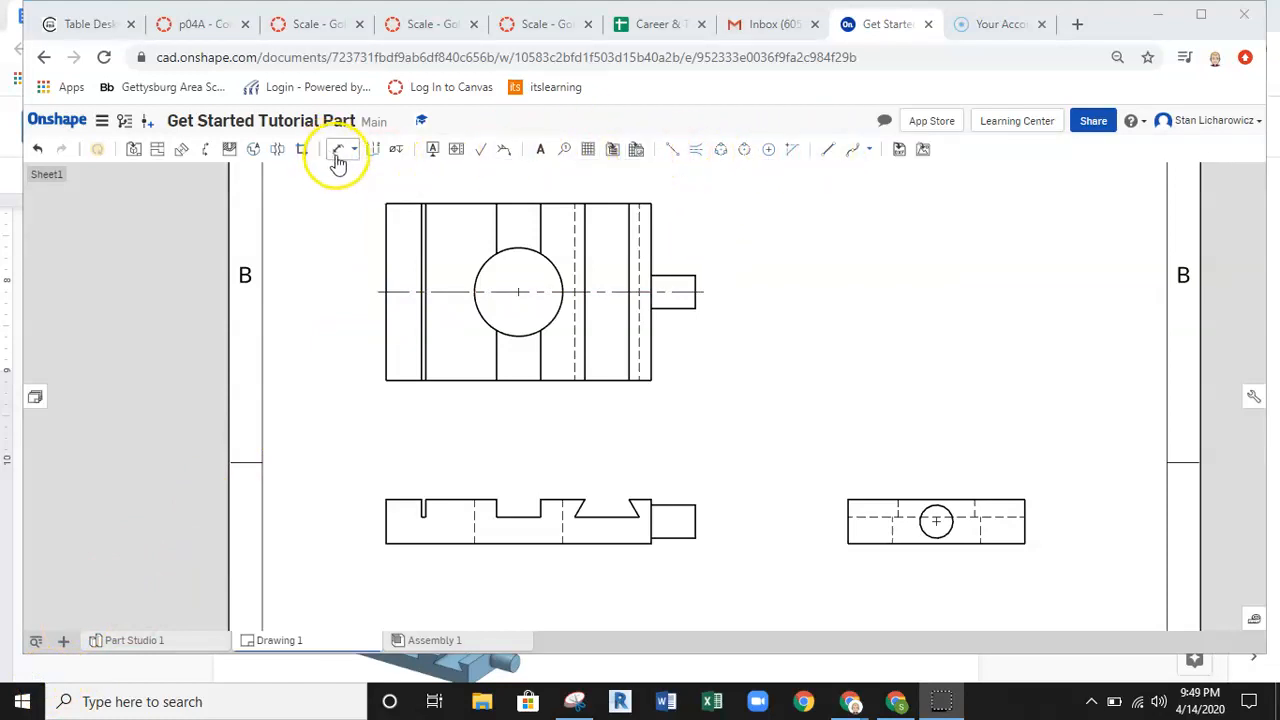
{"action": "mouse_move", "coordinate": [338, 149]}
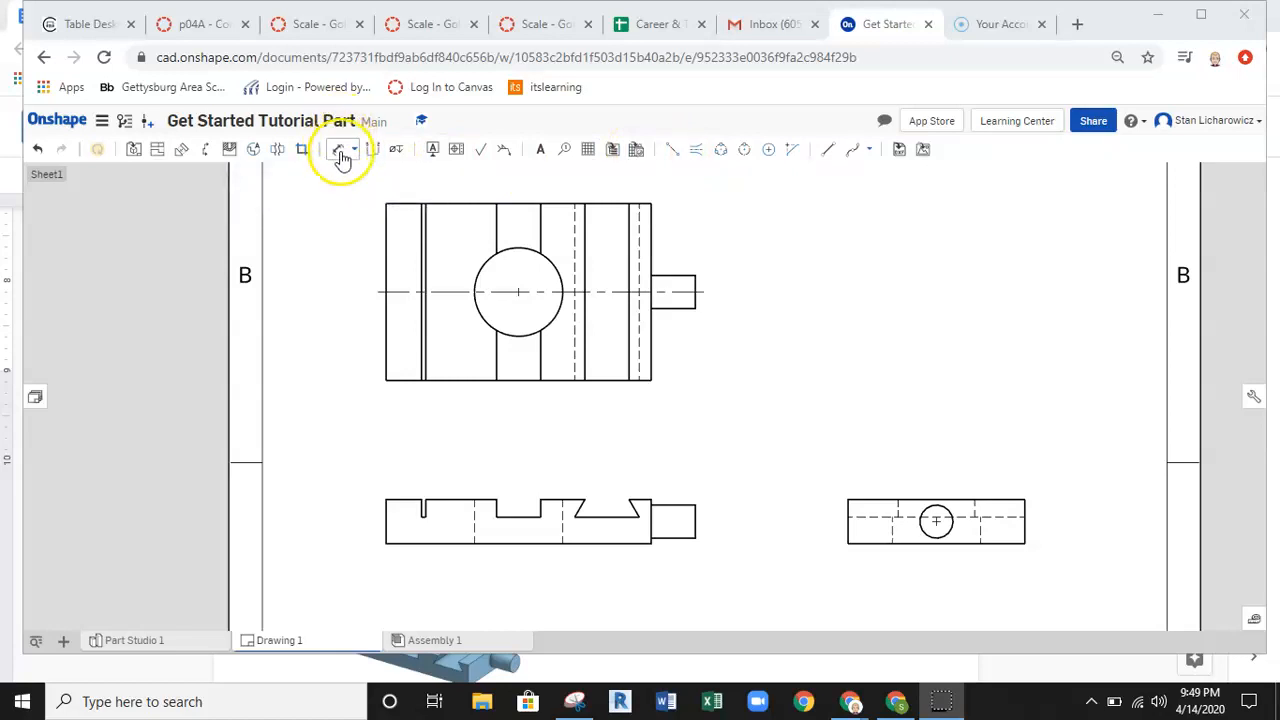
Step: Add the 3.000 overall width below the top view and Ø1.000 on the large hole
{"action": "left_click", "coordinate": [355, 149]}
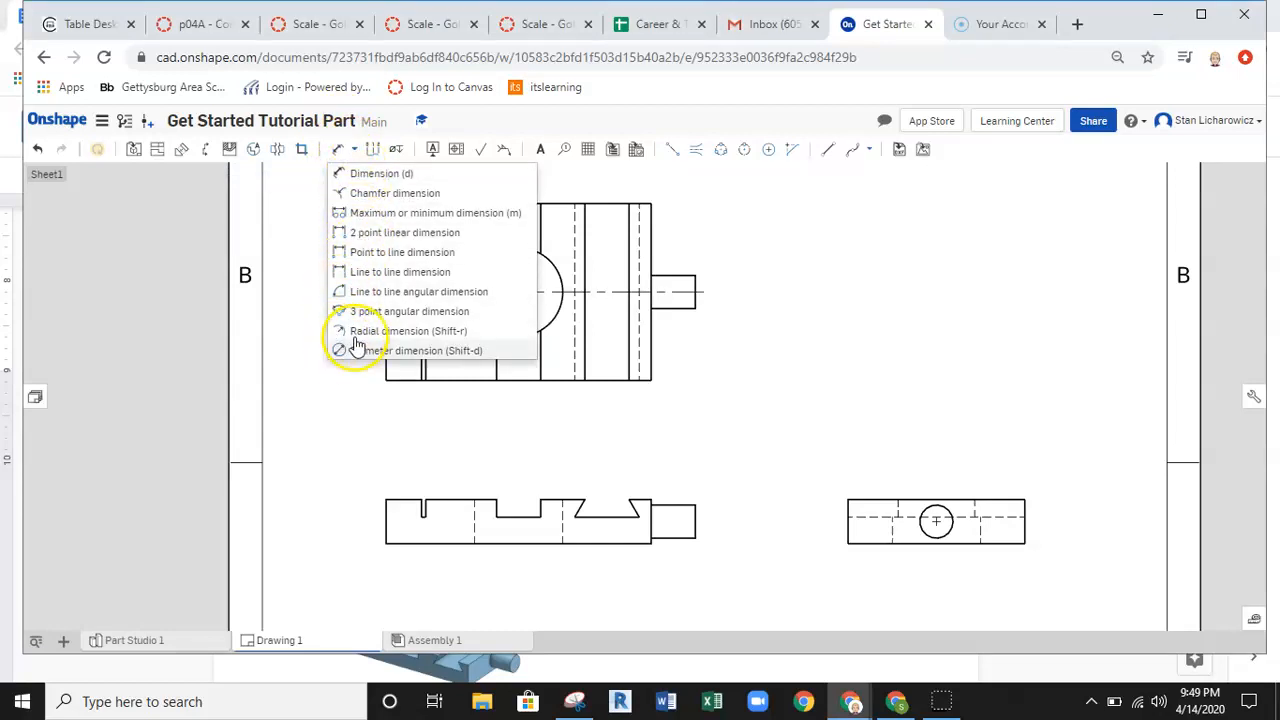
{"action": "mouse_move", "coordinate": [368, 187]}
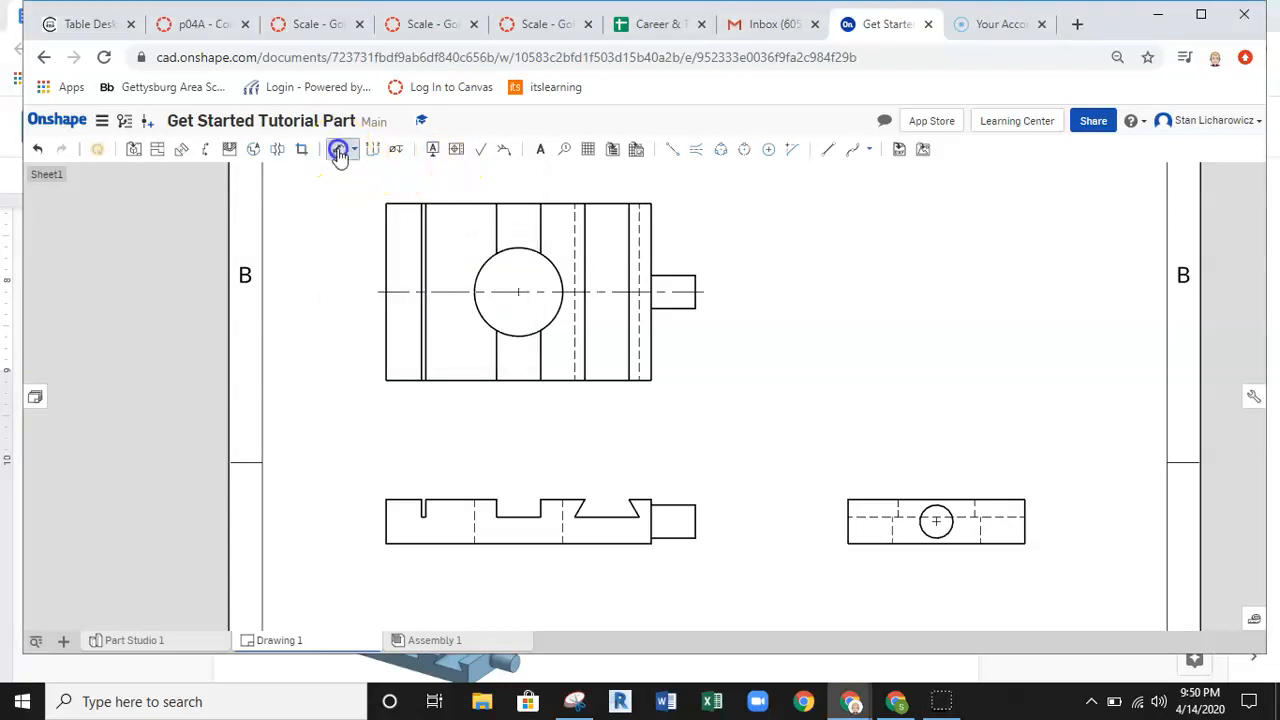
{"action": "left_click", "coordinate": [342, 149]}
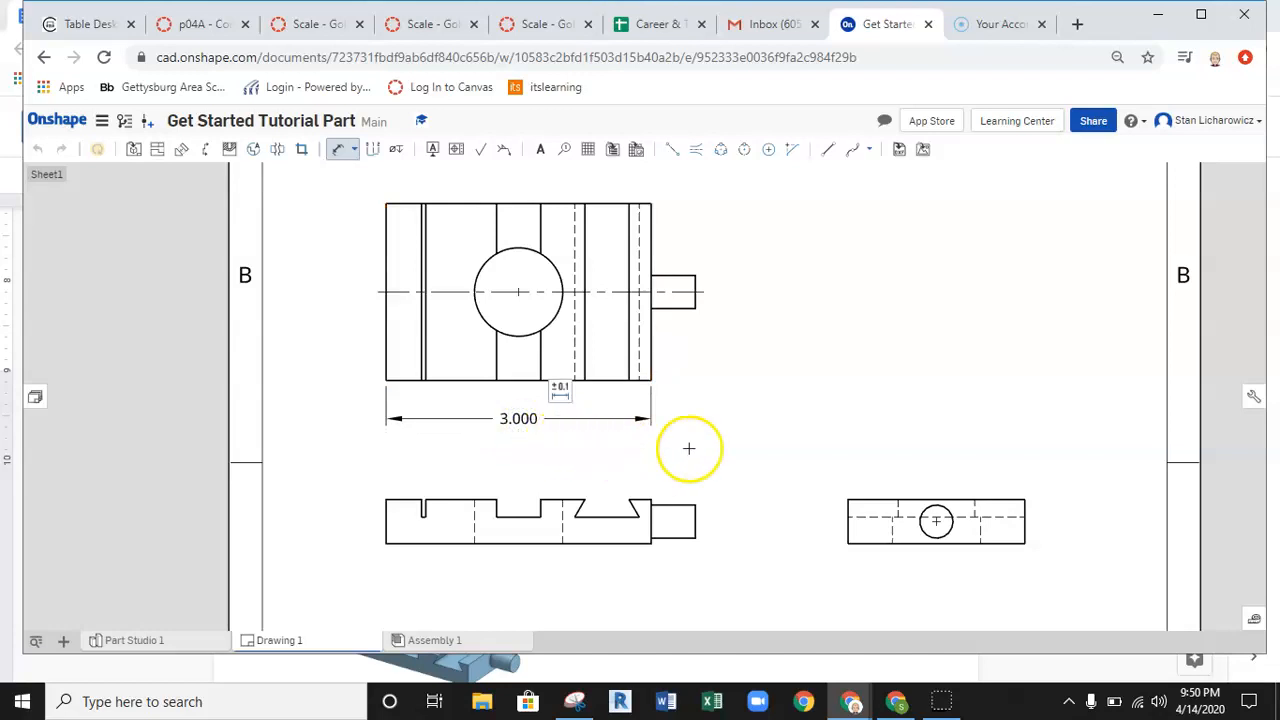
{"action": "mouse_move", "coordinate": [807, 487]}
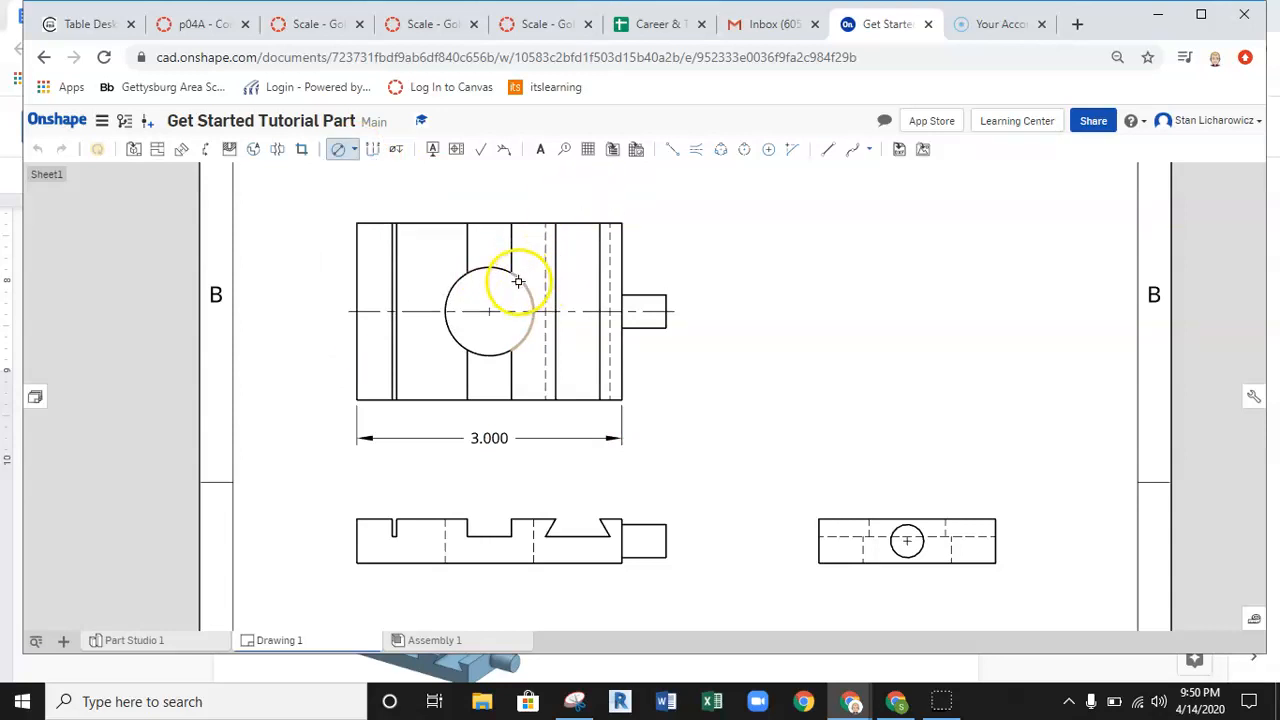
{"action": "left_click_drag", "start_coordinate": [518, 281], "coordinate": [585, 198]}
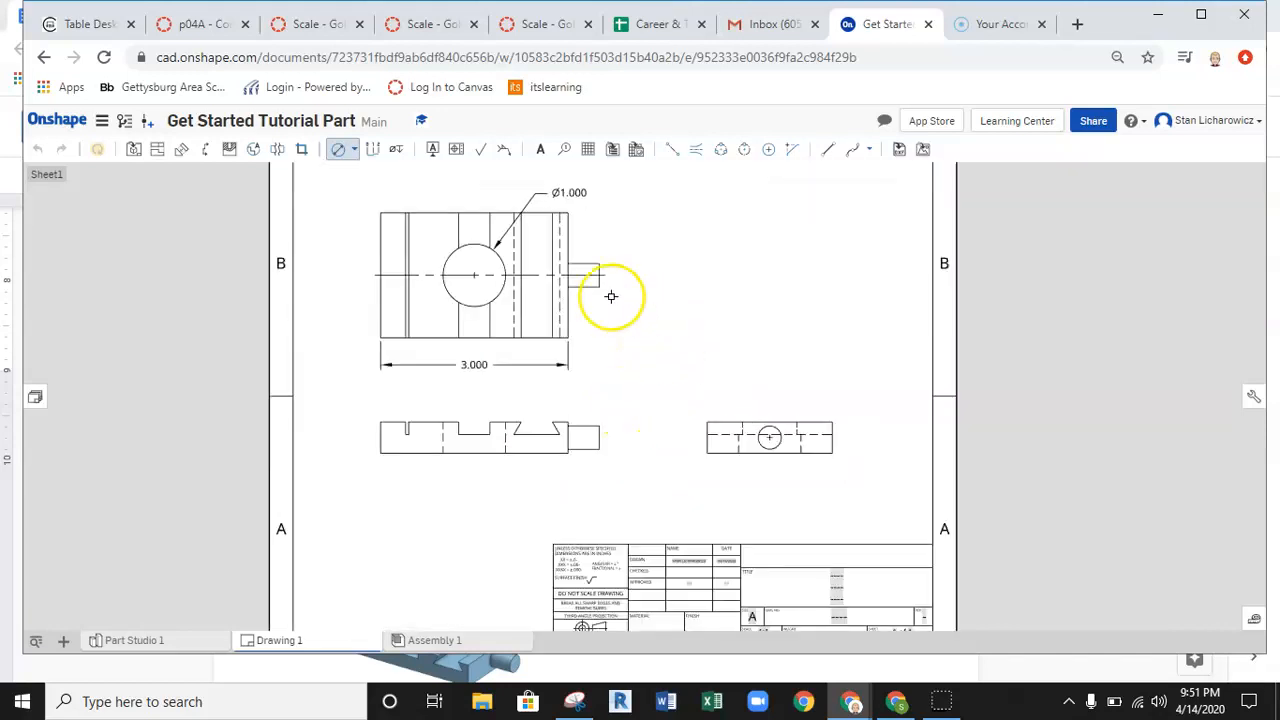
{"action": "scroll", "scroll_direction": "down", "scroll_amount": 3}
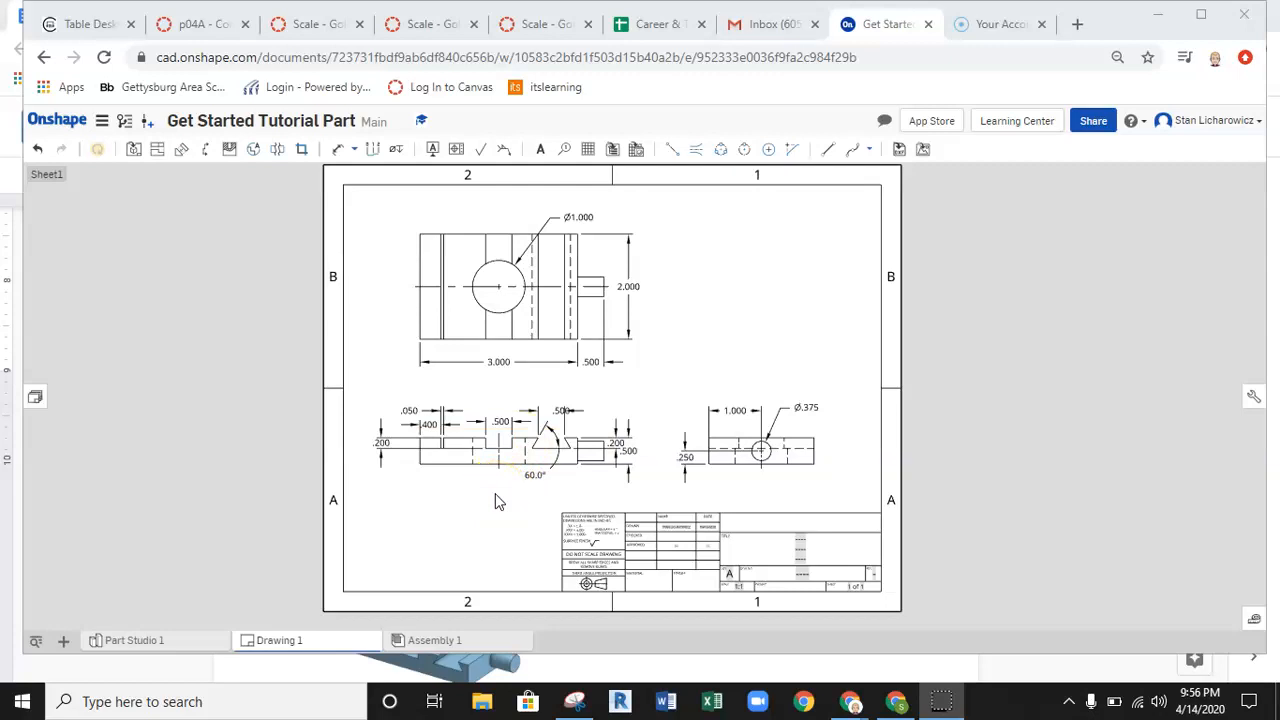
{"action": "mouse_move", "coordinate": [485, 497]}
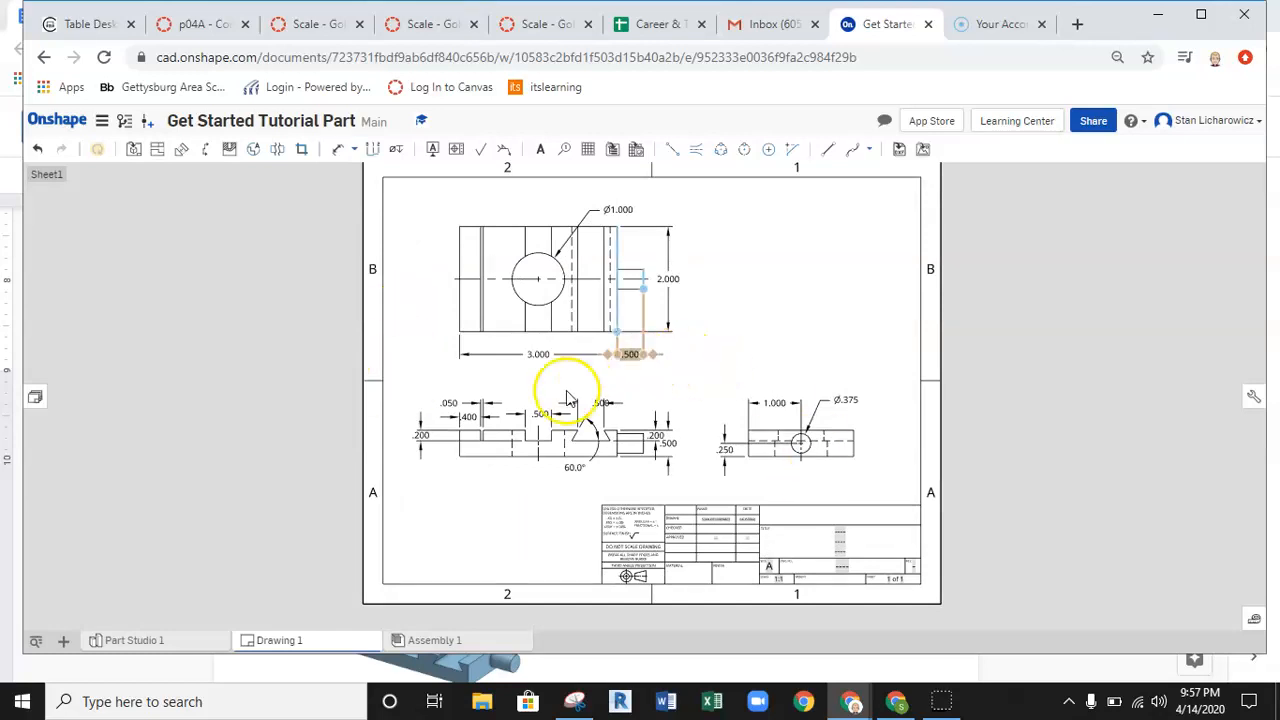
{"action": "mouse_move", "coordinate": [280, 640]}
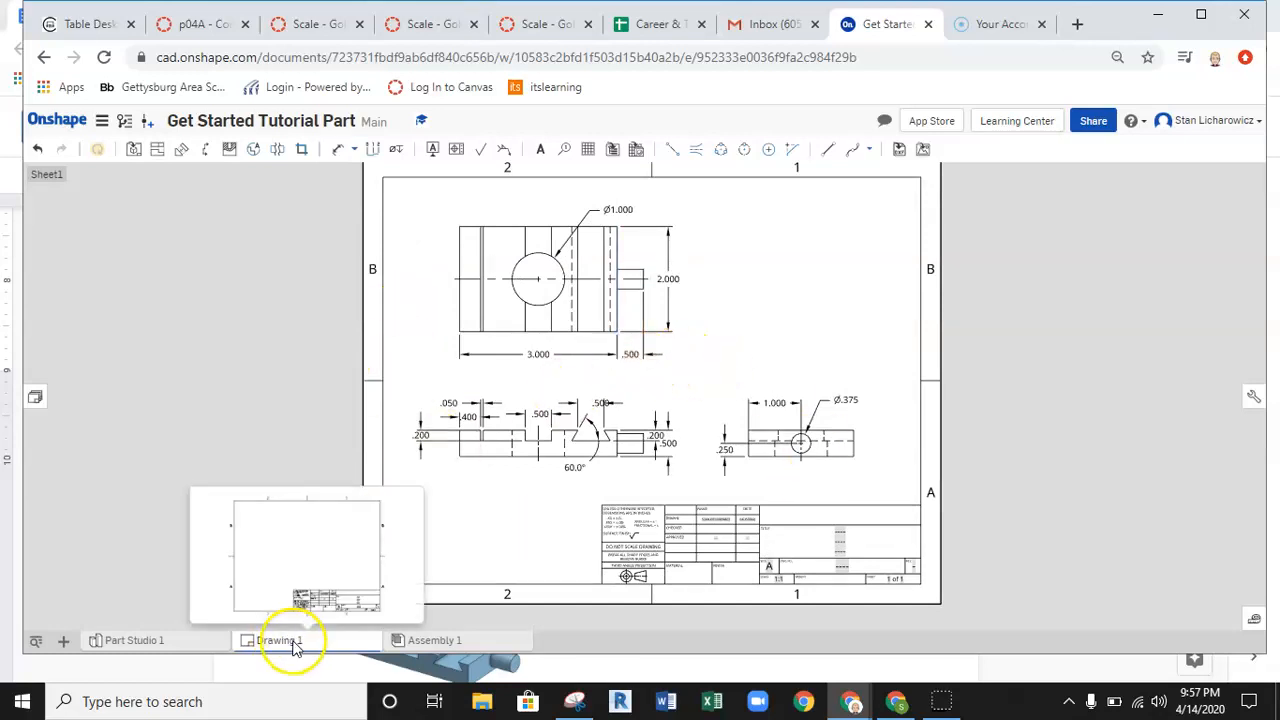
Step: Export Drawing 1 as a PDF download named 'Getting Started Part'
{"action": "right_click", "coordinate": [280, 640]}
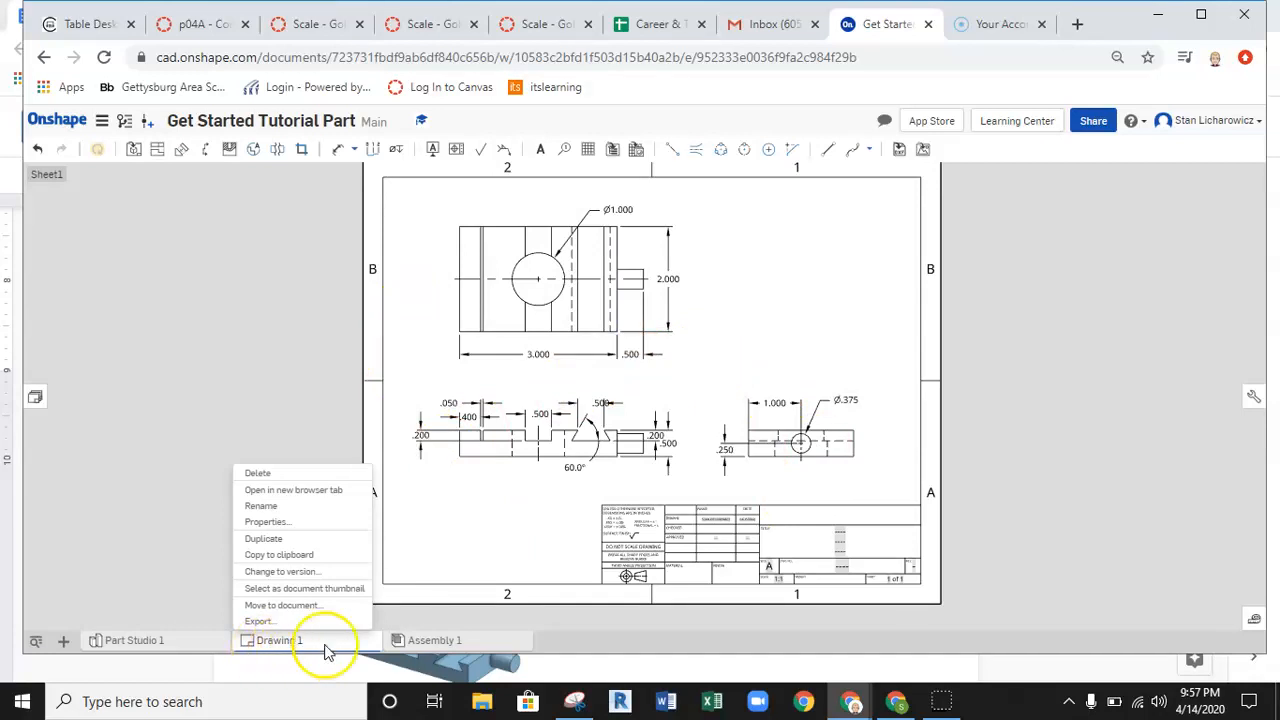
{"action": "left_click", "coordinate": [259, 621]}
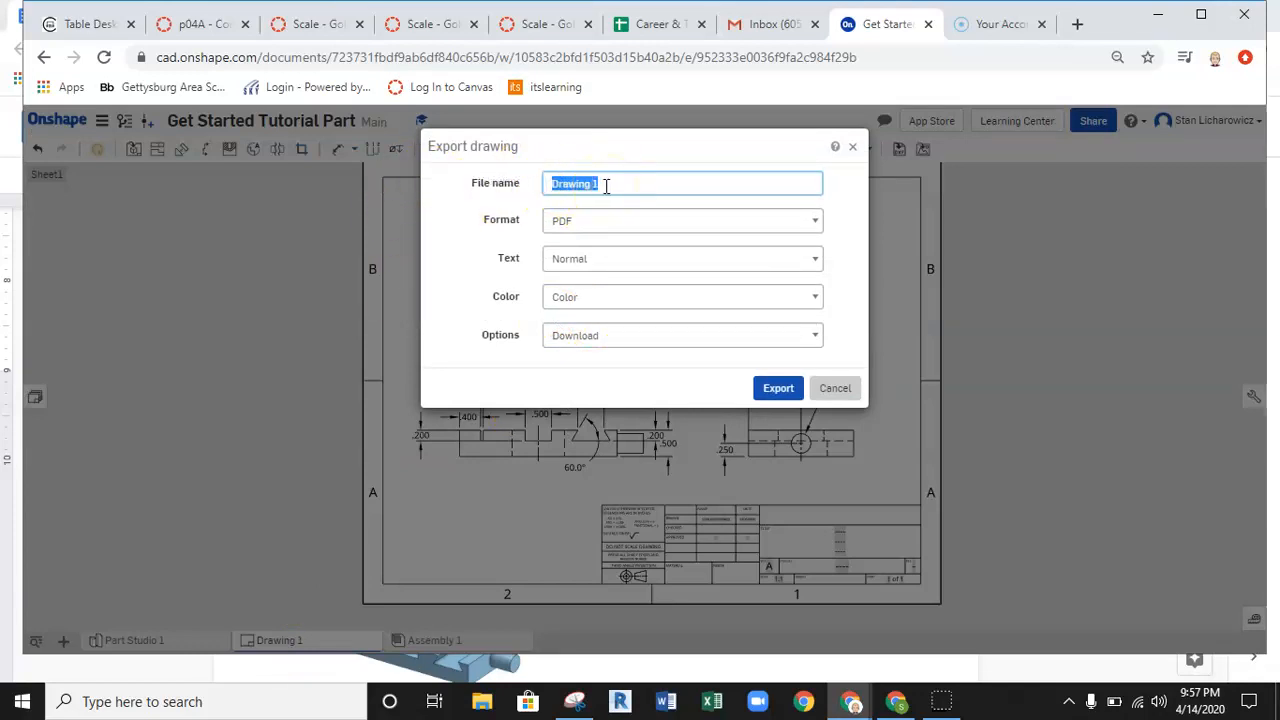
{"action": "type", "text": "Getting Started Part"}
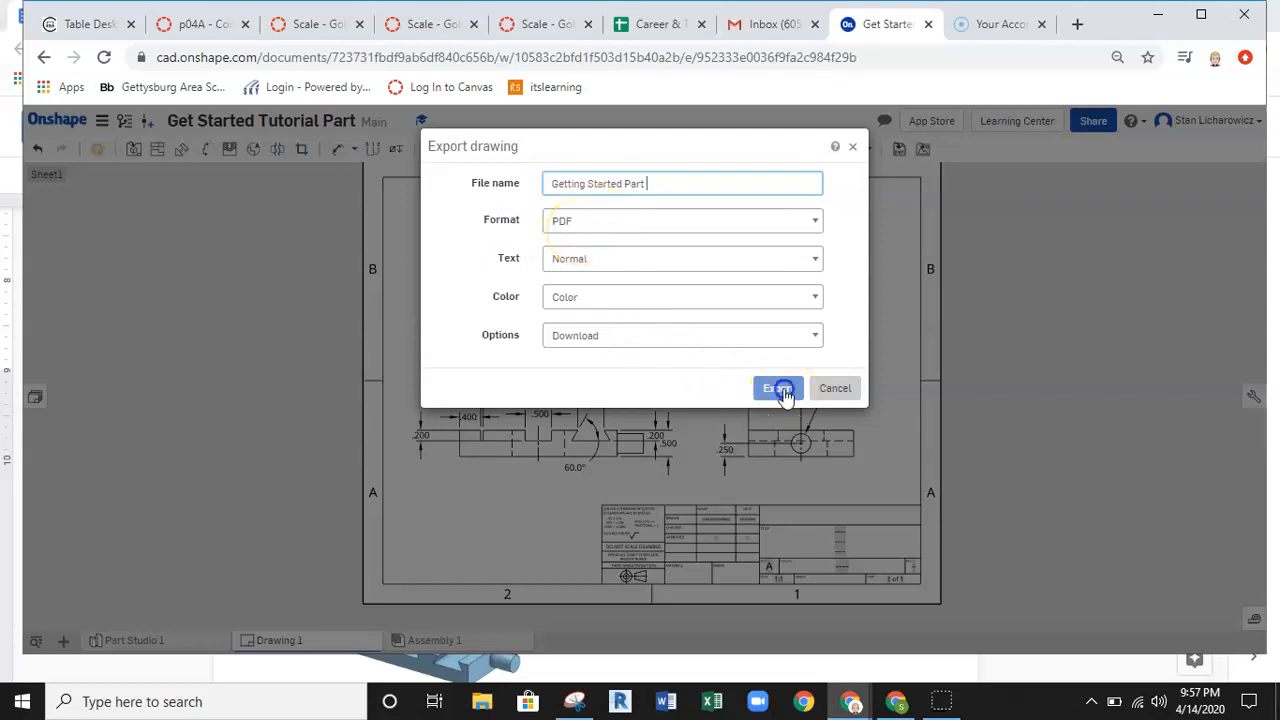
{"action": "left_click", "coordinate": [777, 388]}
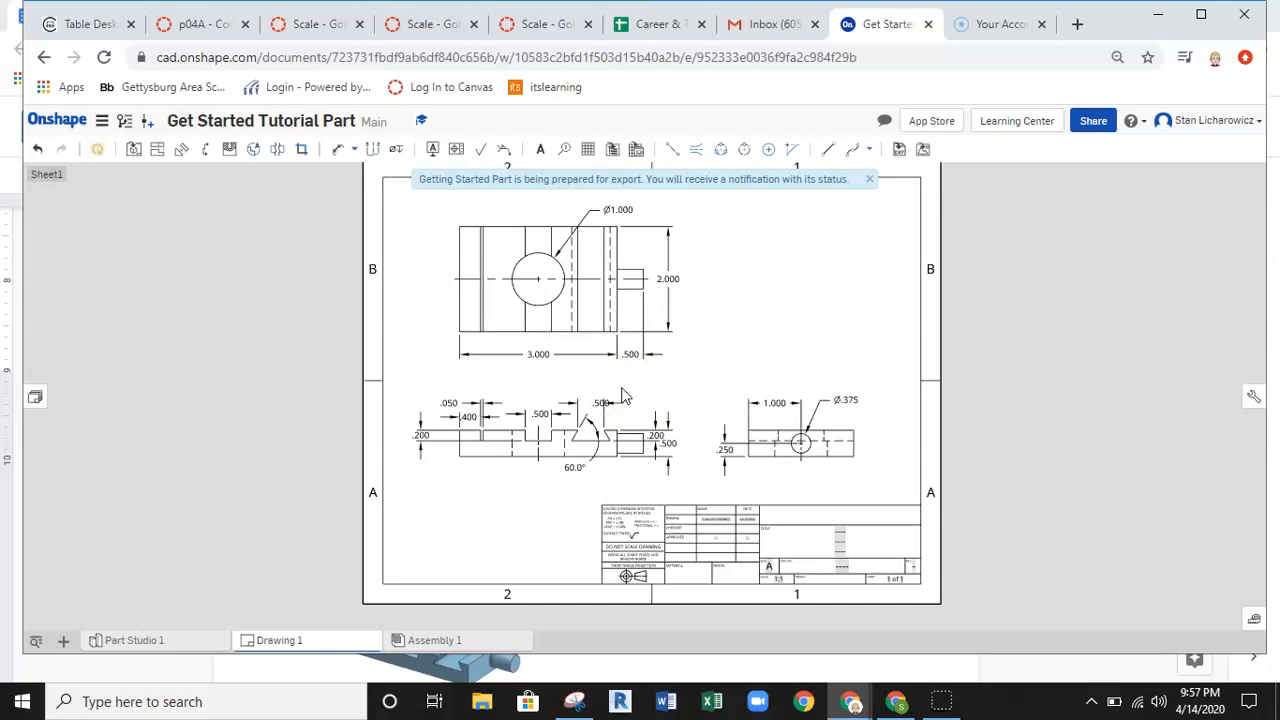
{"action": "mouse_move", "coordinate": [65, 690]}
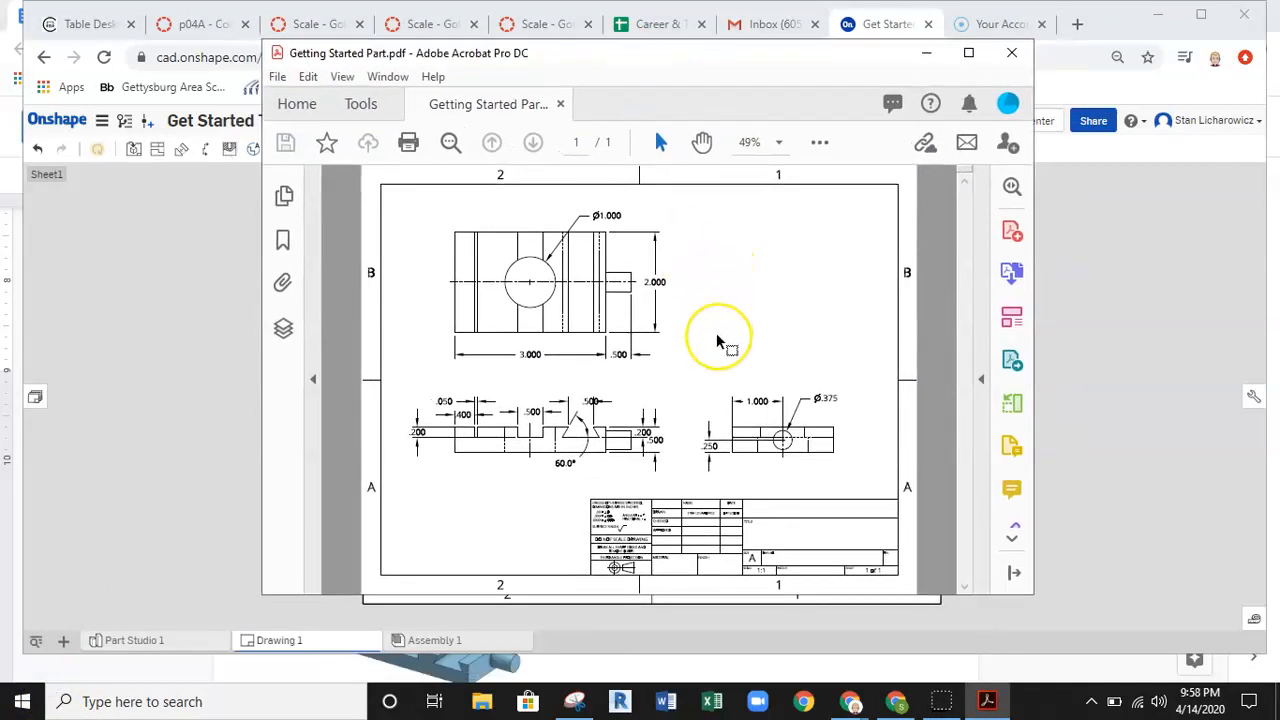
{"action": "mouse_move", "coordinate": [783, 92]}
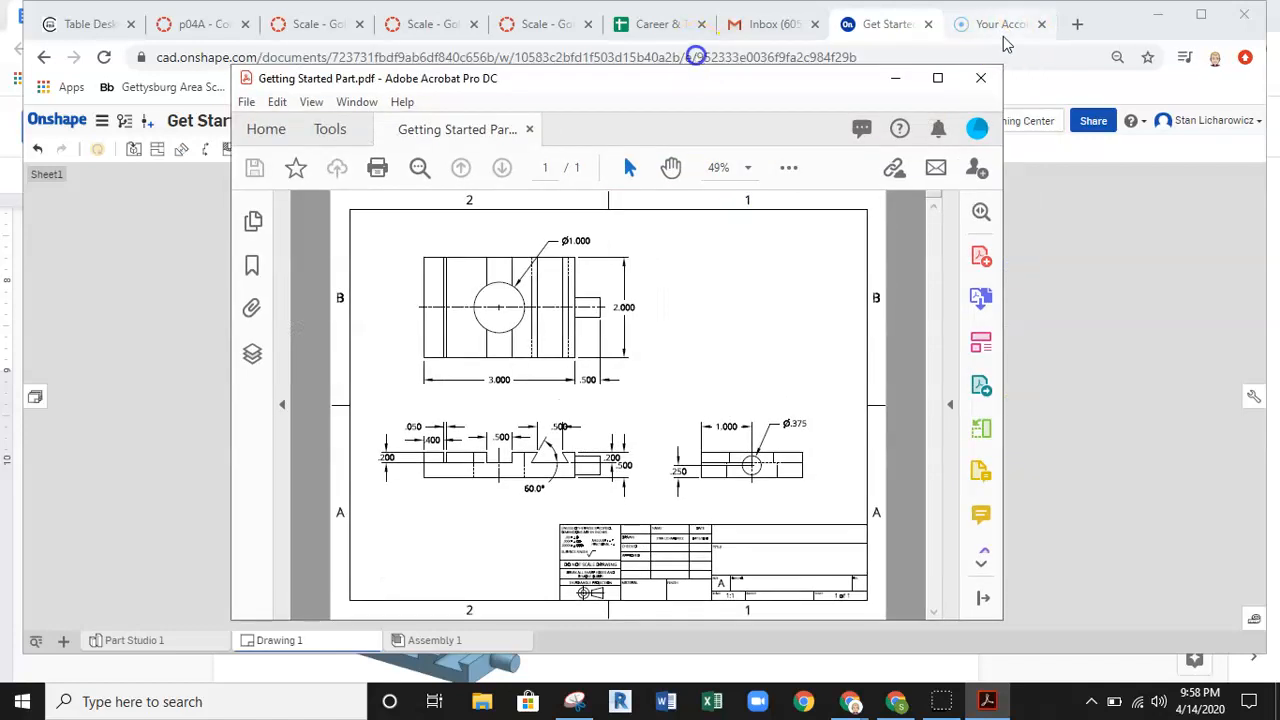
Step: Close the Getting Started Part PDF in Acrobat after reviewing it
{"action": "left_click", "coordinate": [980, 78]}
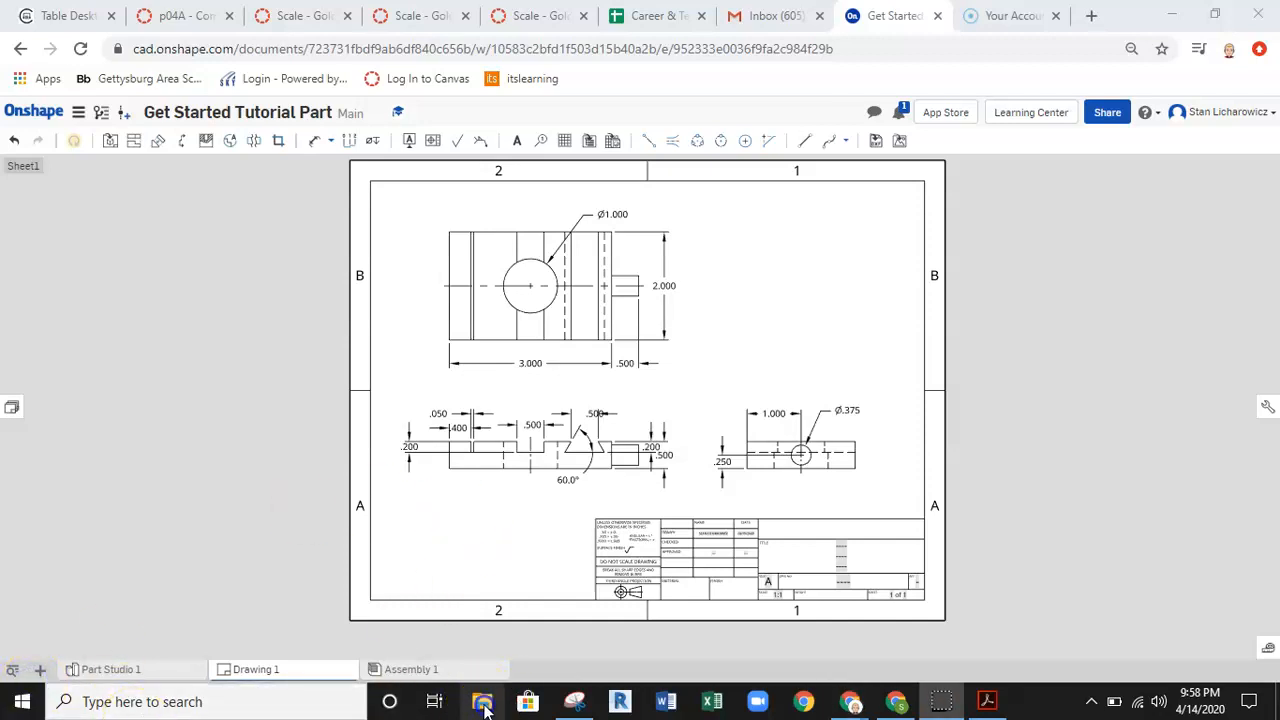
Step: Open Getting Started Part.pdf from the Downloads folder in Adobe Acrobat DC
{"action": "left_click", "coordinate": [482, 701]}
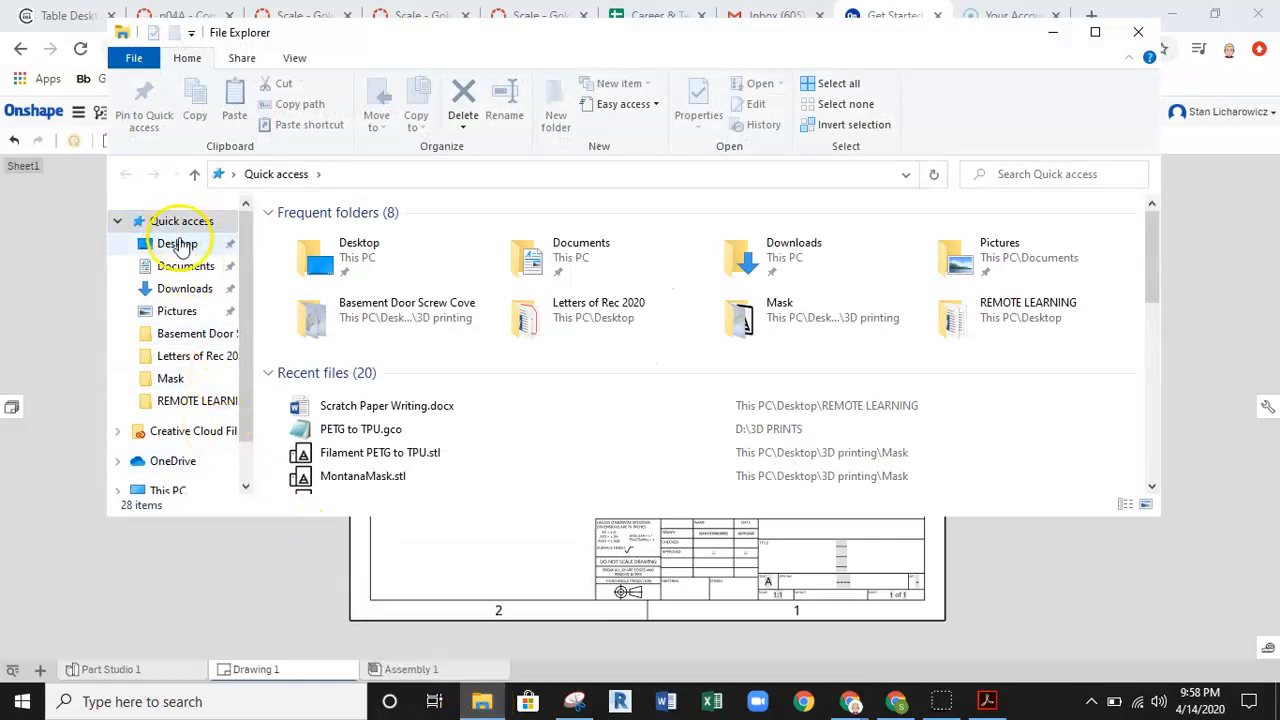
{"action": "mouse_move", "coordinate": [184, 289]}
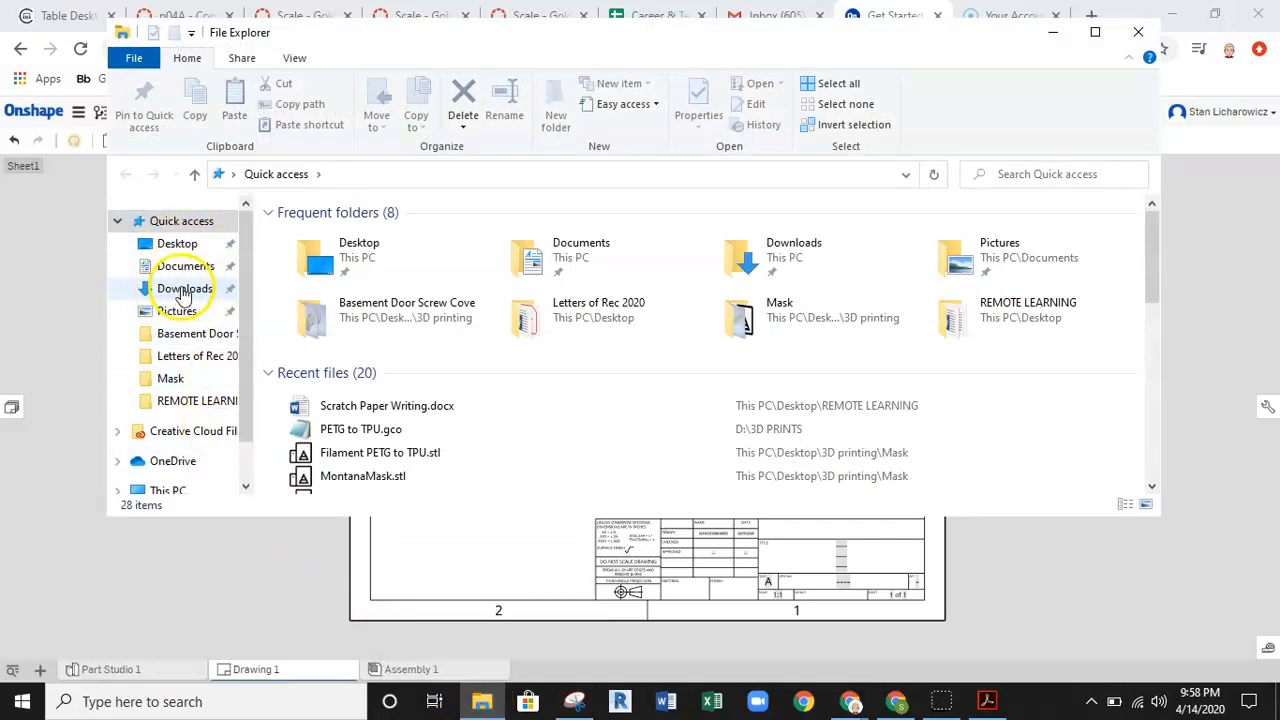
{"action": "mouse_move", "coordinate": [245, 300]}
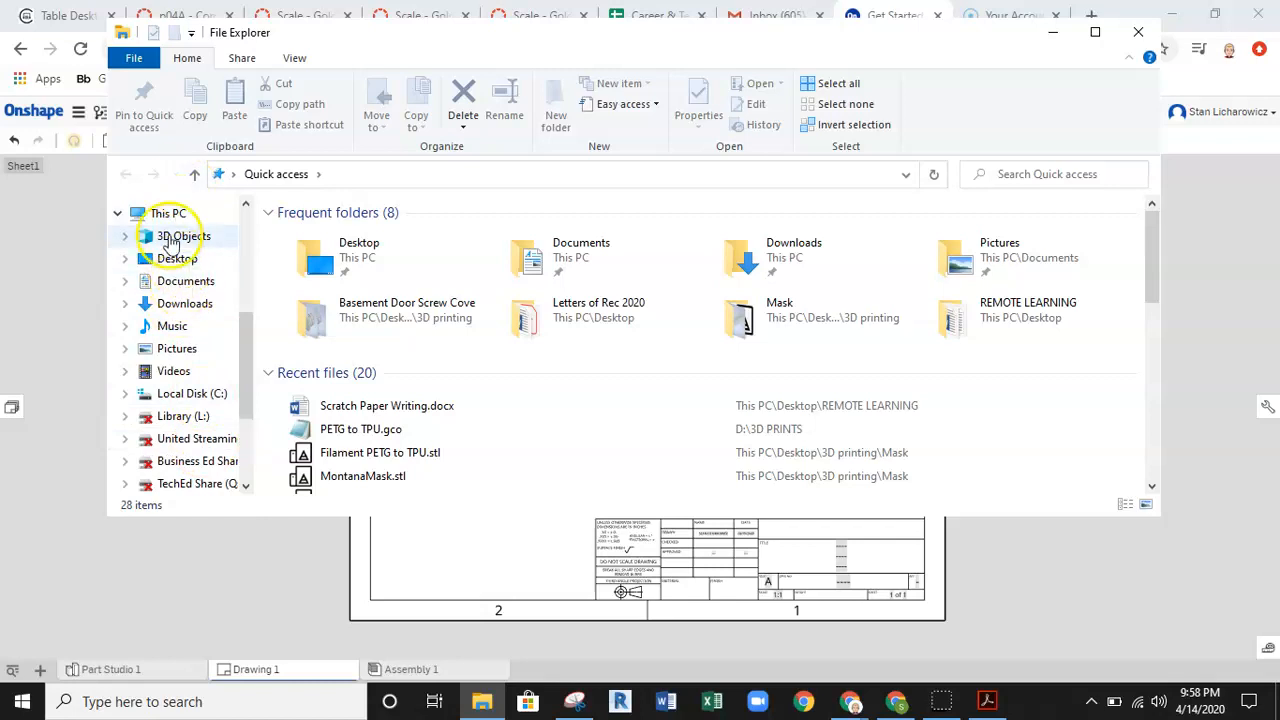
{"action": "left_click", "coordinate": [185, 303]}
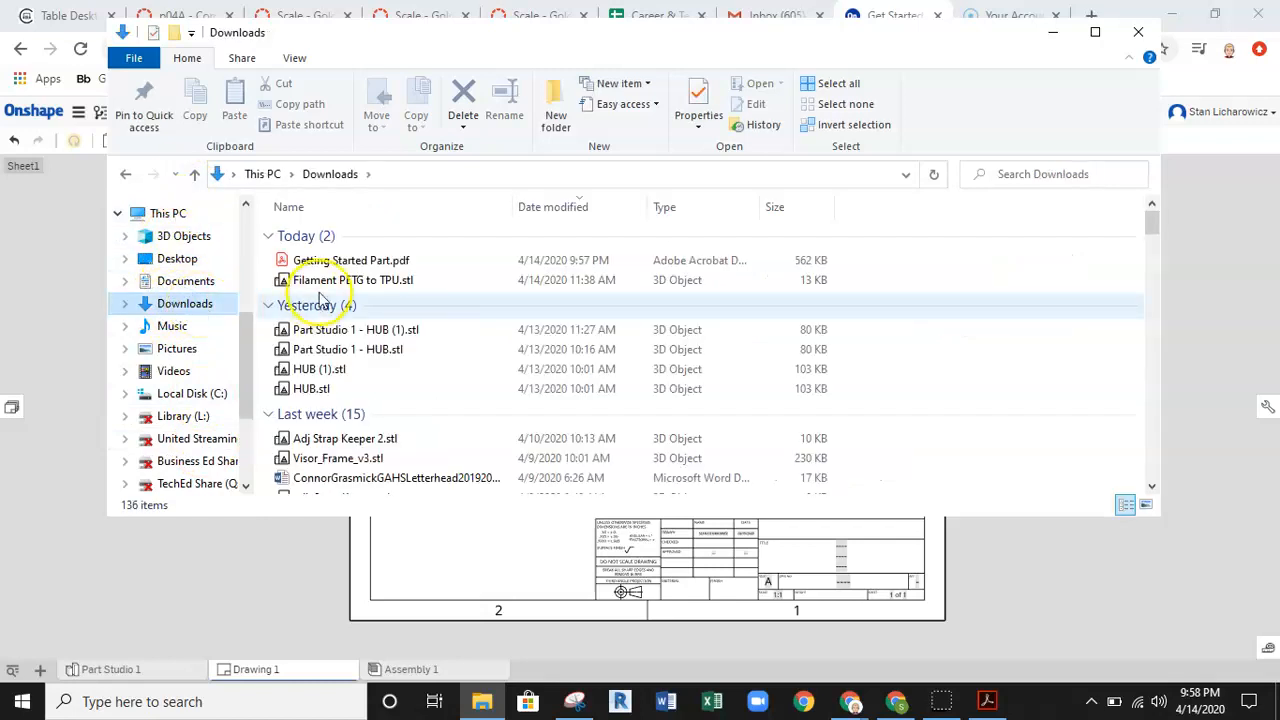
{"action": "mouse_move", "coordinate": [388, 270]}
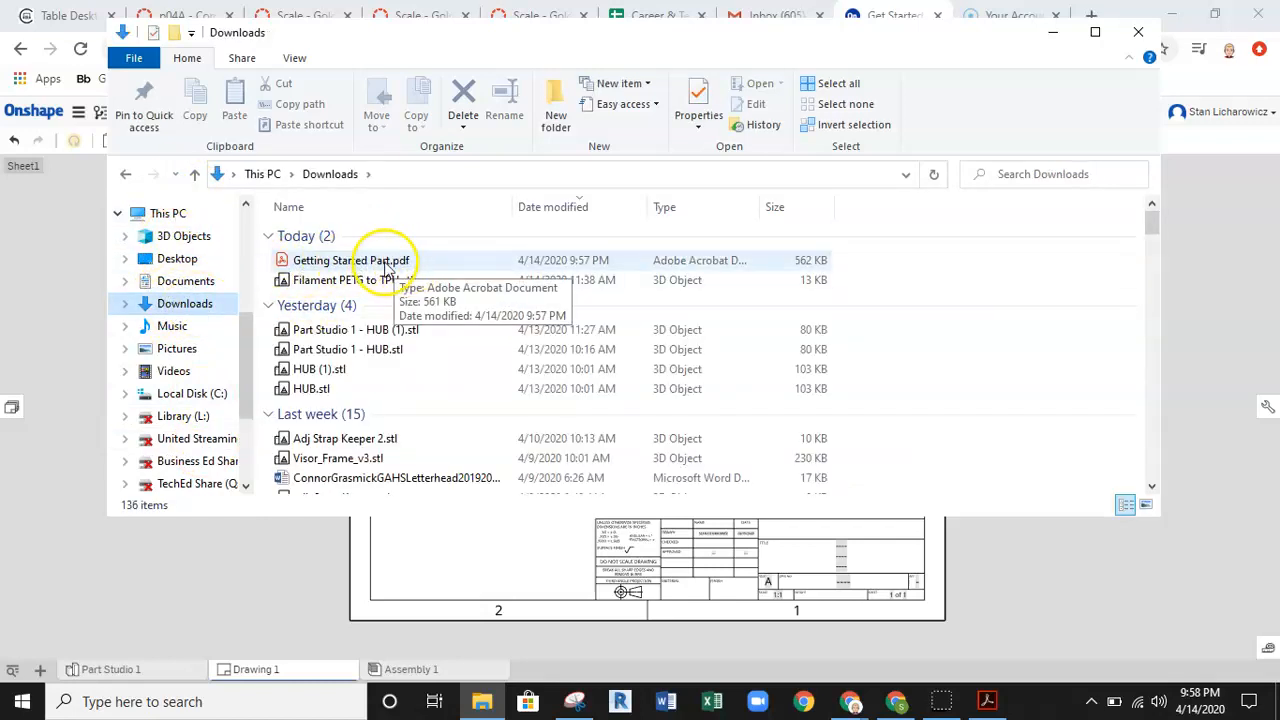
{"action": "right_click", "coordinate": [380, 260]}
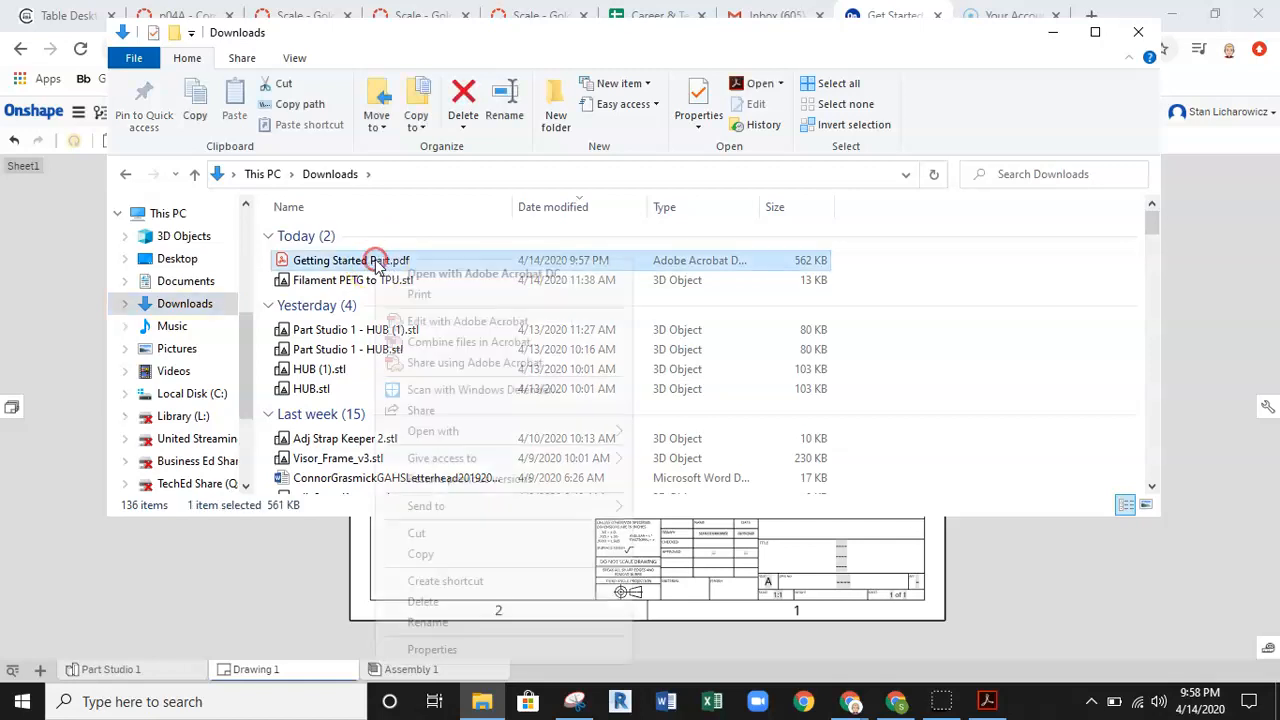
{"action": "left_click", "coordinate": [467, 273]}
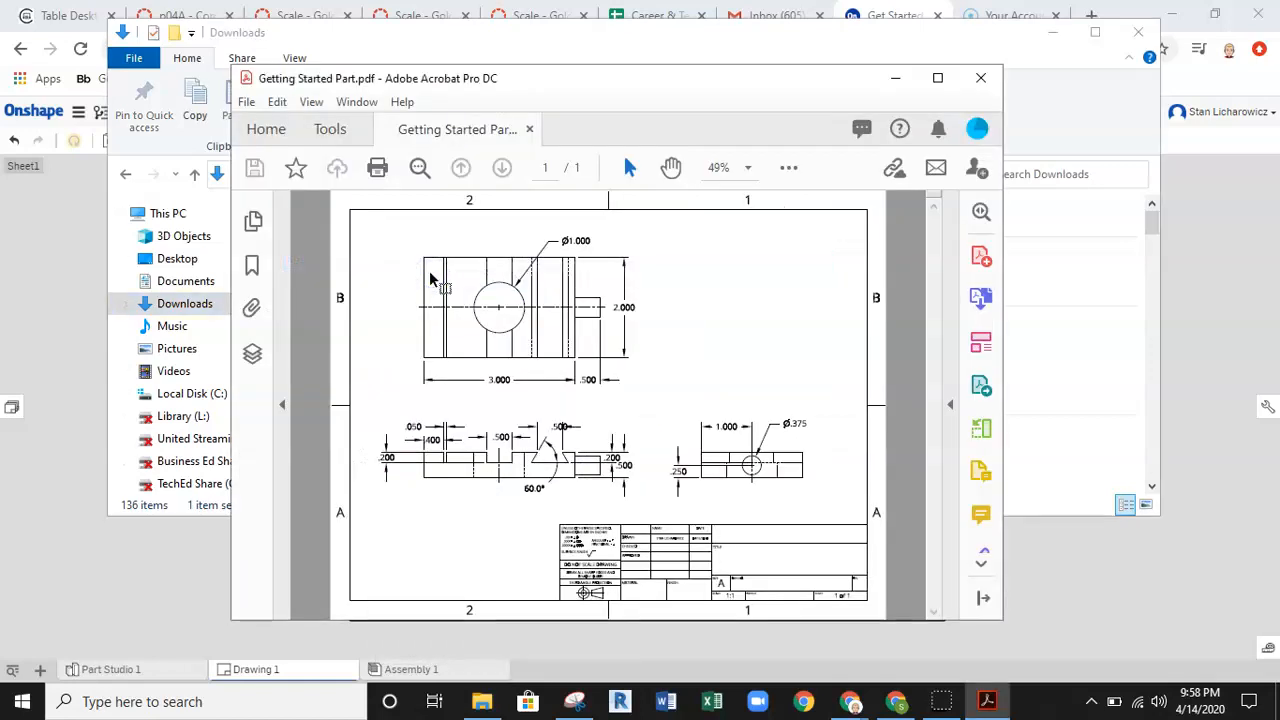
{"action": "left_click", "coordinate": [937, 78]}
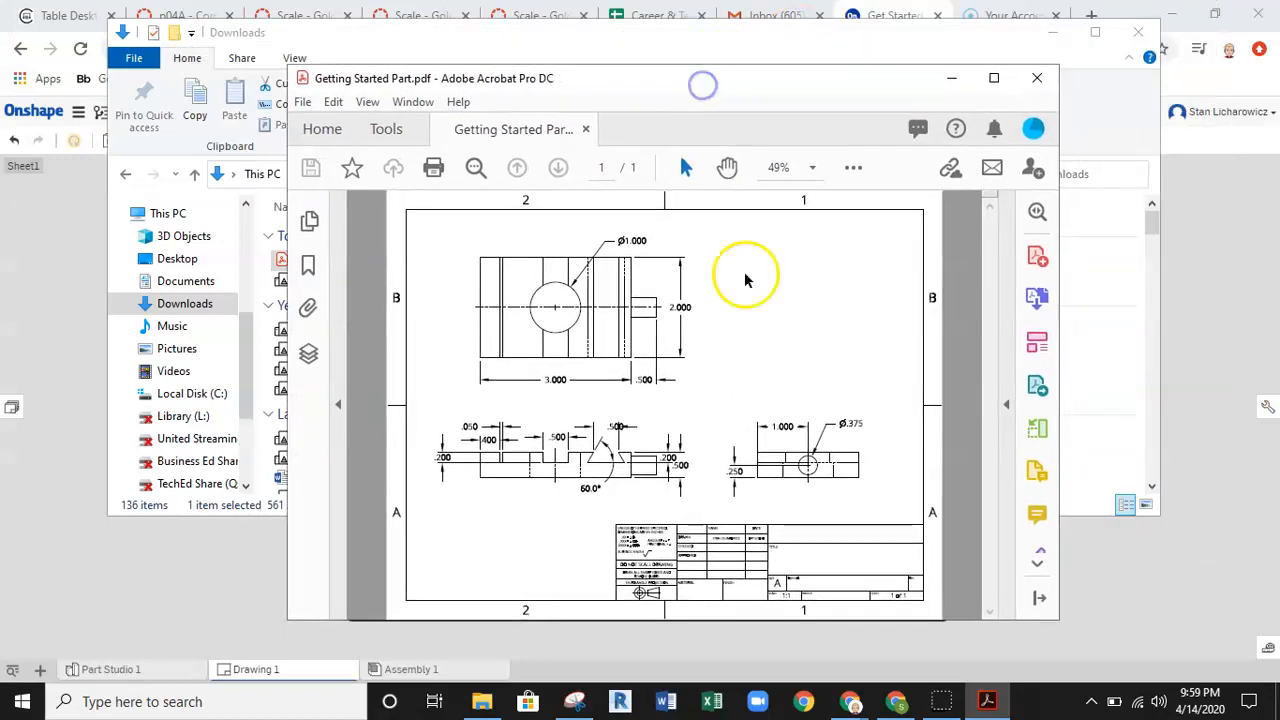
{"action": "mouse_move", "coordinate": [778, 65]}
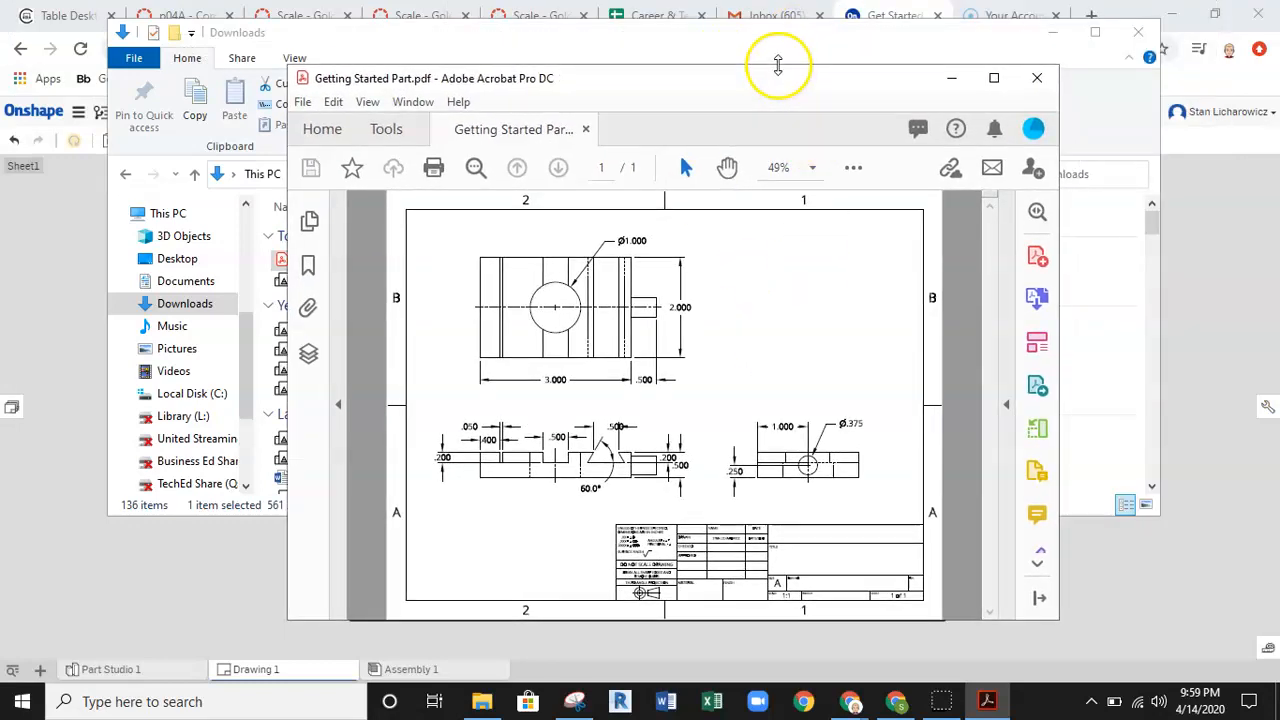